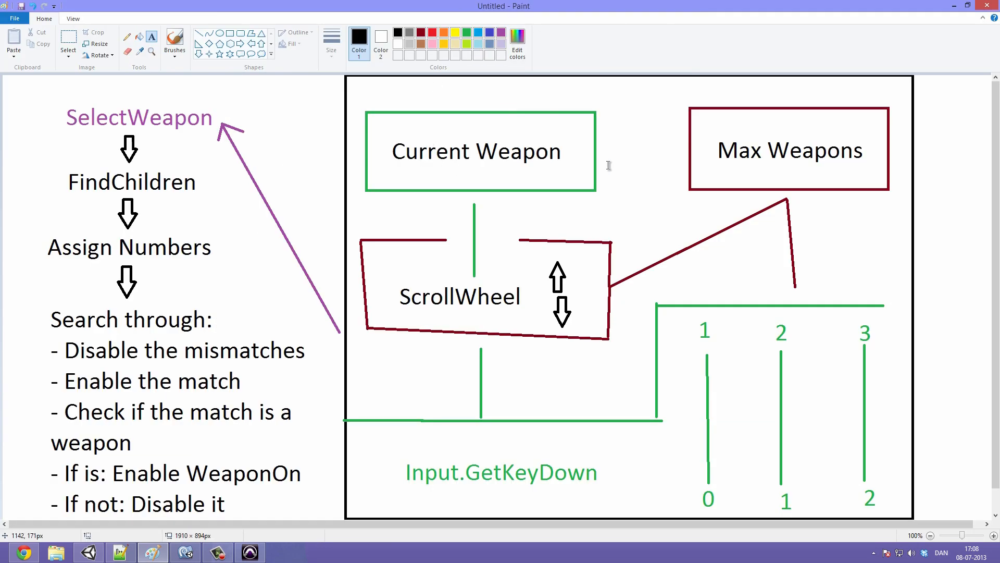
mouse_move(488, 184)
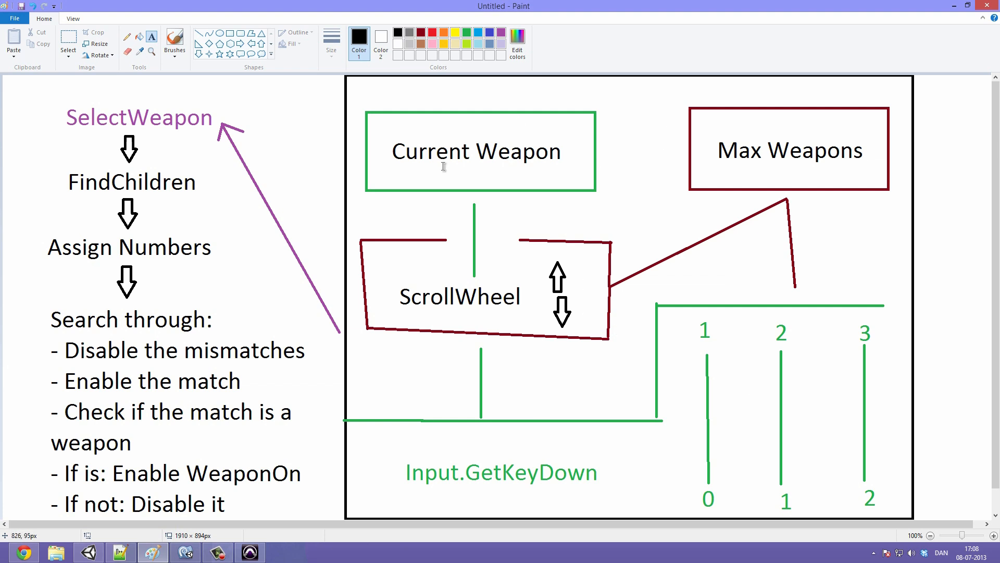
mouse_move(586, 110)
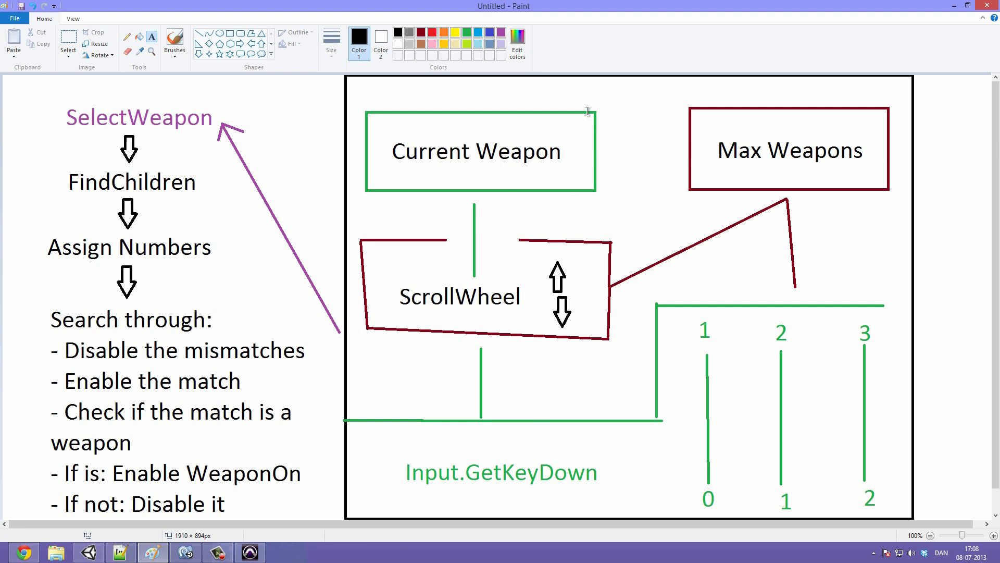
mouse_move(421, 283)
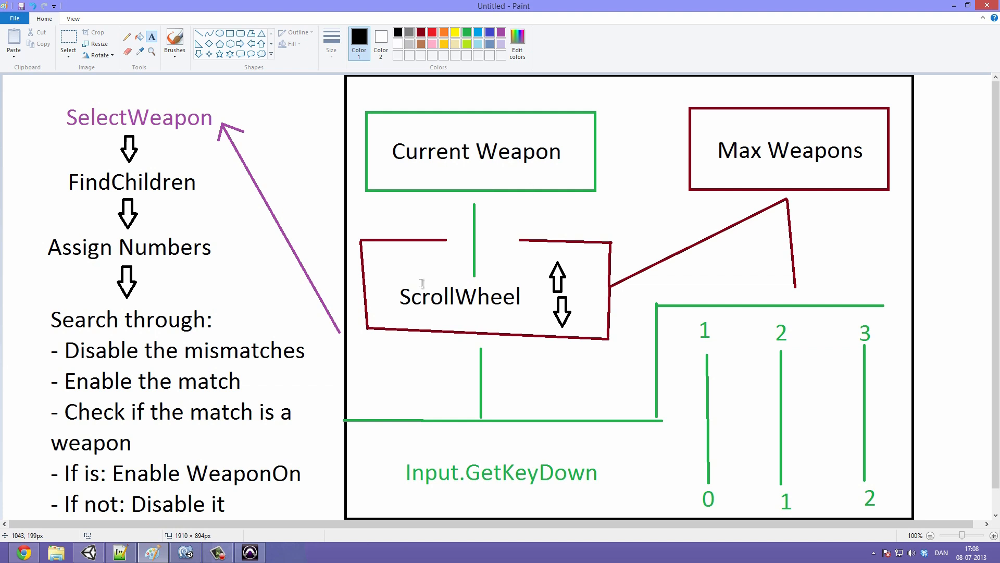
mouse_move(537, 310)
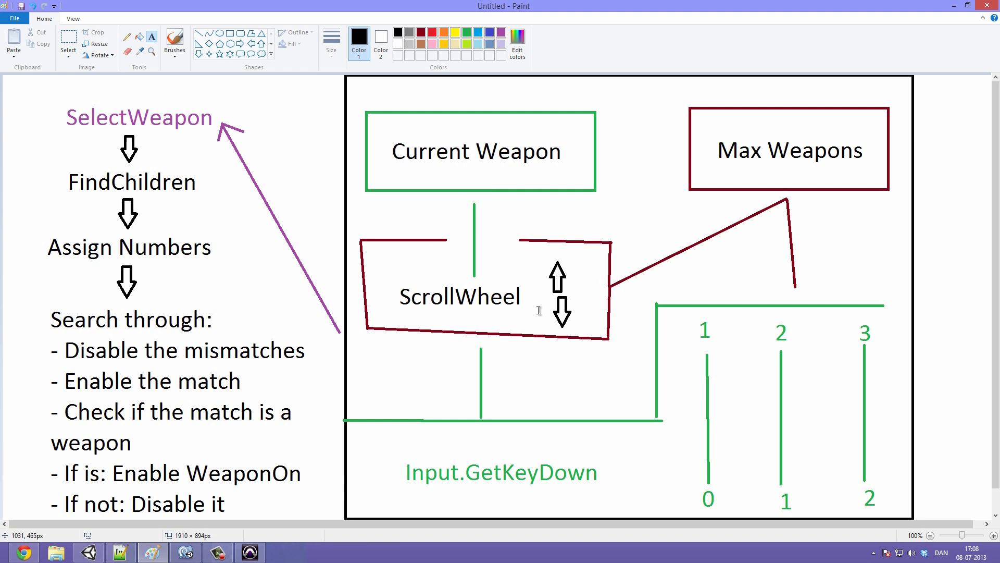
mouse_move(725, 305)
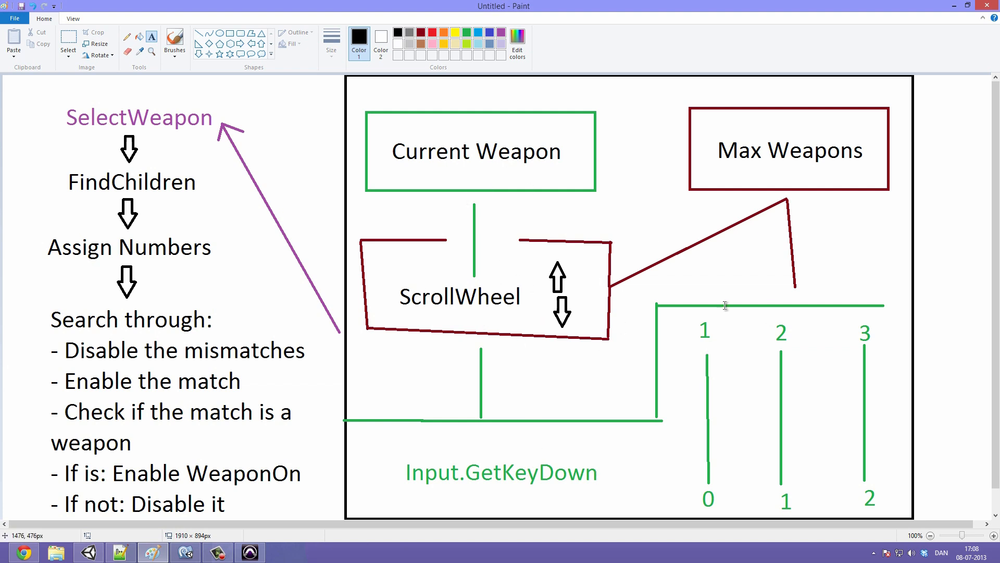
mouse_move(742, 348)
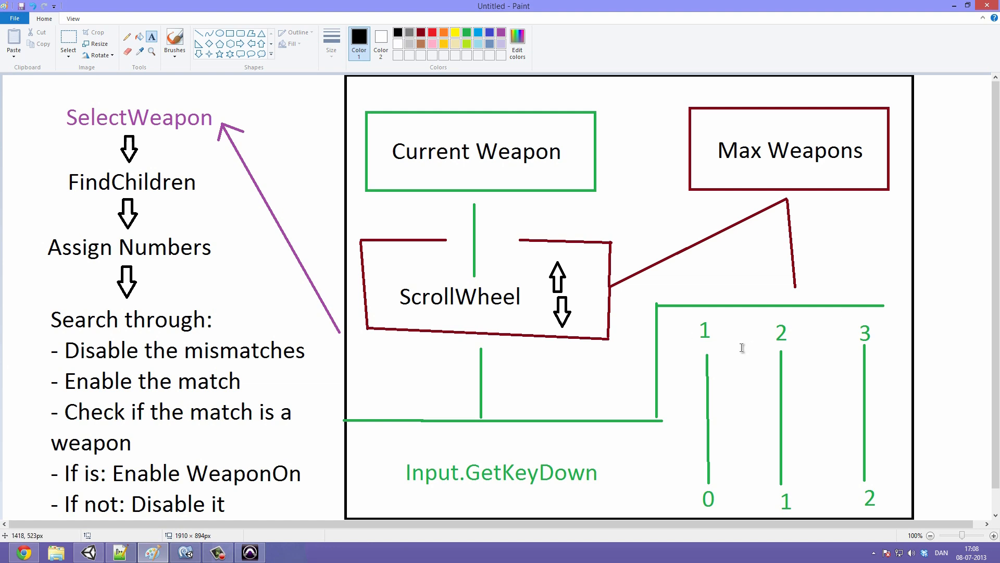
mouse_move(547, 201)
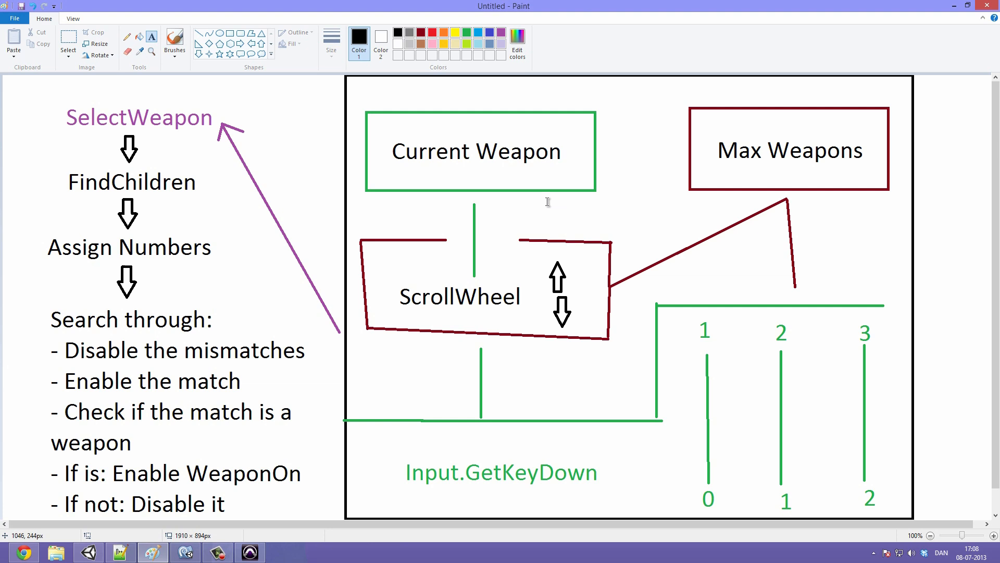
mouse_move(206, 109)
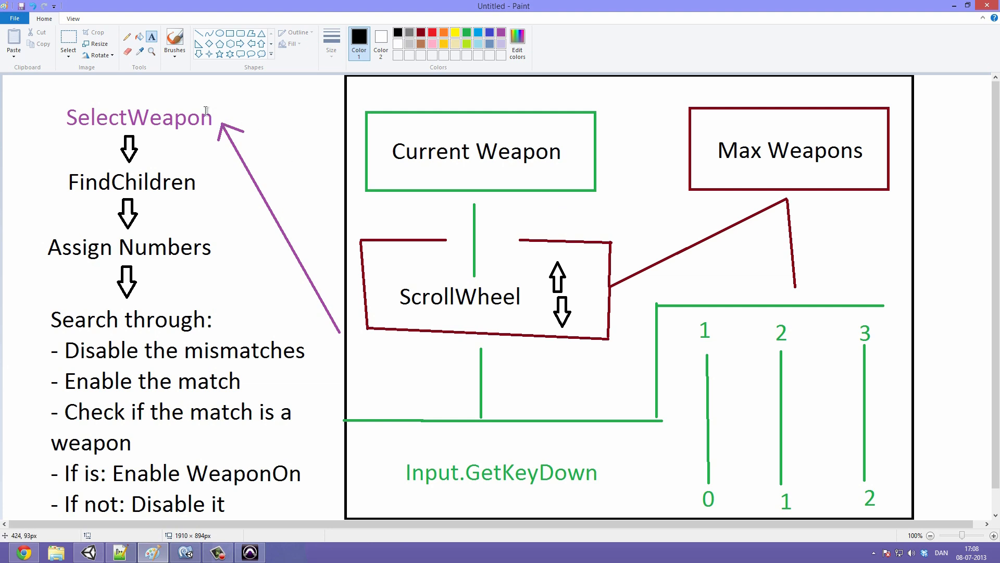
mouse_move(112, 243)
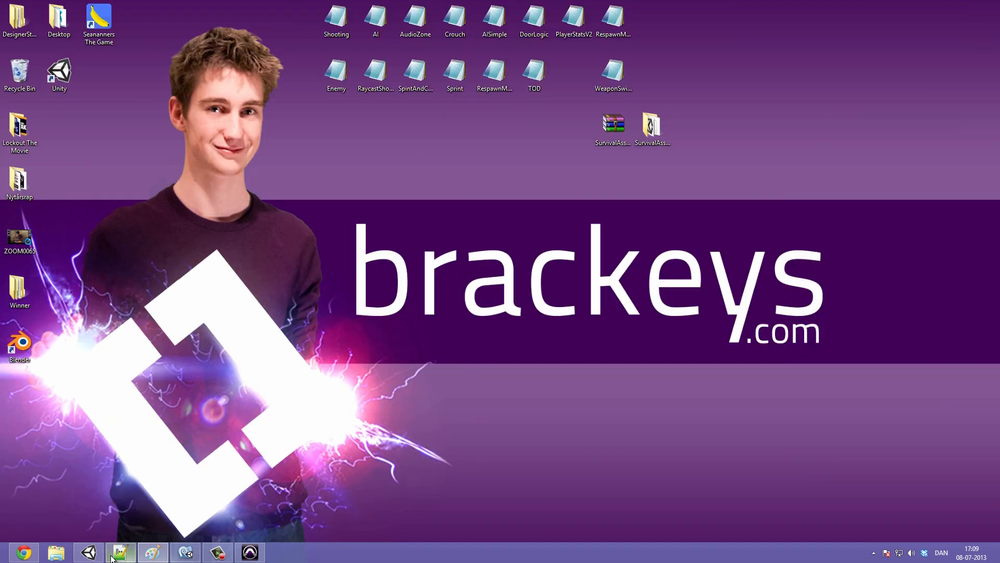
Switch to Unity and select the Melee weapon holder under Hold_R in the Hierarchy
click(88, 551)
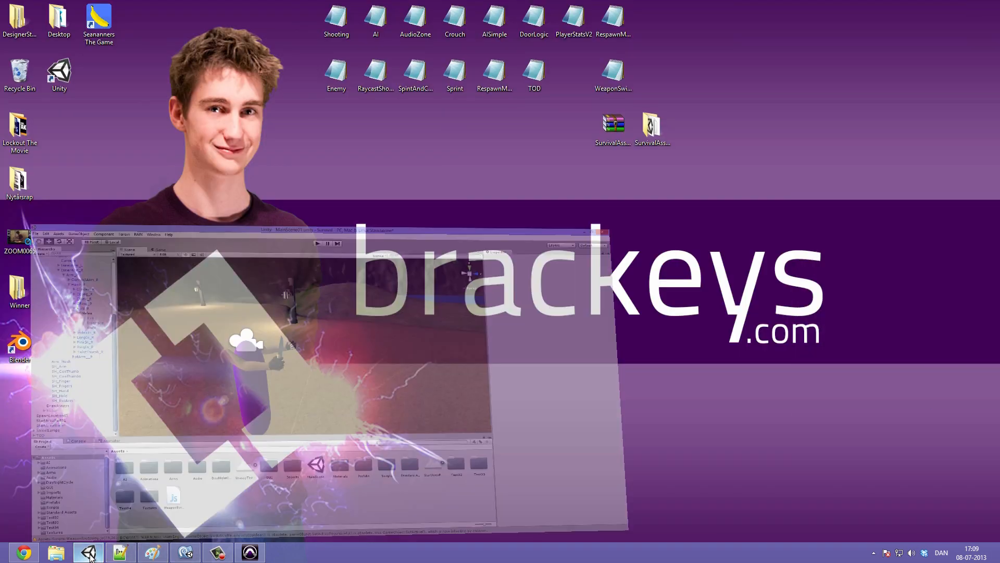
click(87, 552)
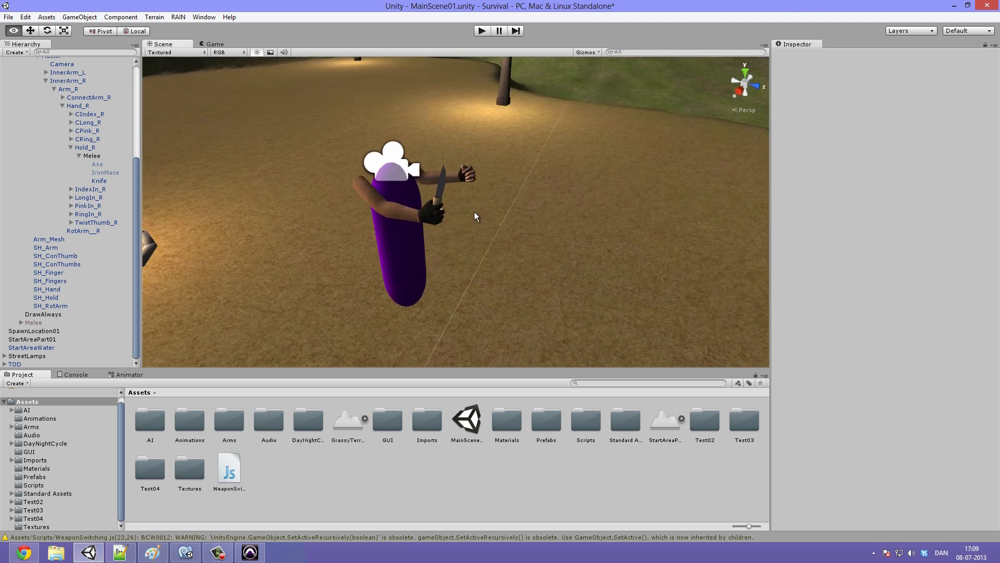
click(92, 155)
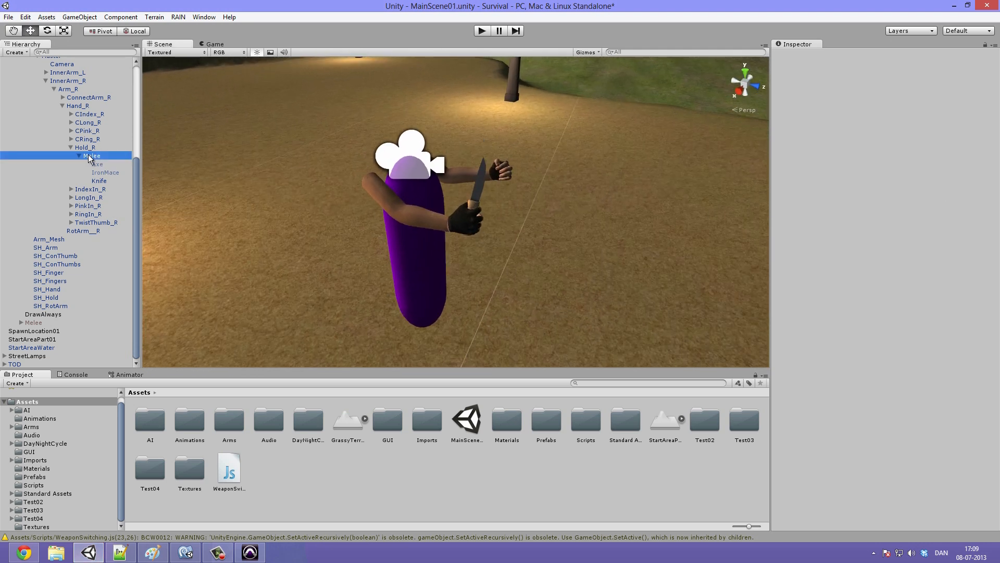
click(92, 155)
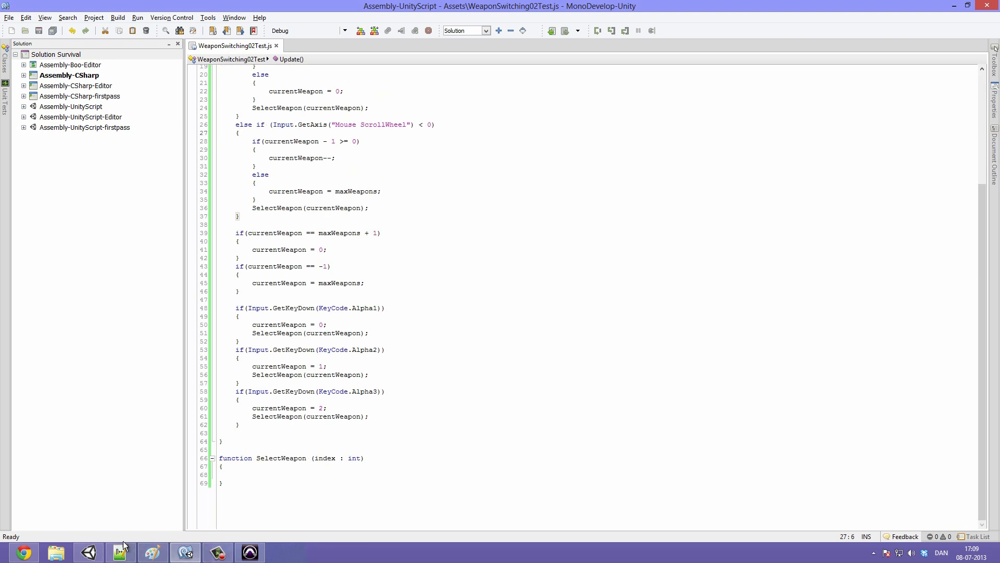
Write SelectWeapon(0); inside Awake so the first weapon is selected at startup
click(222, 467)
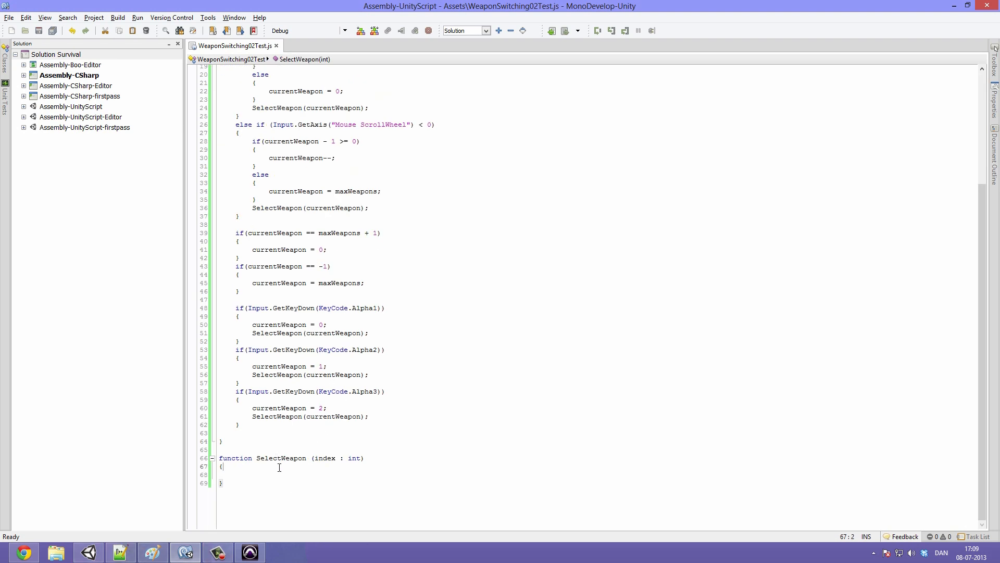
mouse_move(298, 471)
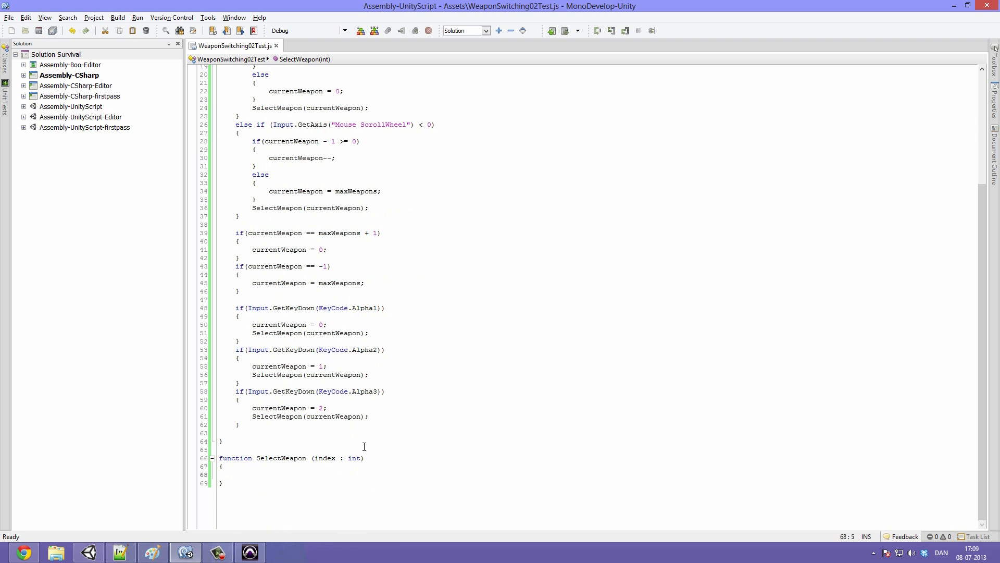
click(238, 475)
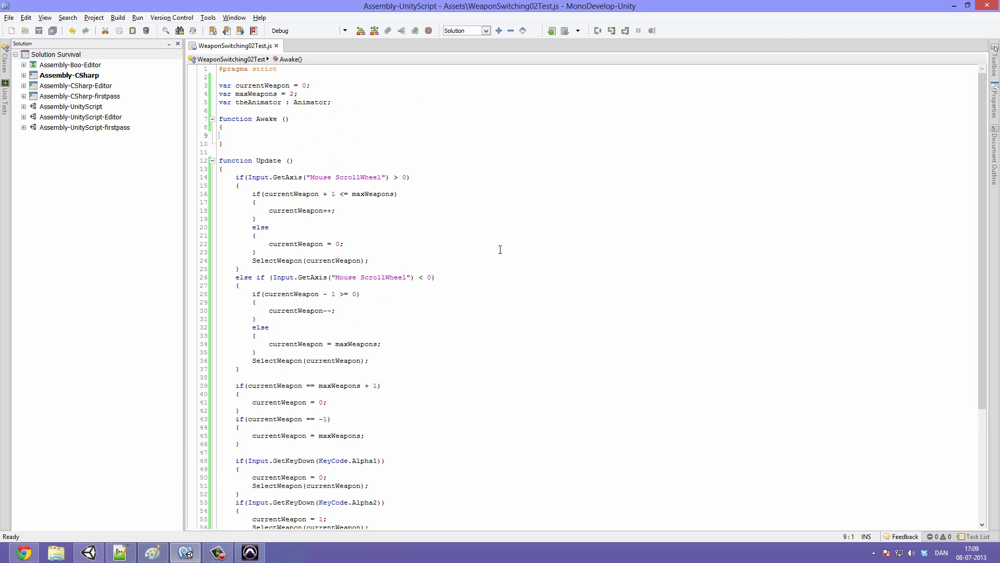
text(Select)
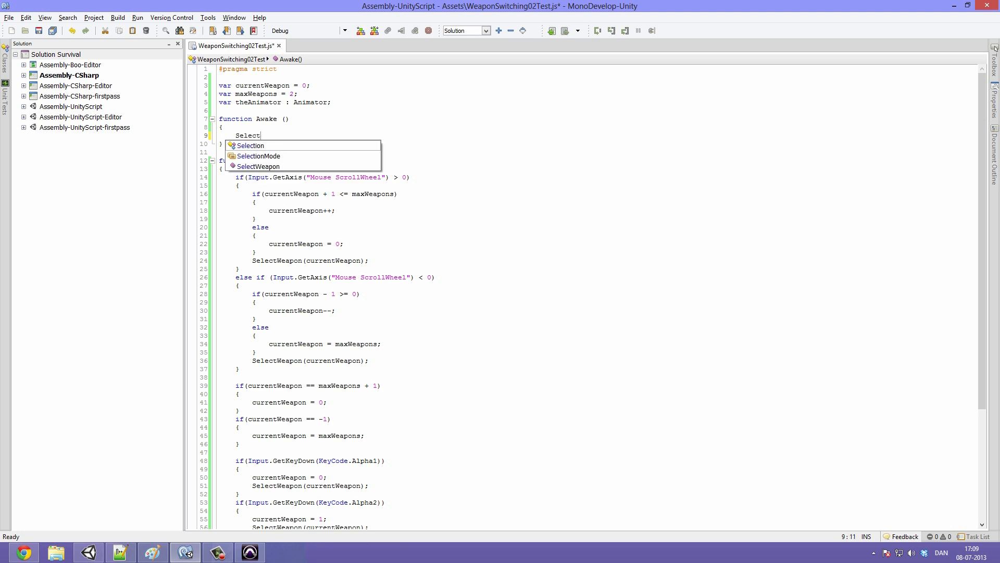
text(Weapon()
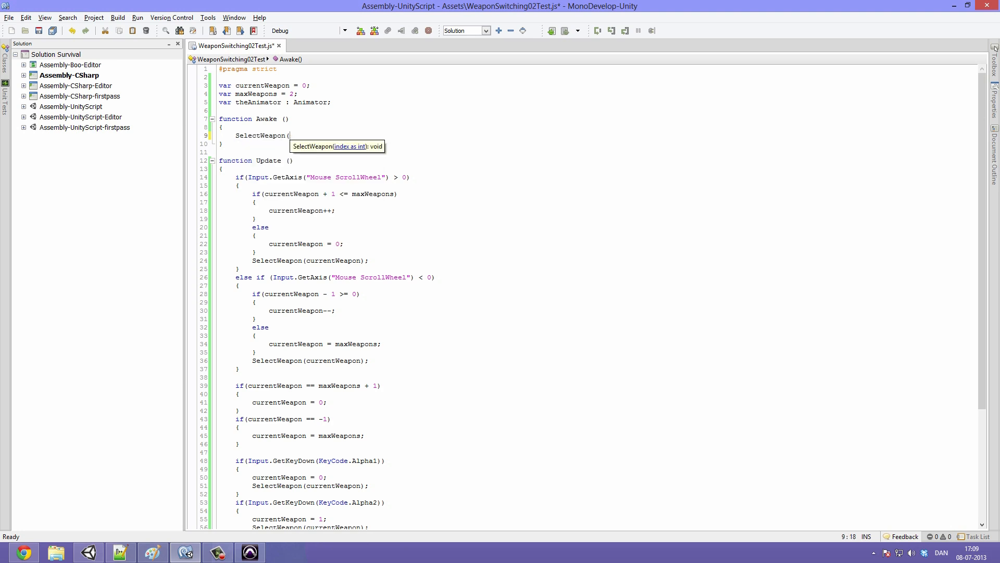
text(0);)
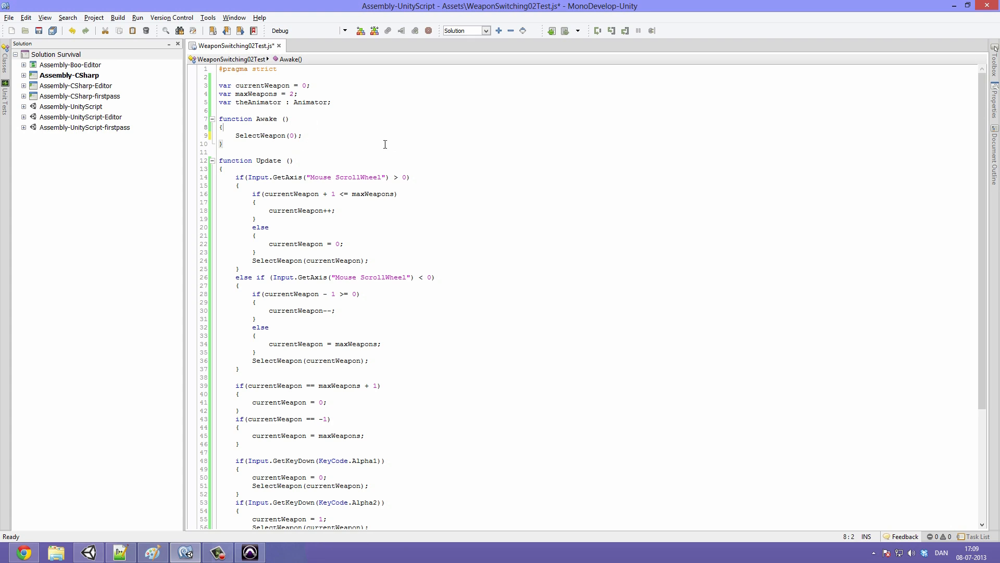
scroll(down, 3)
text(function SelectWeapon (index : int))
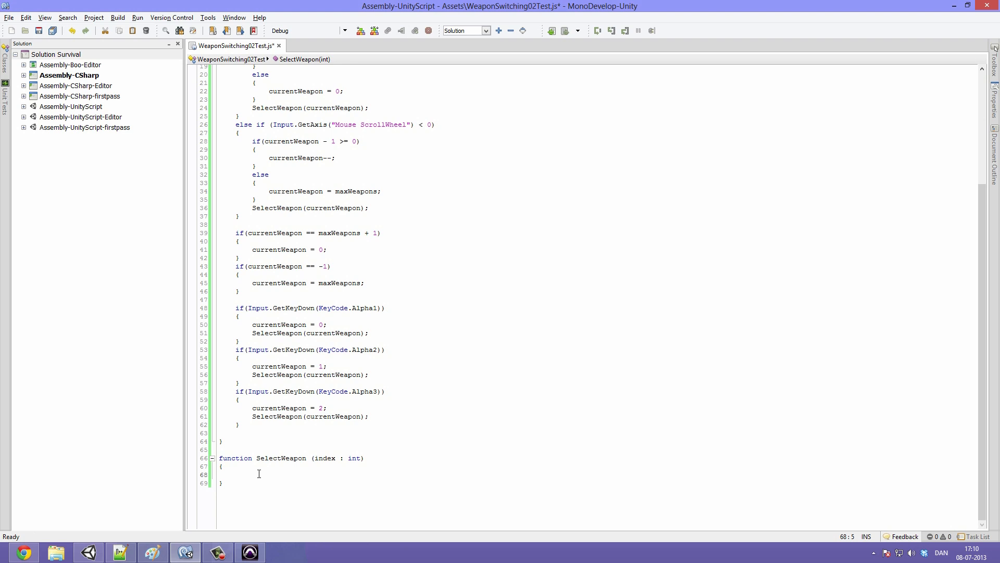
Begin a for statement as the first line of the SelectWeapon body
double_click(324, 458)
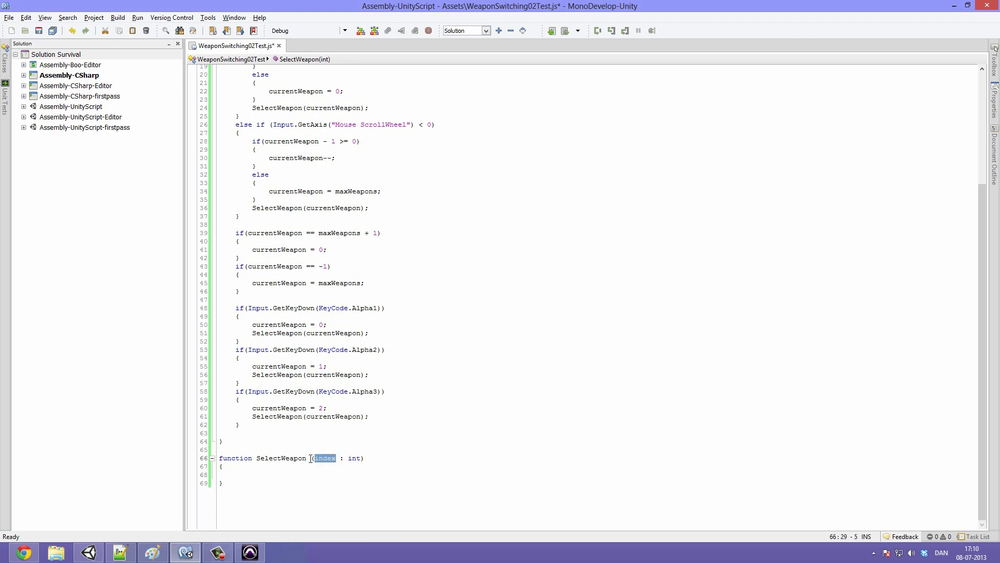
click(231, 410)
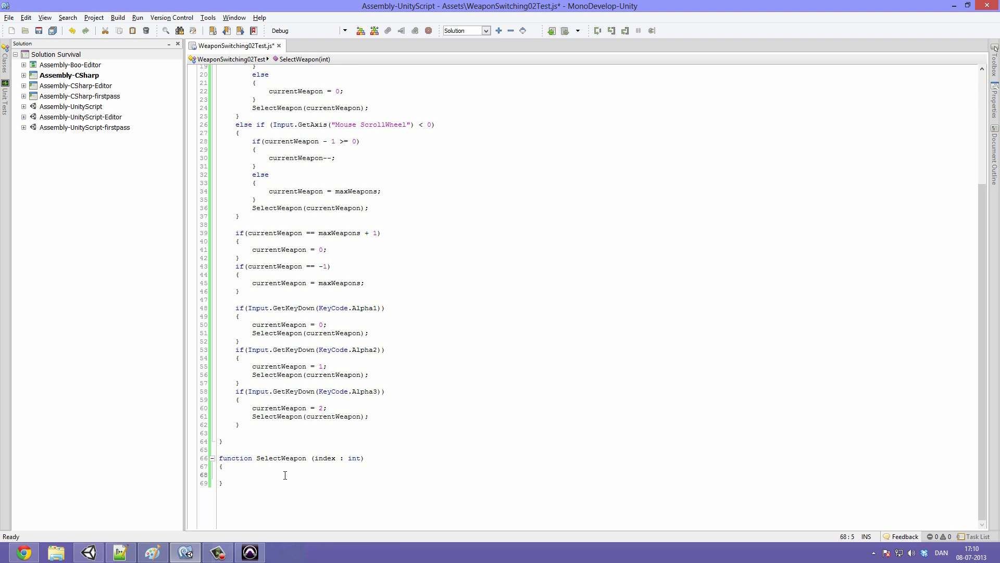
click(236, 475)
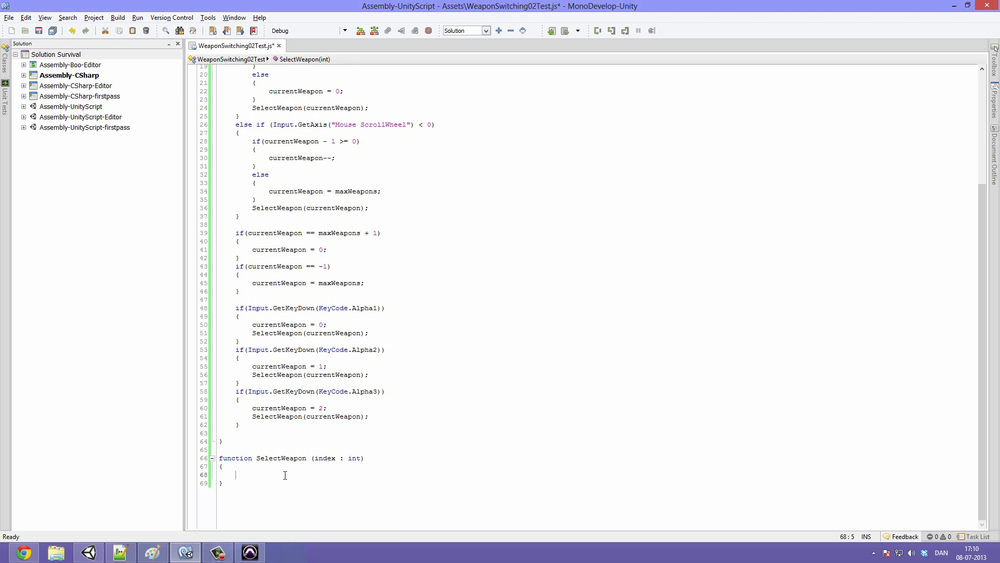
text(for)
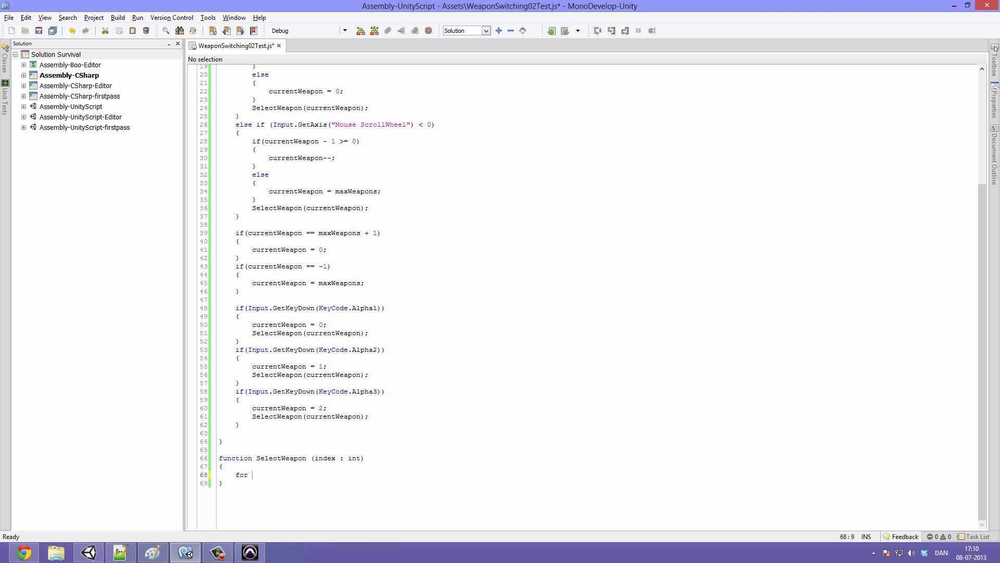
Complete the loop header for (var i = 0; i < transform.childCount; i++) with braces
text(()
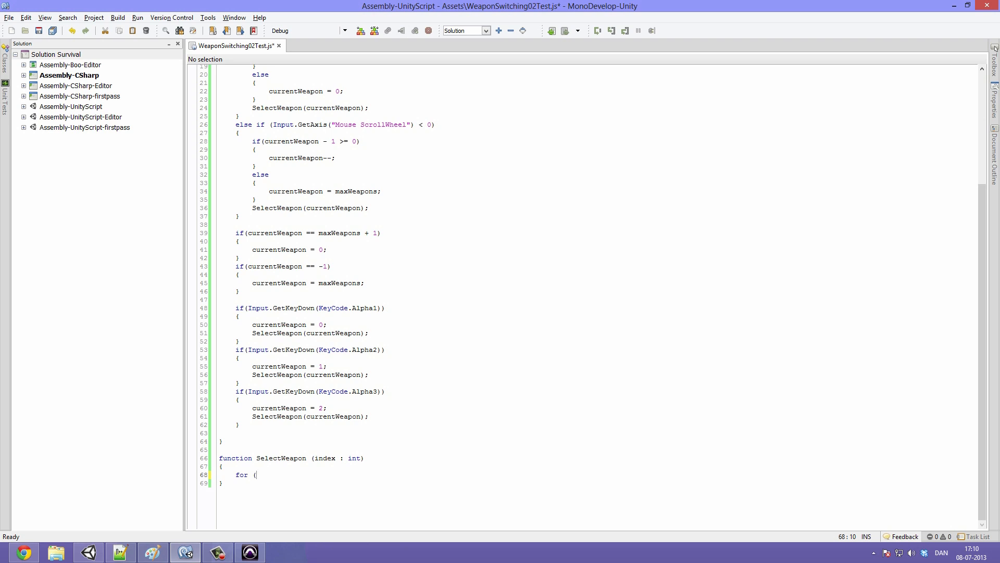
text(var)
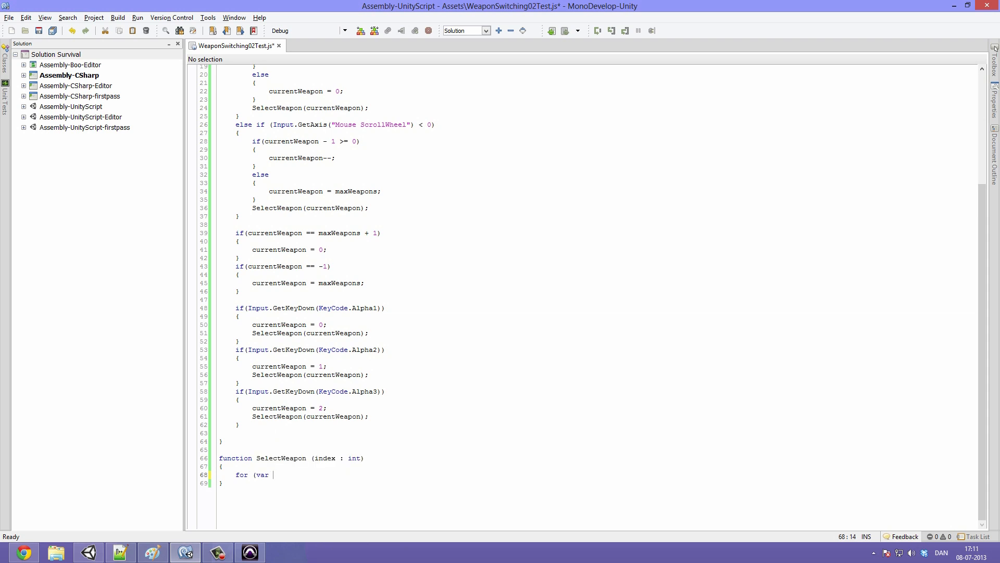
text(i =)
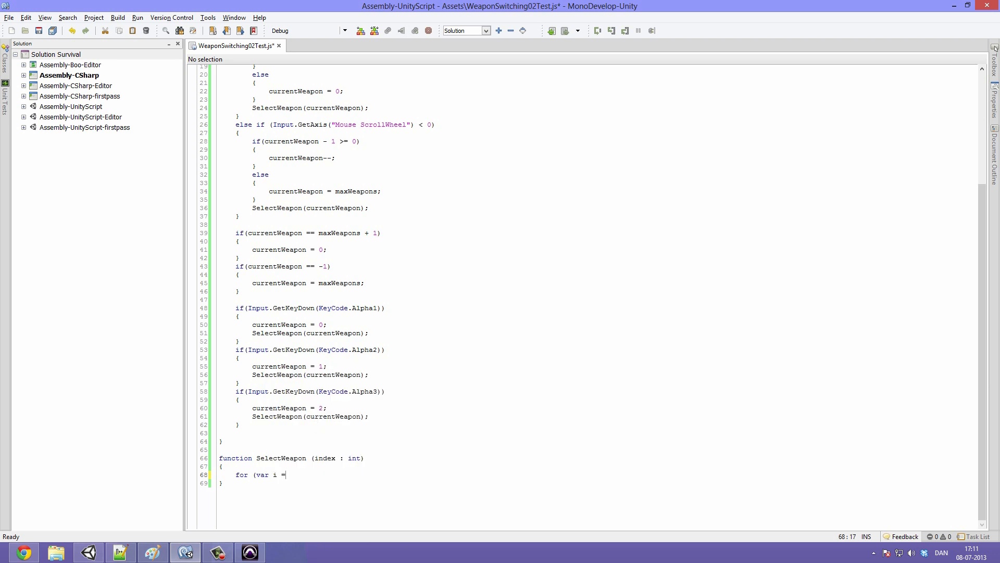
text(0)
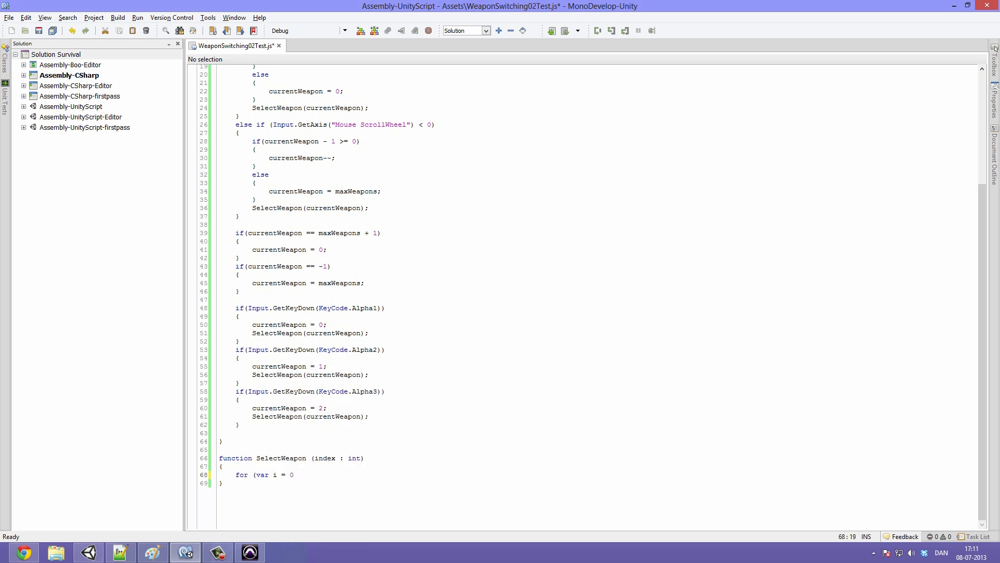
text(;)
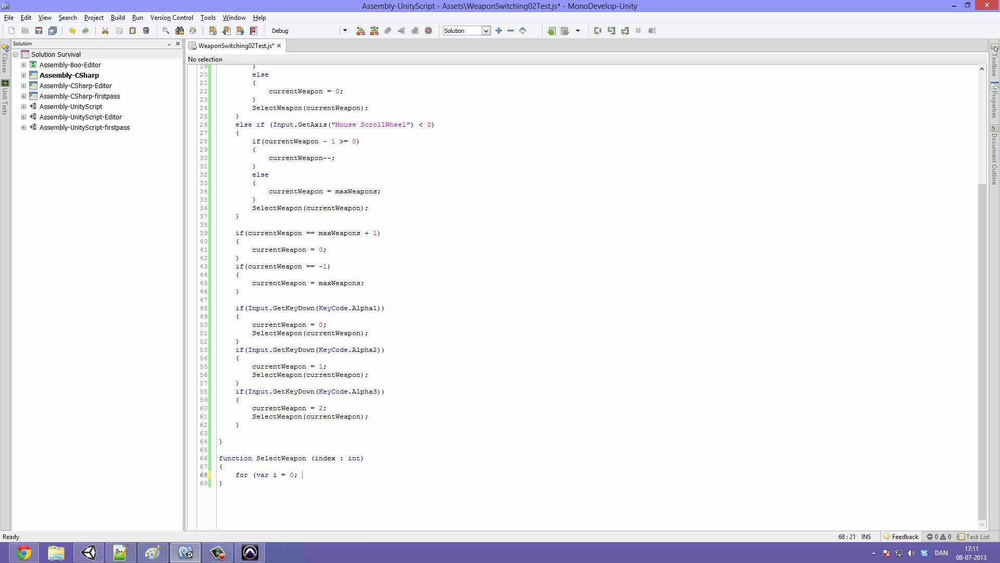
text(i <)
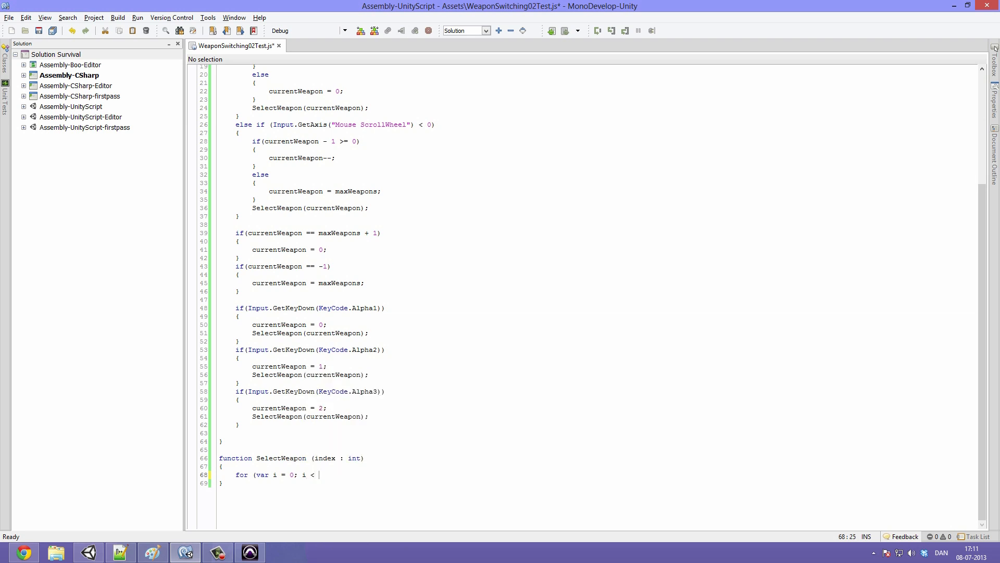
text(transform.)
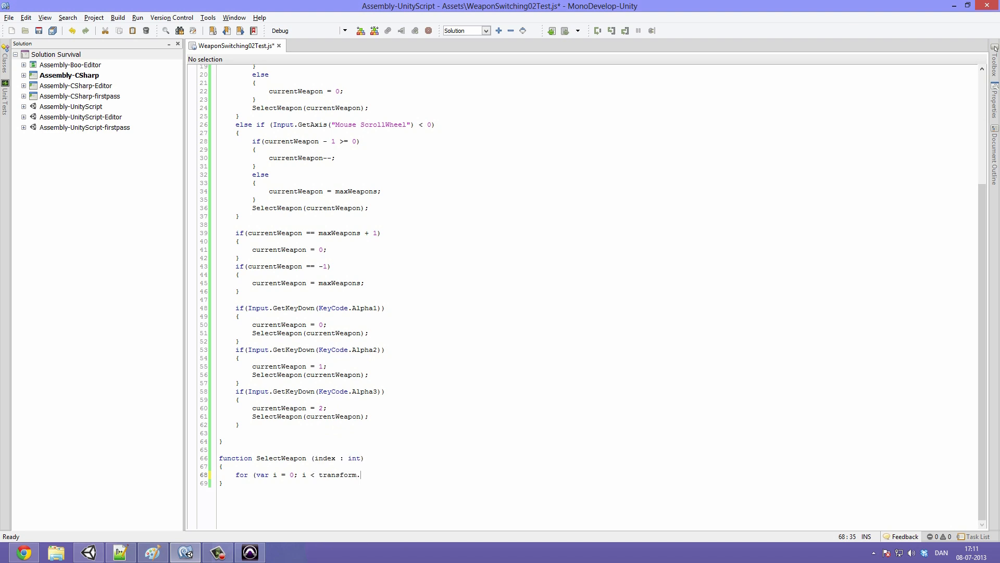
text(childCount; i++)
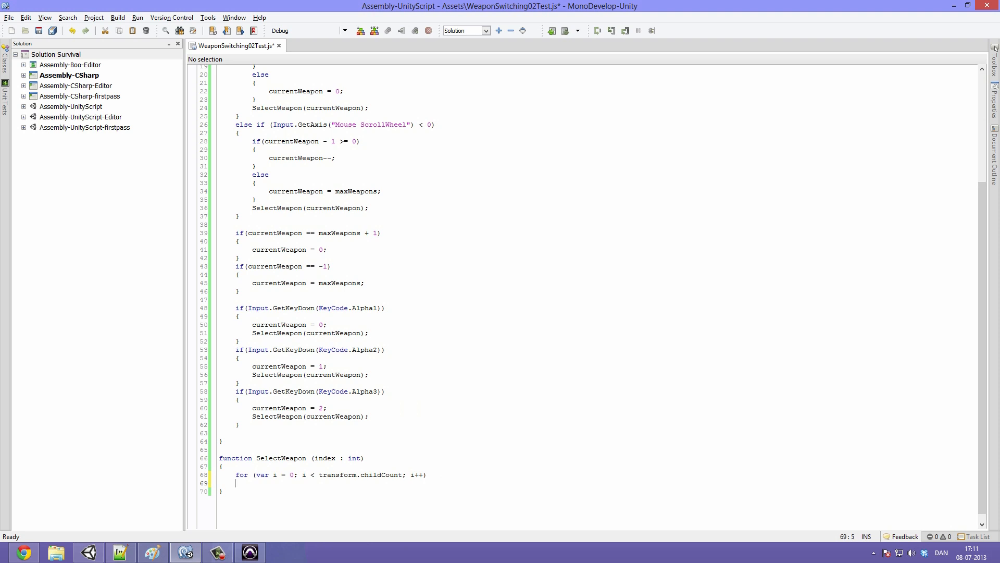
text({)
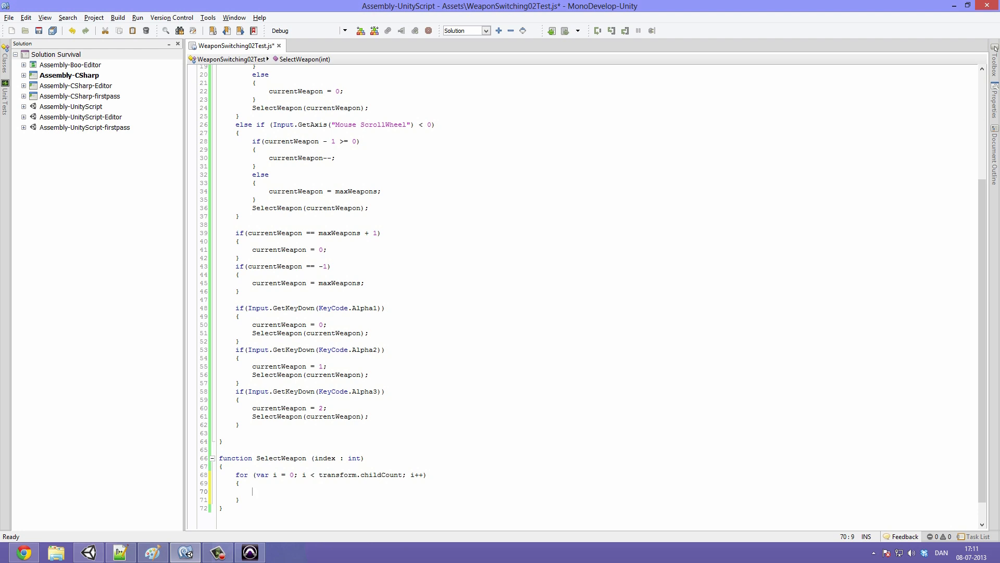
Add the comment //Activate the selected weapon and the condition if (i == index)
text(/)
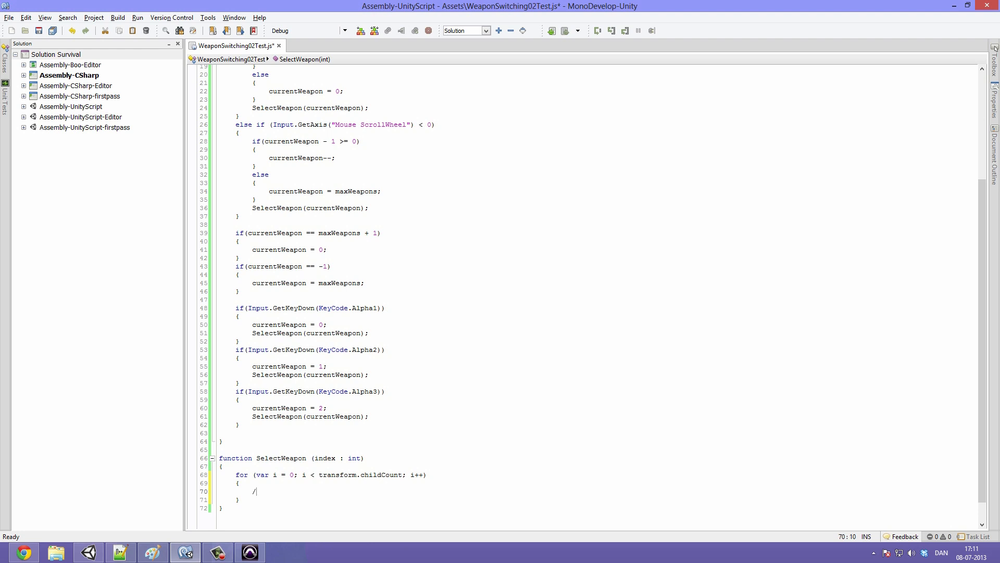
text(/Activate)
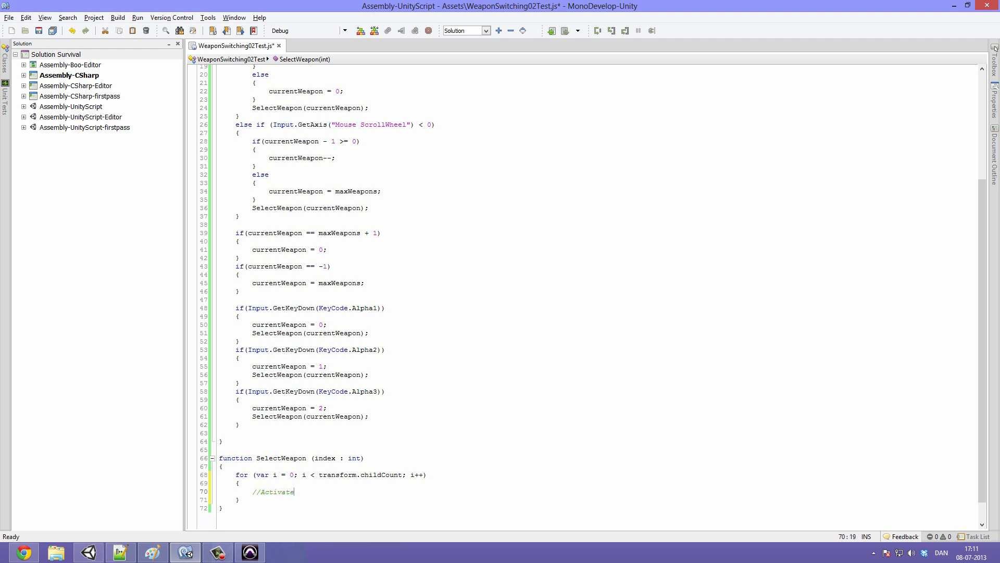
text(the selected weap)
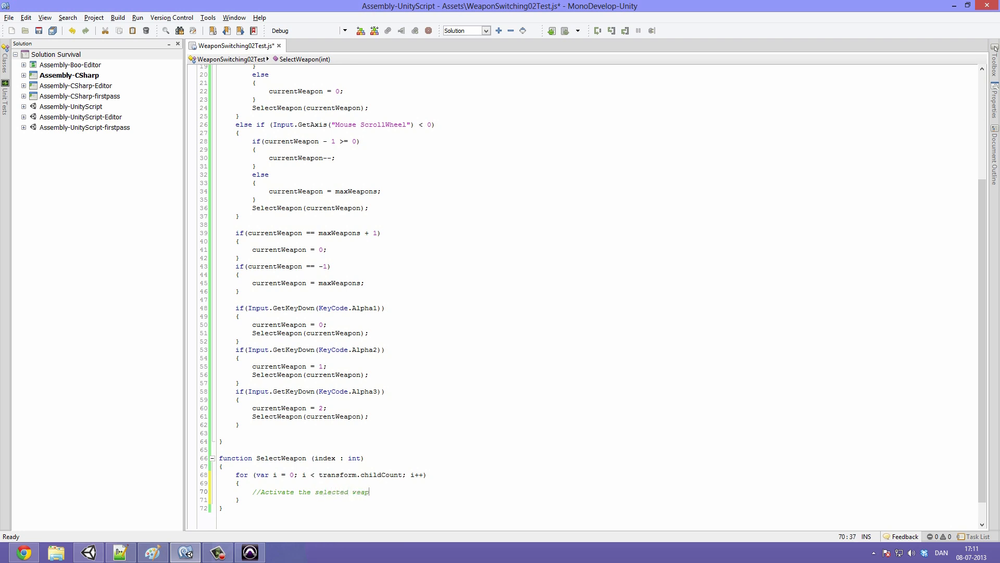
text(o)
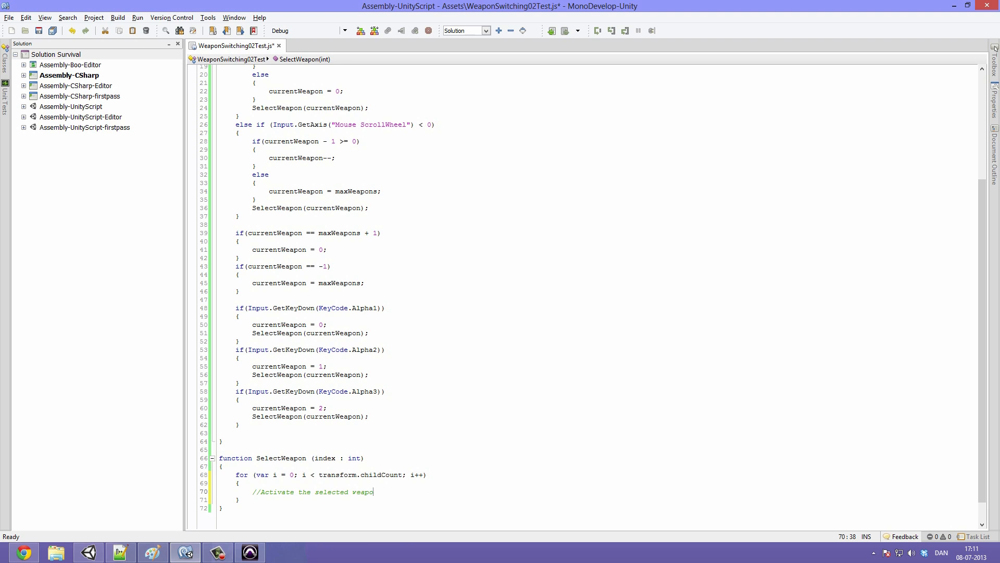
text(if ()
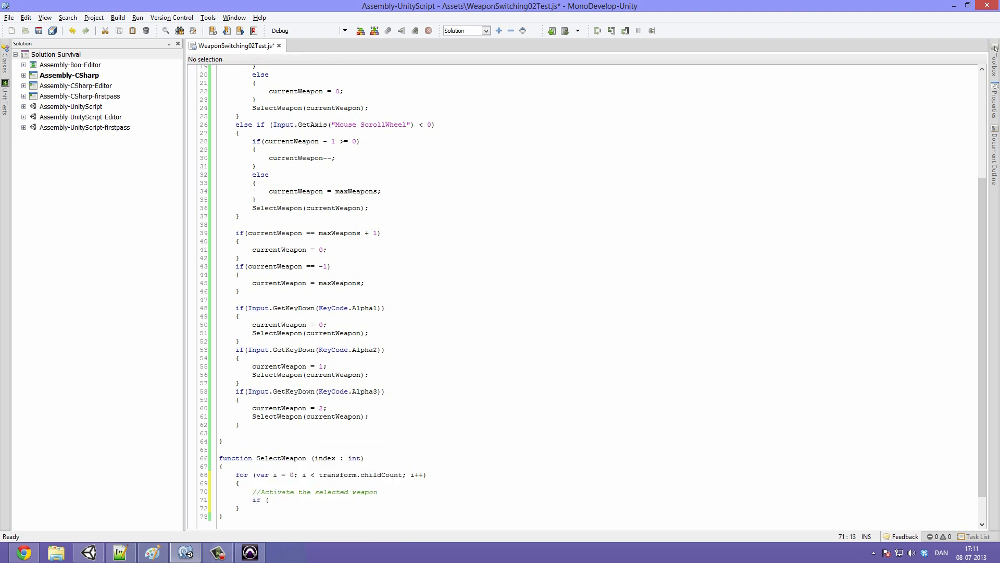
text(i == inde)
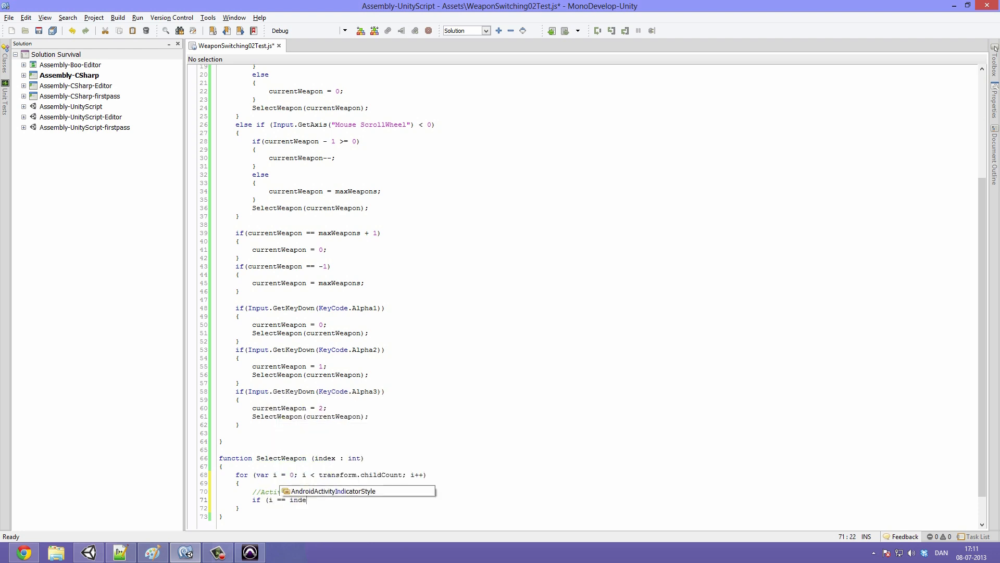
text(x))
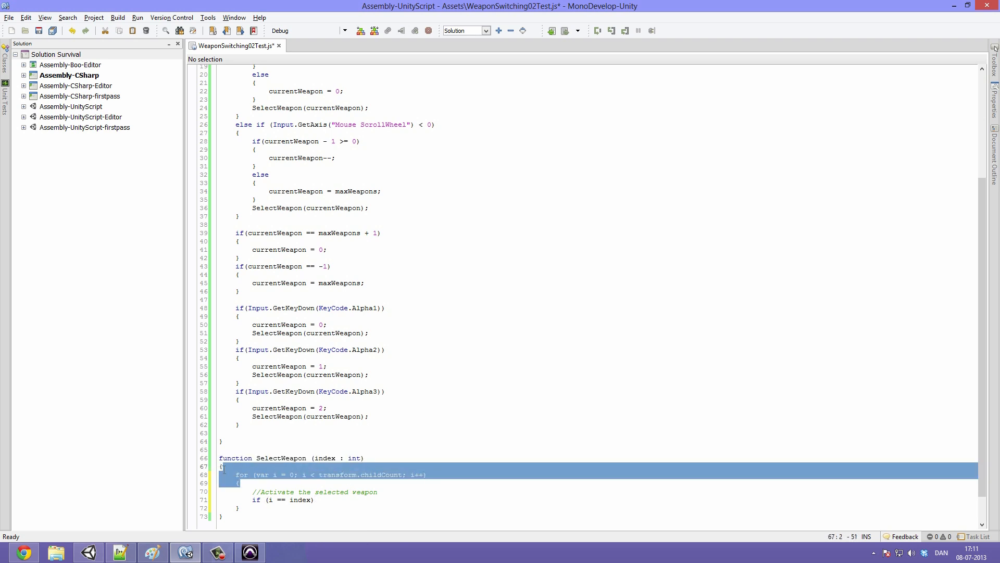
click(289, 474)
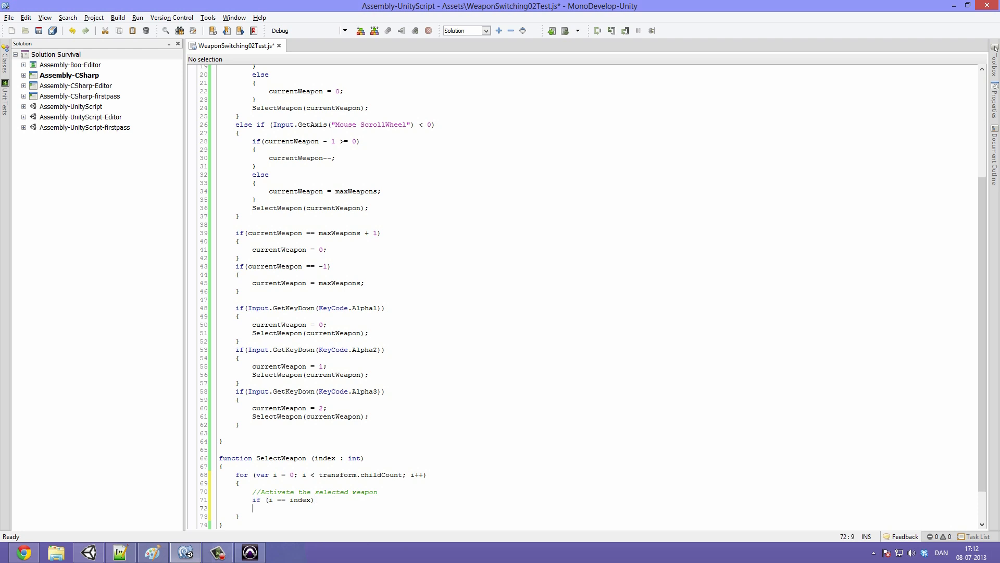
Inside the if block, call transform.GetChild(i).gameObject.SetActive(true);
text({})
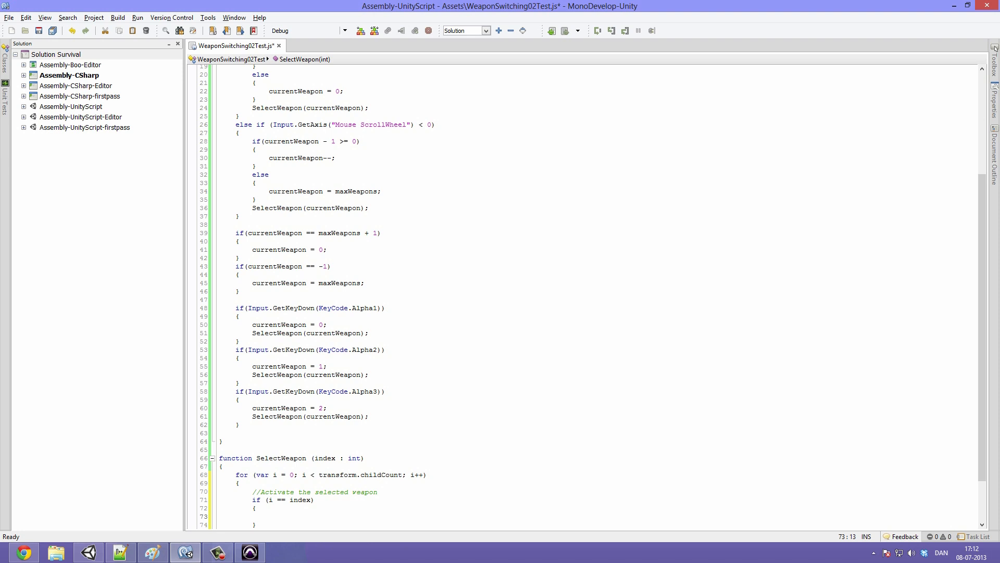
text(transform.GetChild)
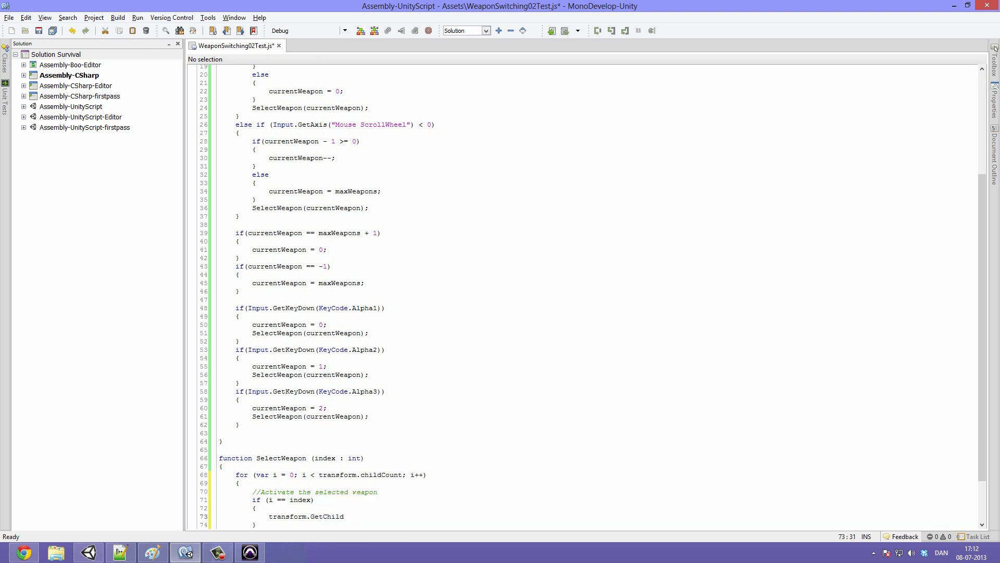
text(i)
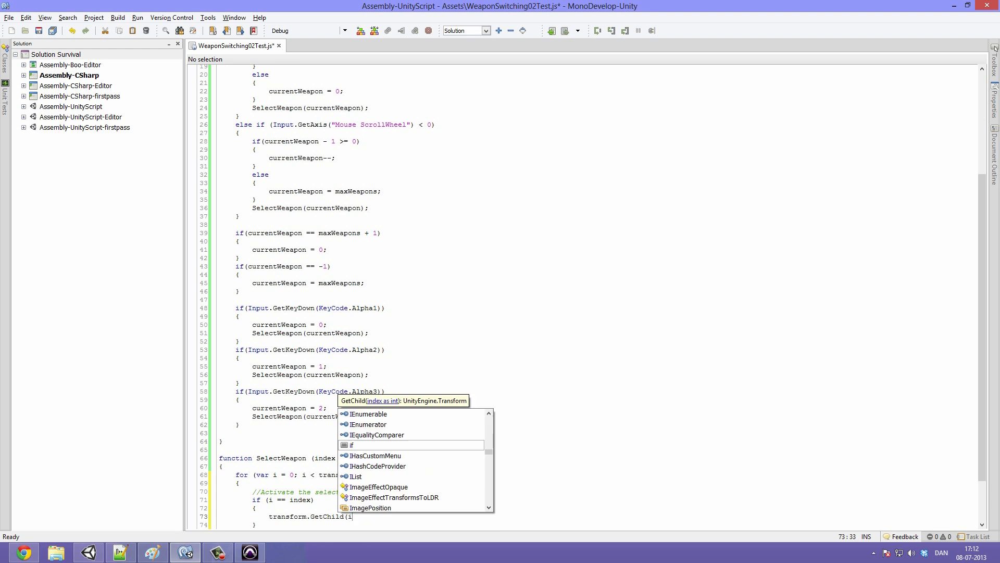
text(.gameObject.SetActive)
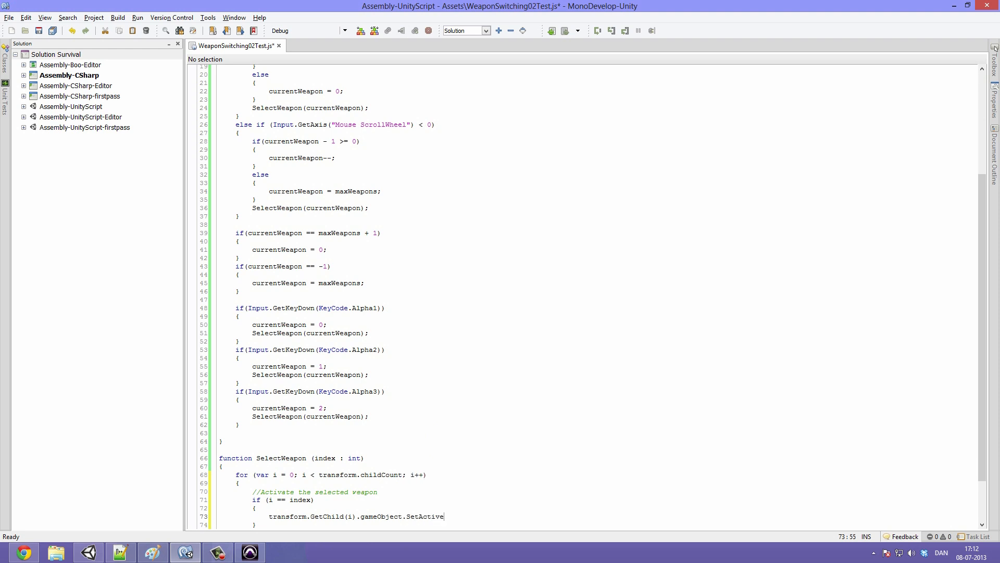
text((true);)
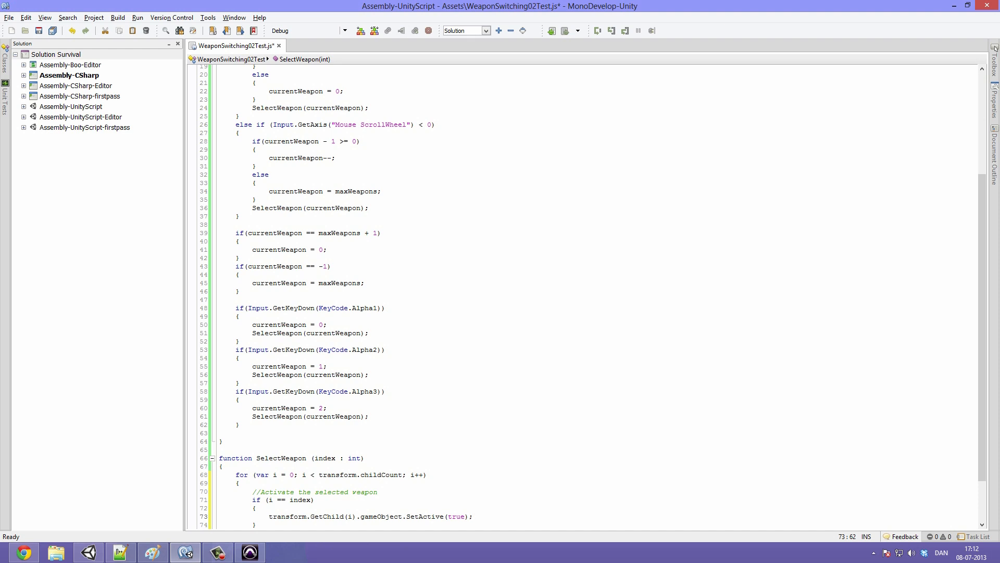
click(283, 499)
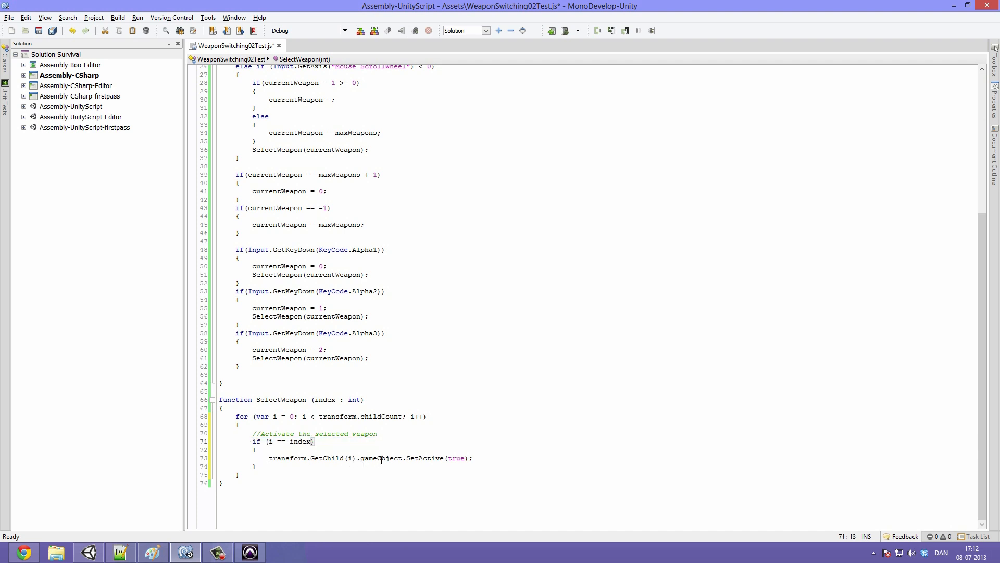
double_click(380, 457)
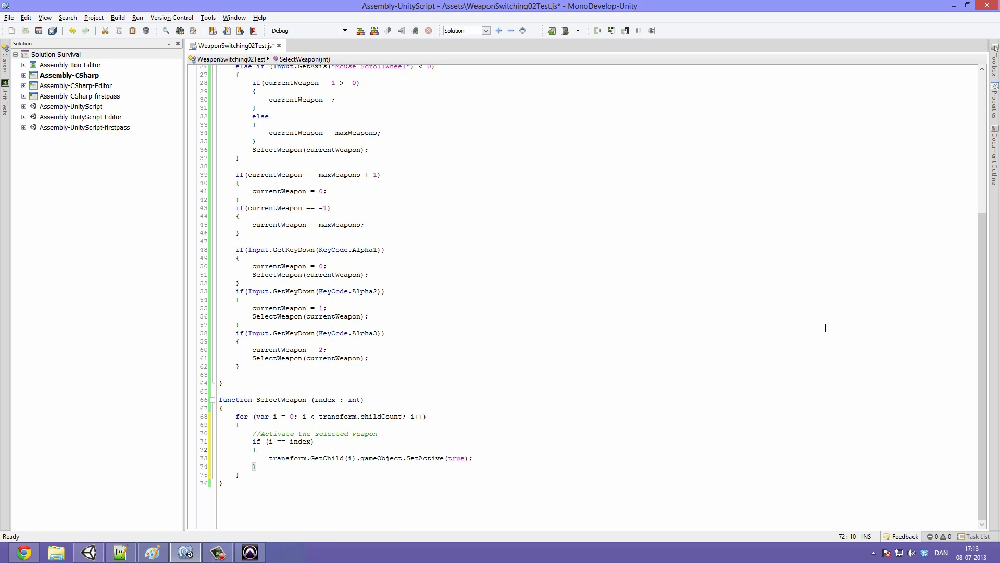
Add an else branch calling transform.GetChild(i).gameObject.SetActive(false);
click(239, 474)
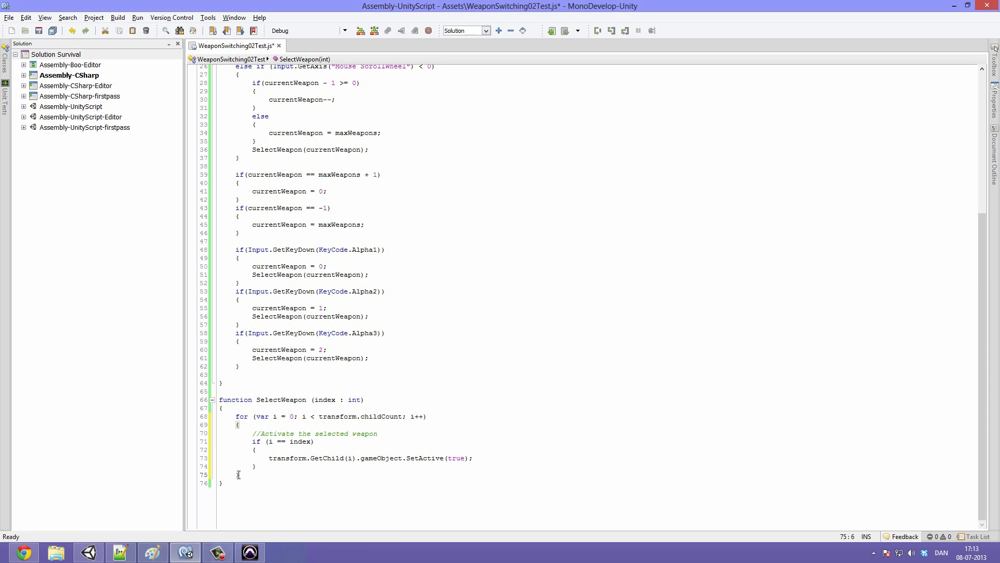
click(310, 463)
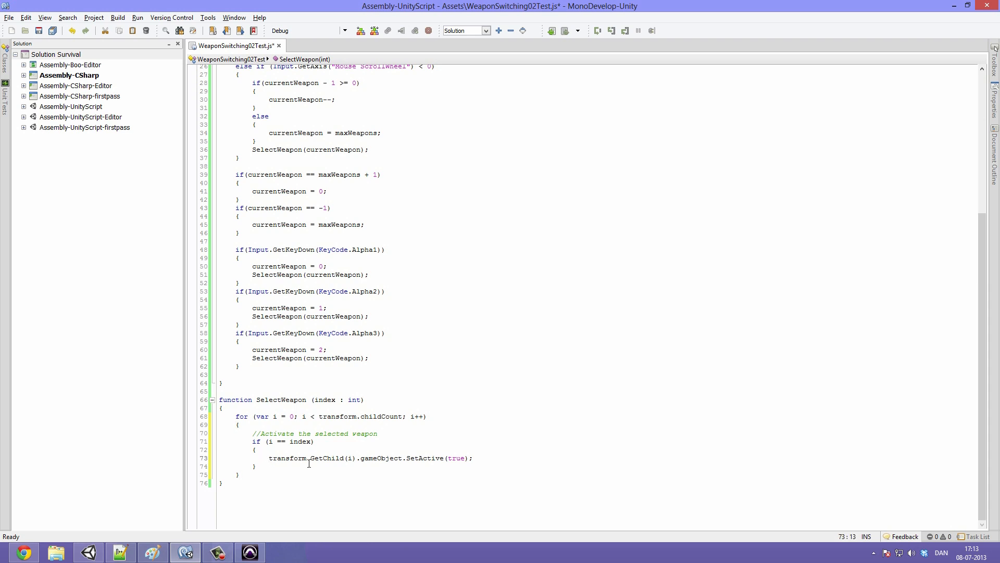
text(ekse)
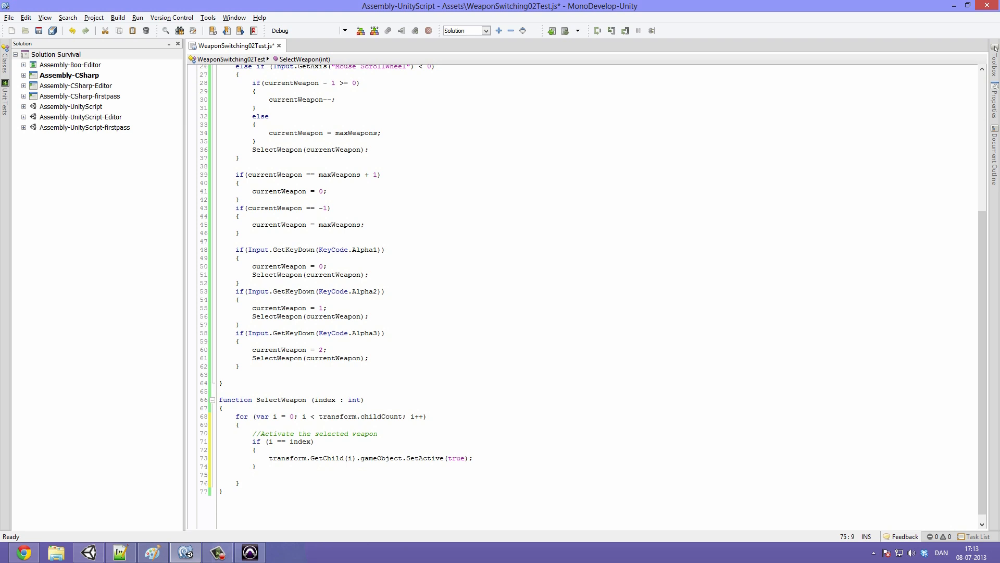
text(else)
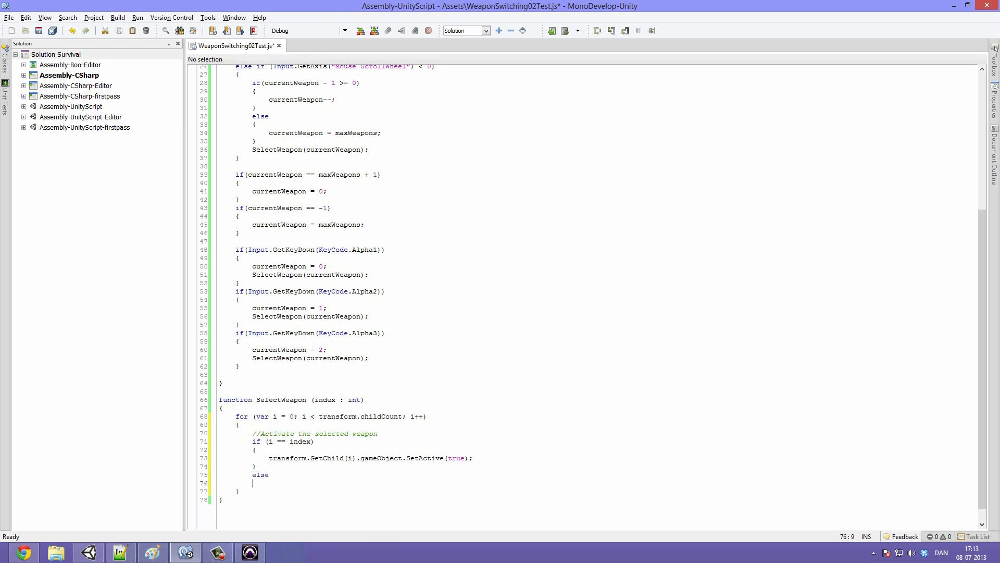
text({)
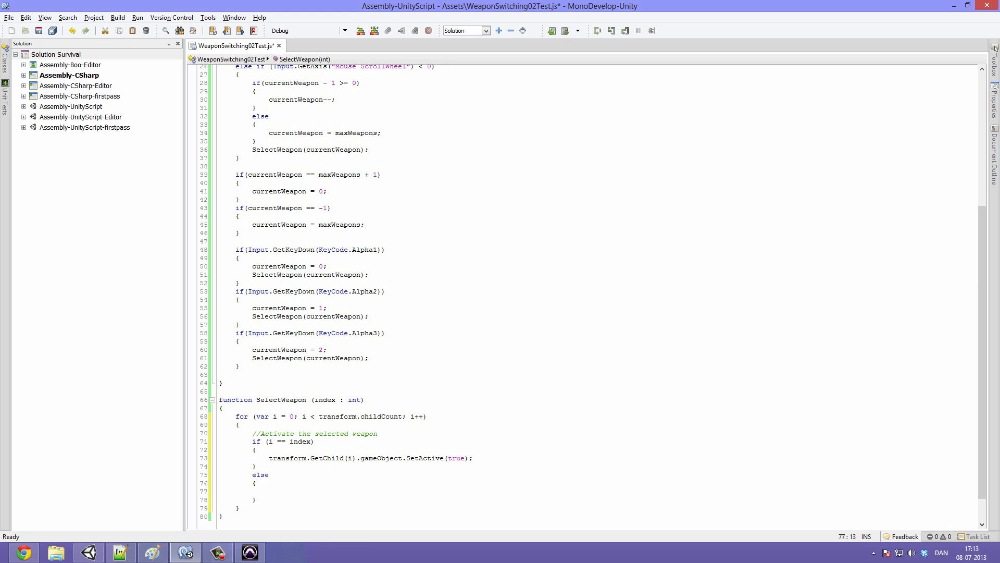
text(transform.Get)
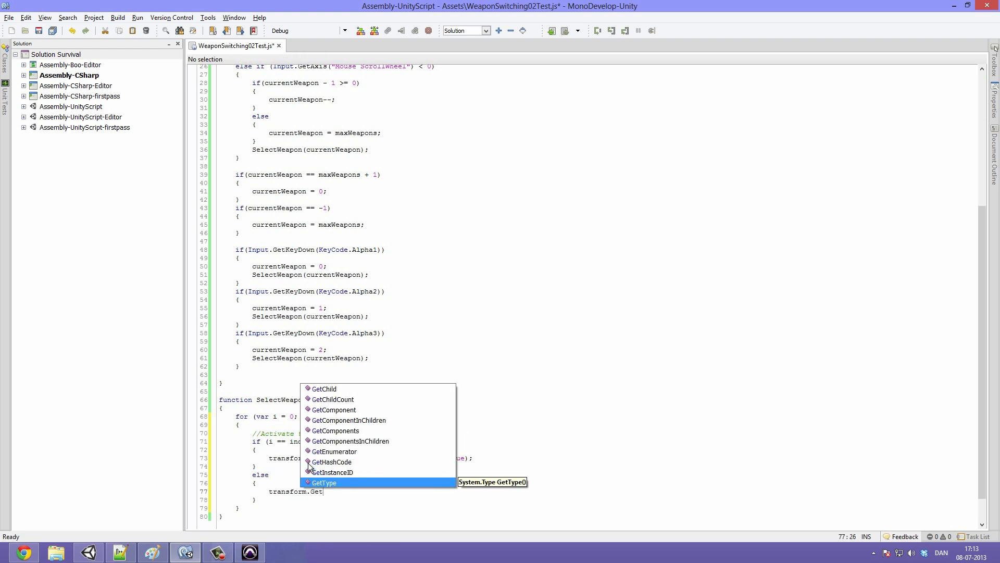
text(Child)
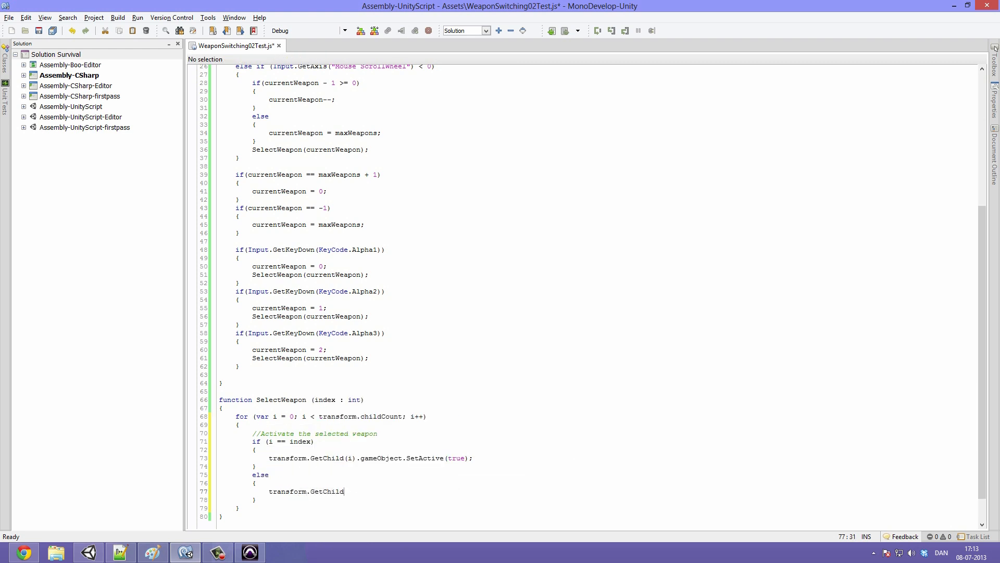
text((i))
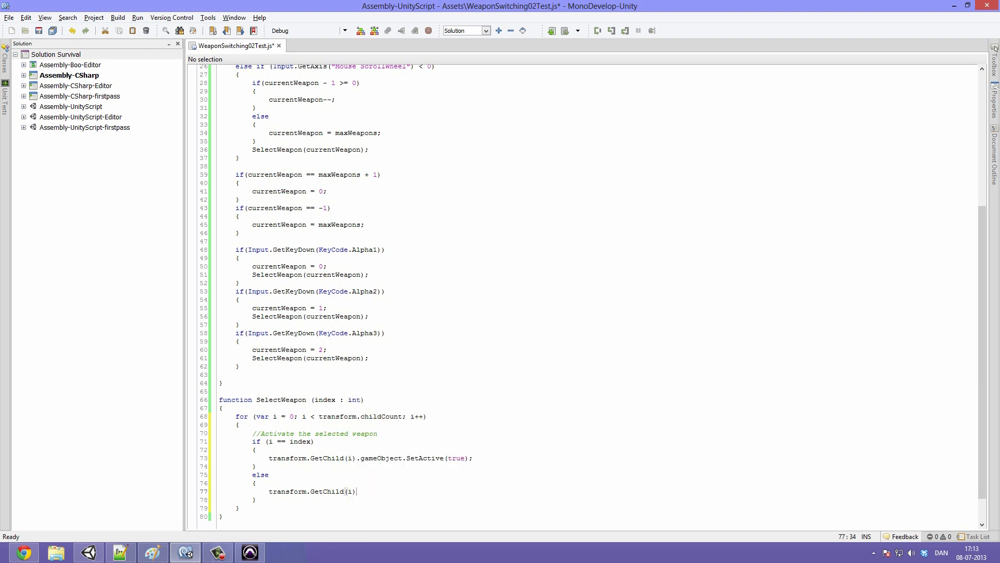
text(.gameObject)
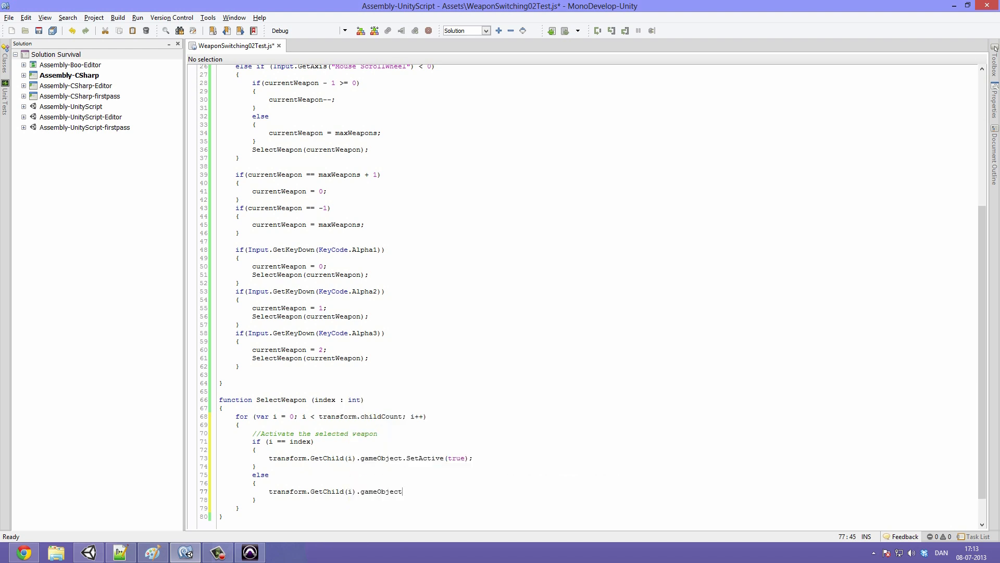
text(.SetActive()
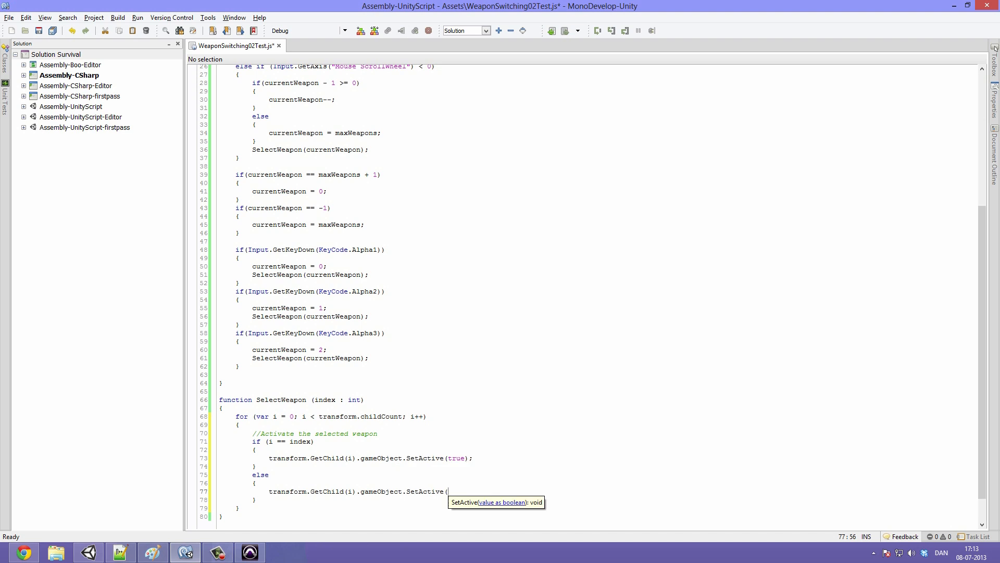
text(false);)
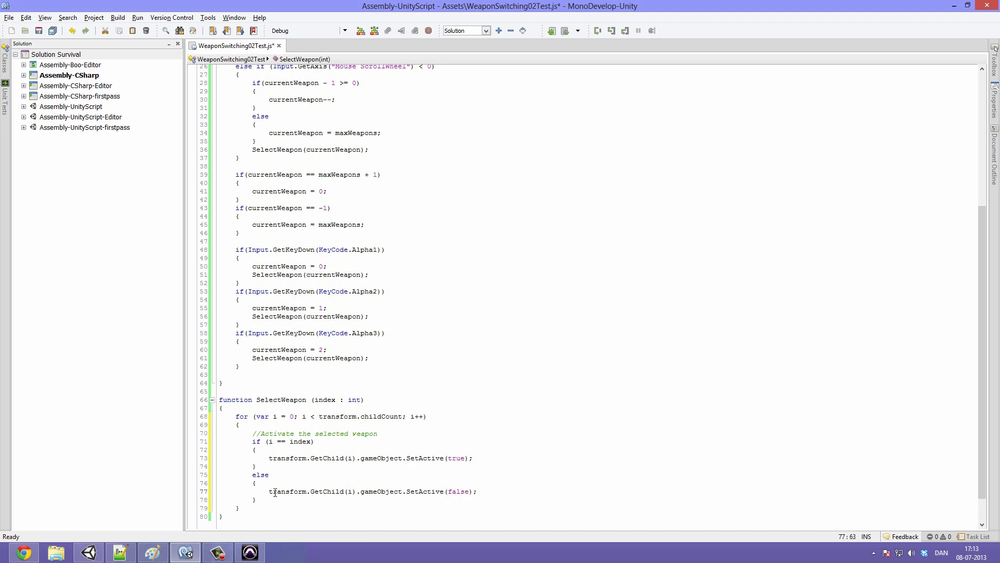
double_click(271, 441)
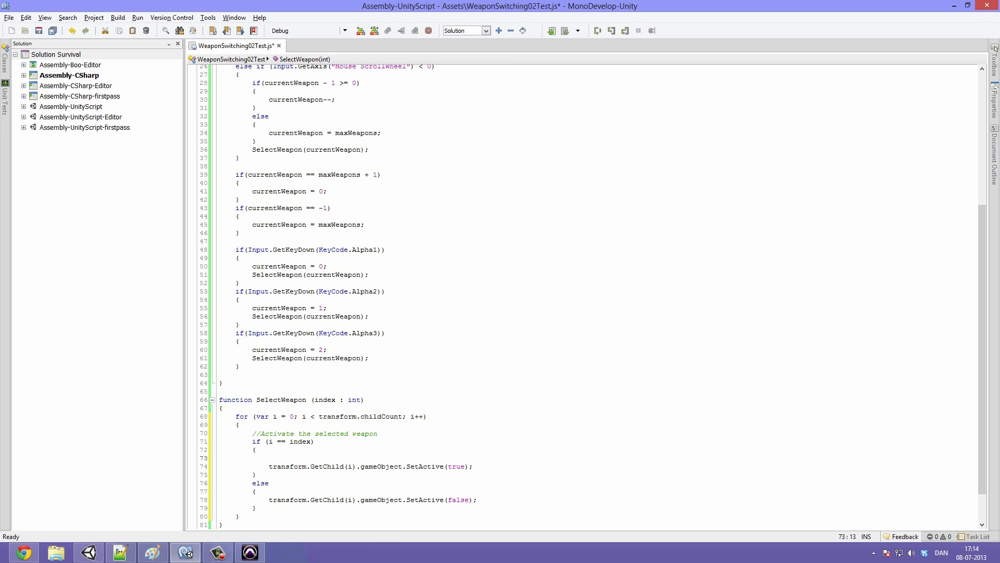
Nest a check if (transform.GetChild(i).name == "Fists") inside the i == index branch
click(269, 457)
text(if)
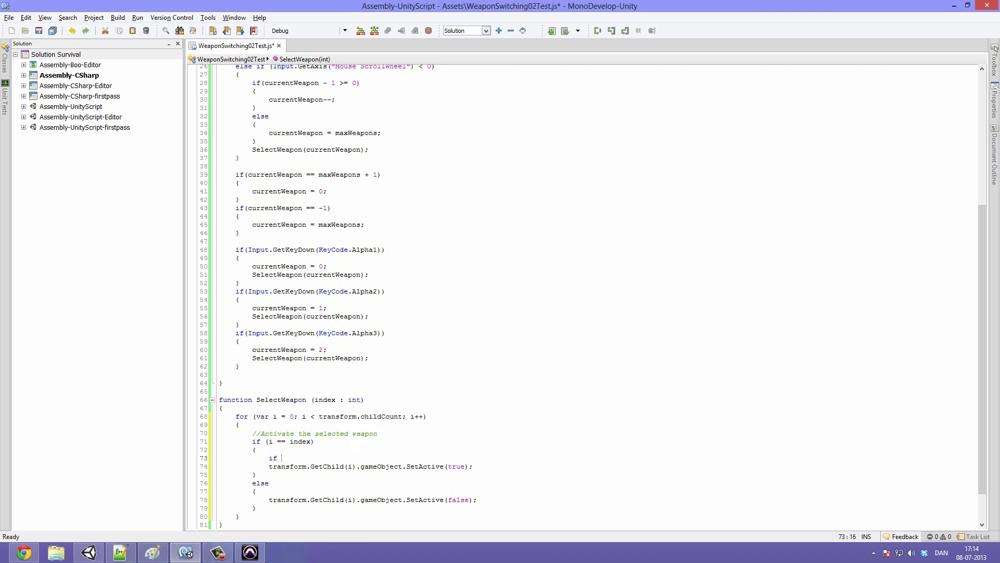
text(transform.GetChild)
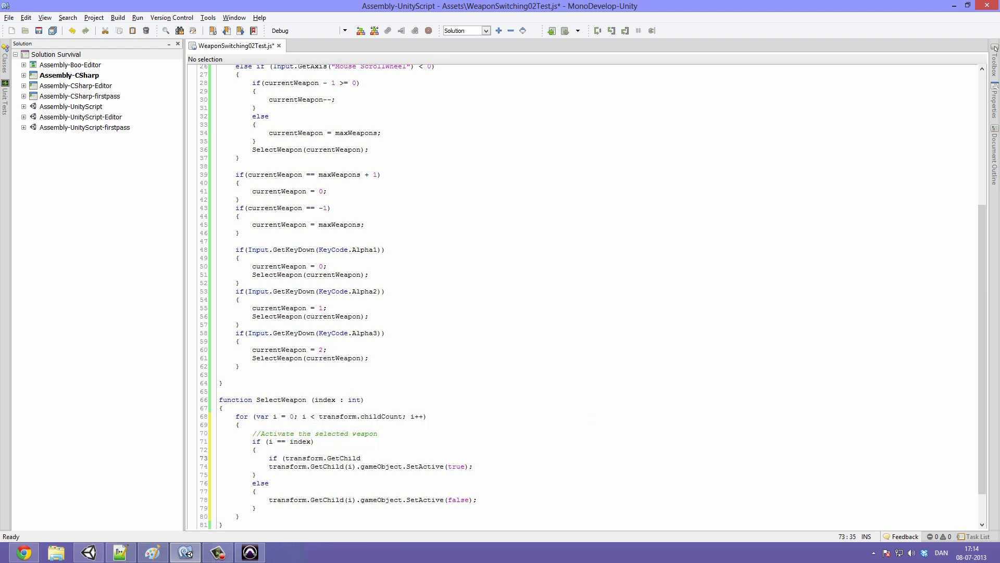
text(i)
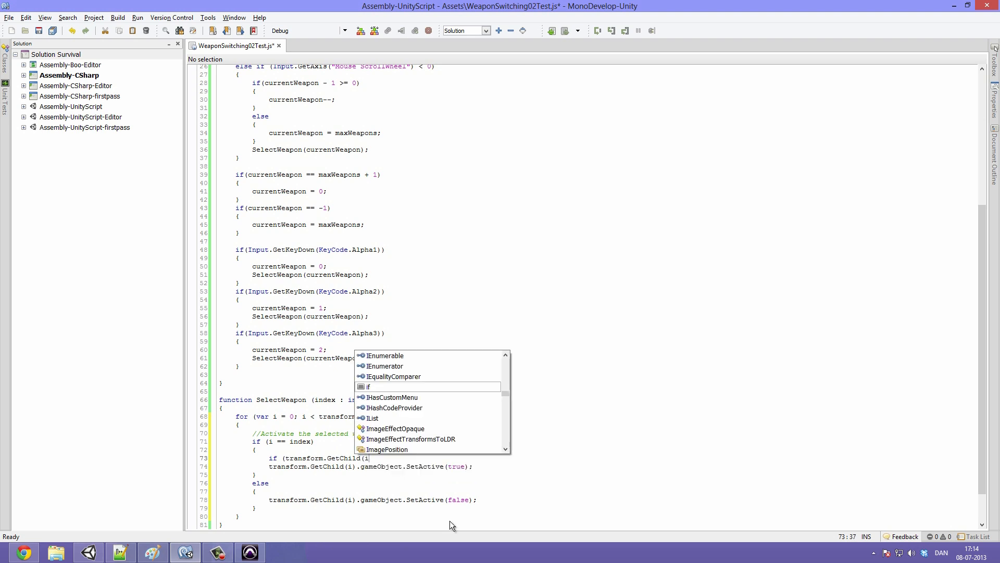
text().am)
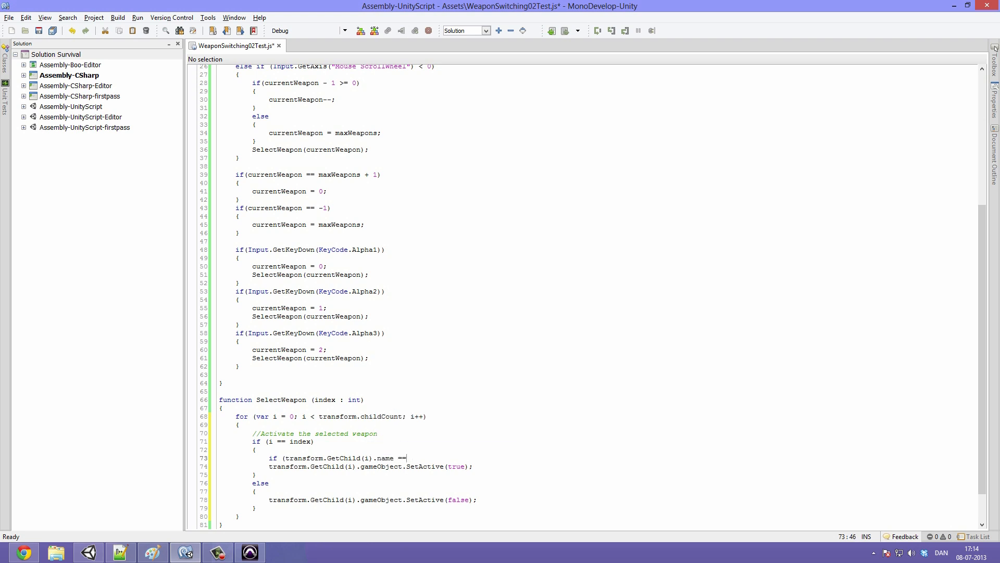
text("F)
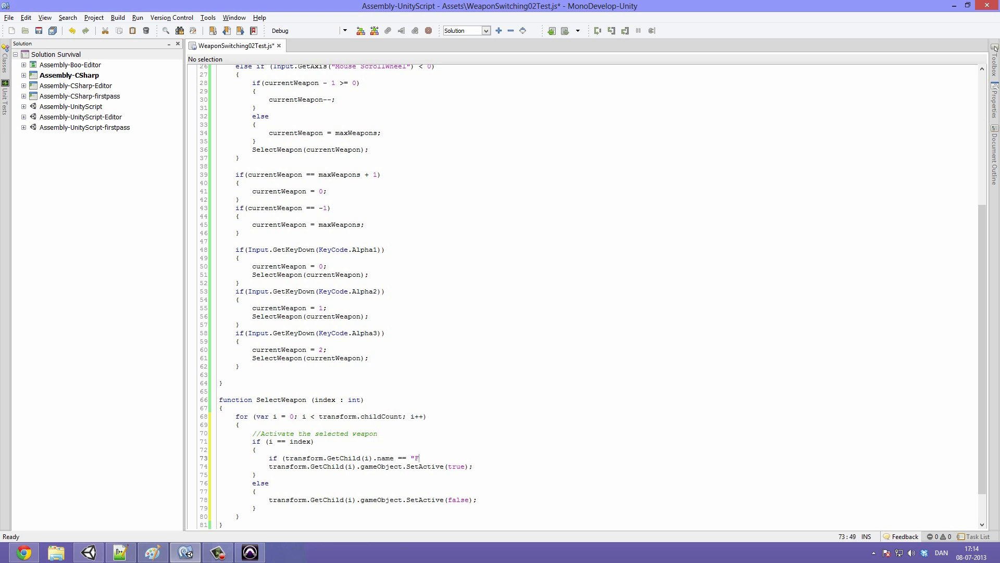
text(ists"))
text({)
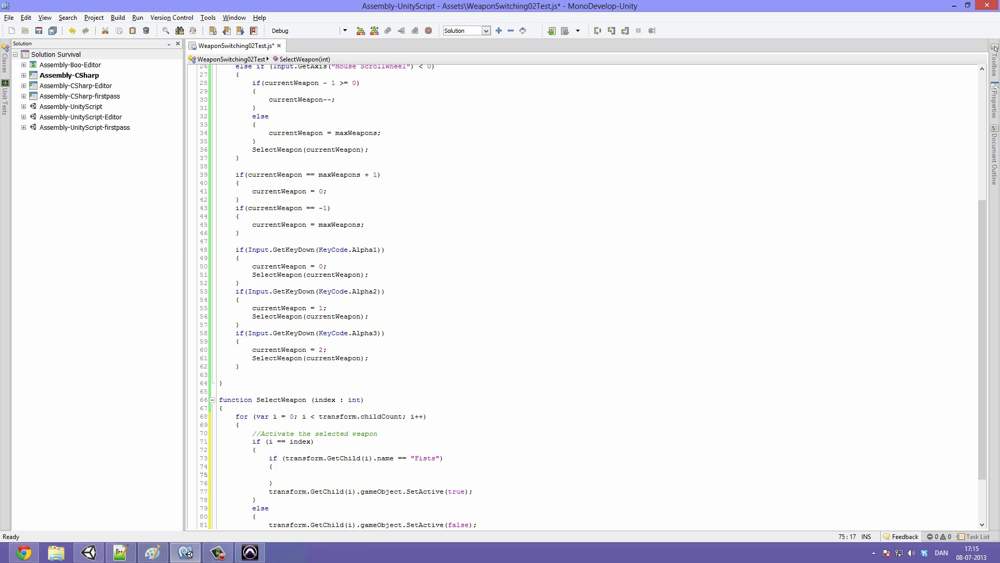
Inside the Fists check, call theAnimator.SetBool("WeaponOn", false);
click(285, 474)
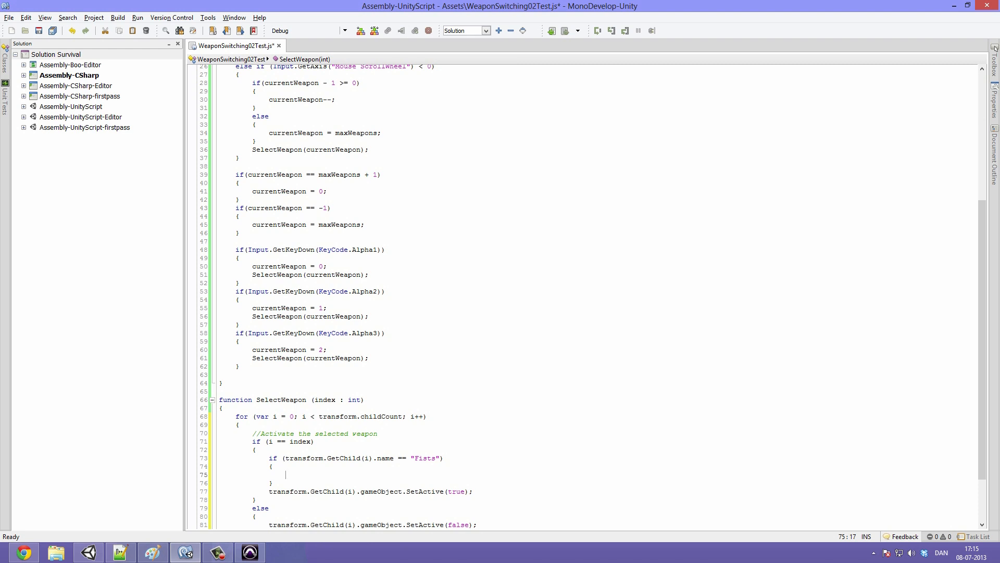
text(the)
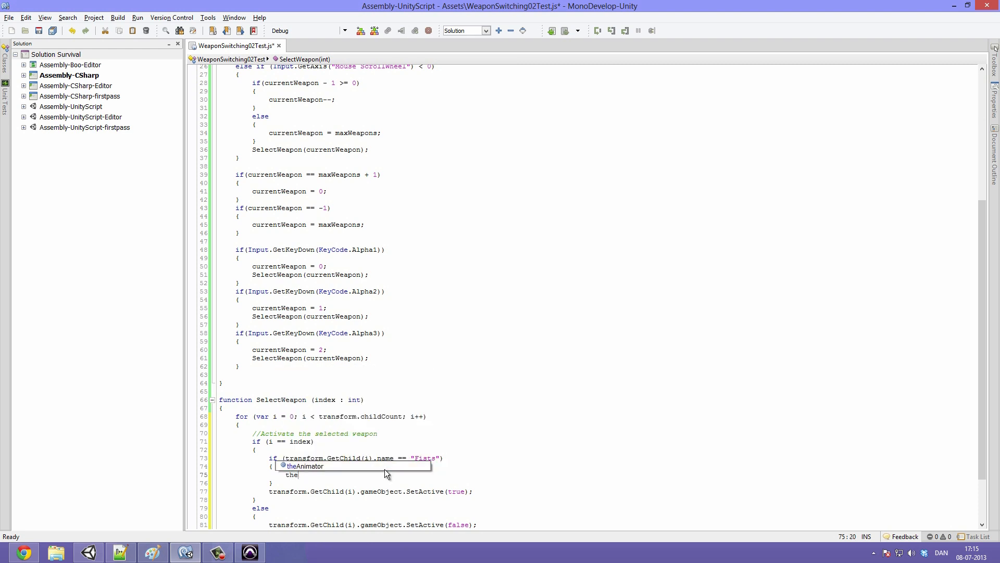
text(Animator)
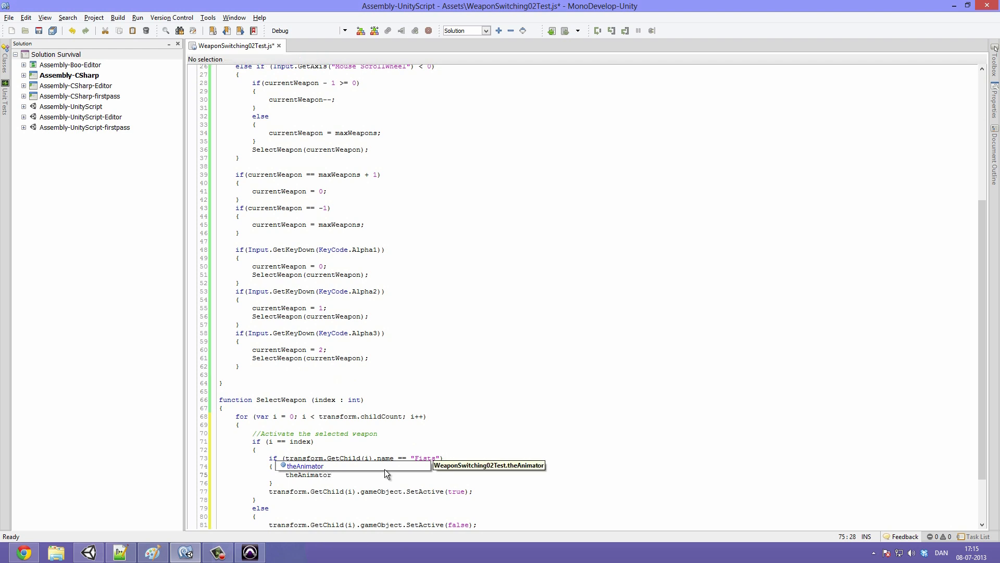
text(.)
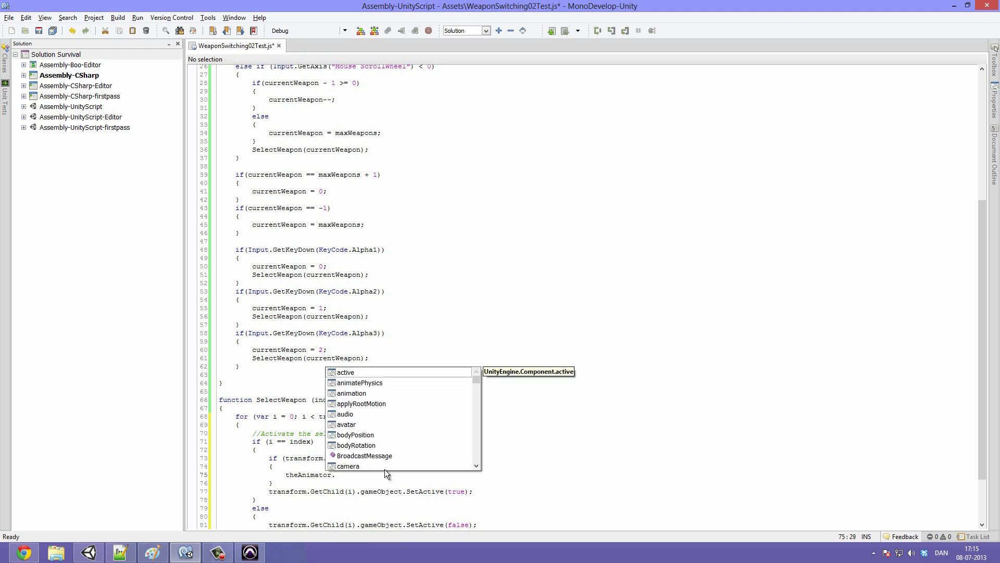
text(SetBool)
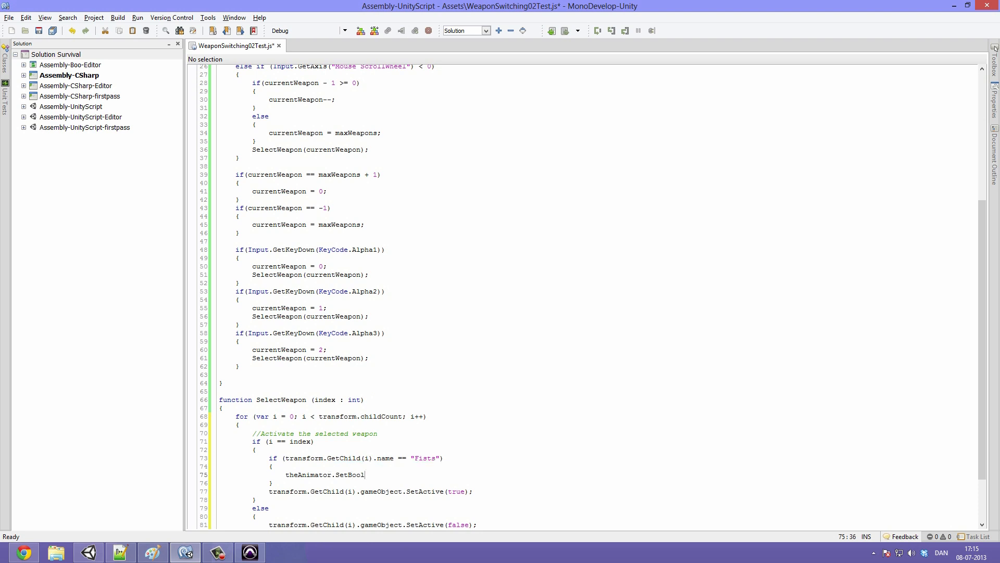
text(()
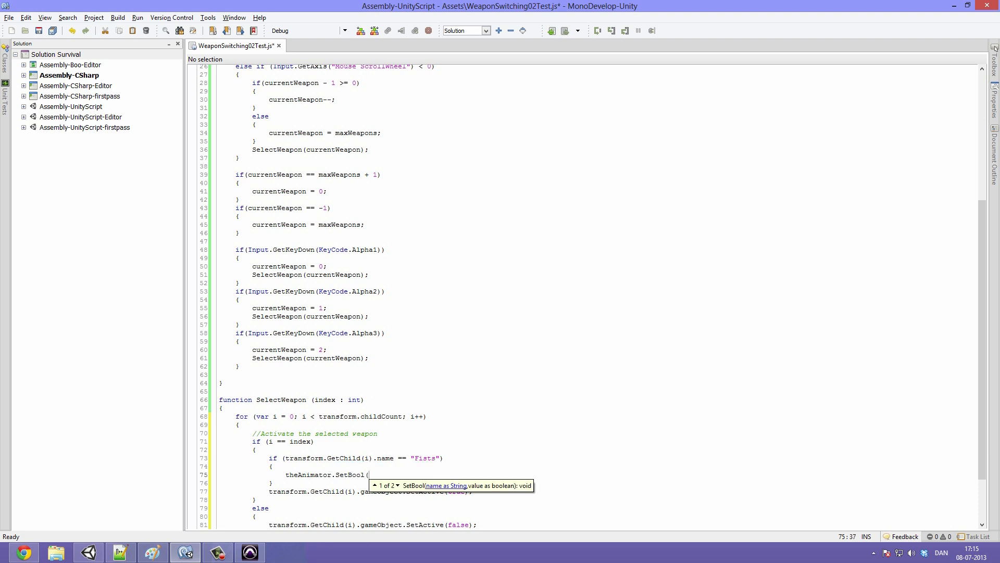
text("Wea)
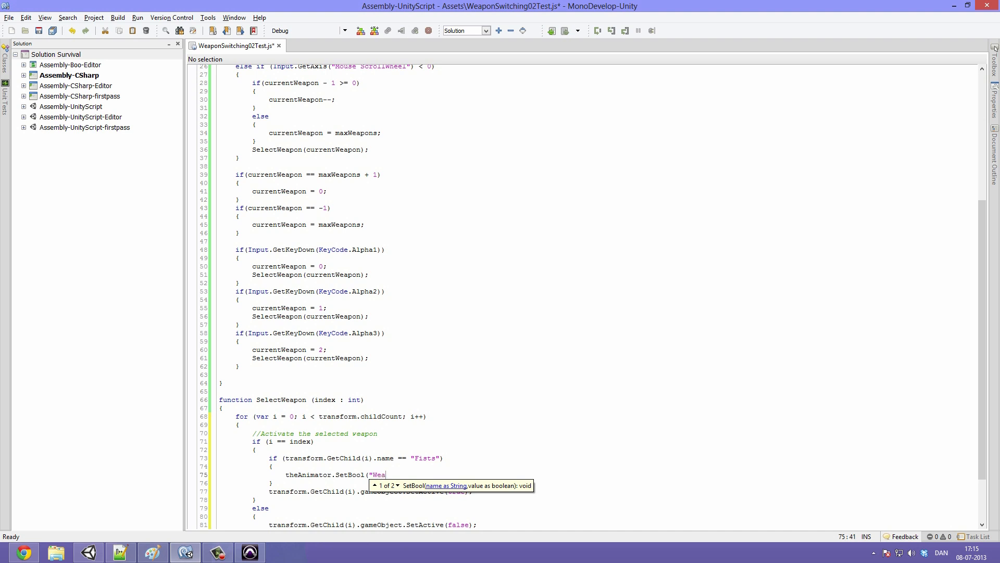
text(ponOn)
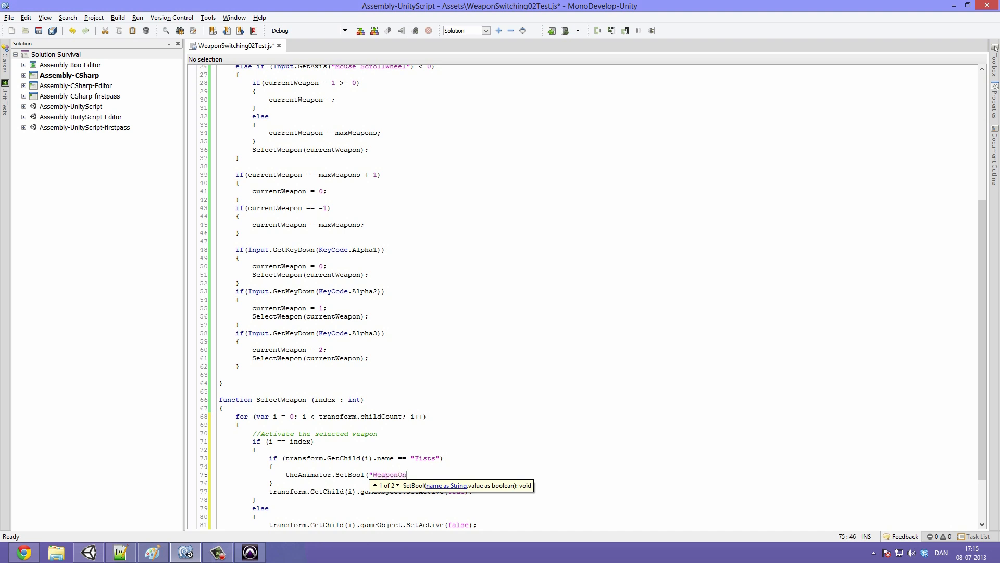
text(")
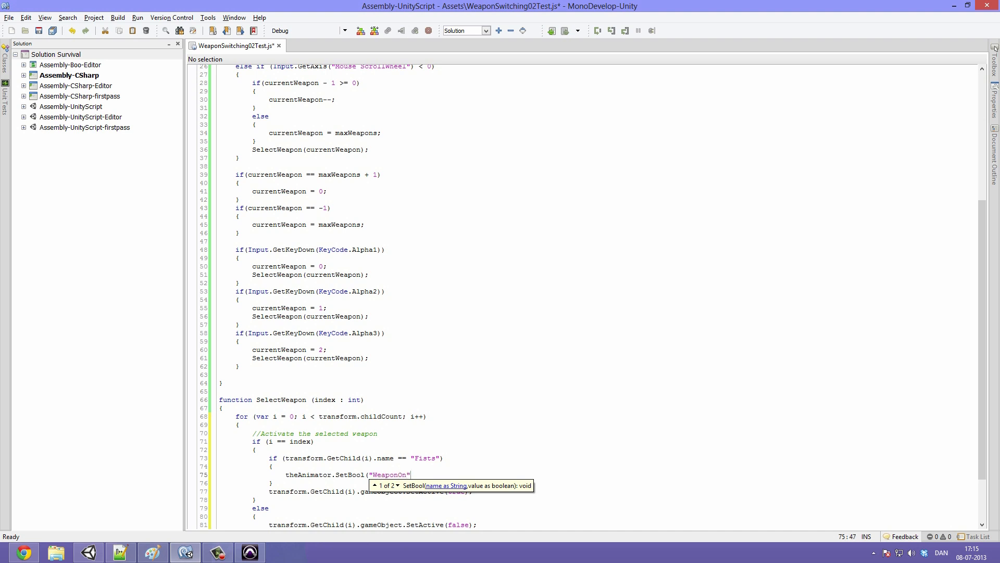
text(, fals)
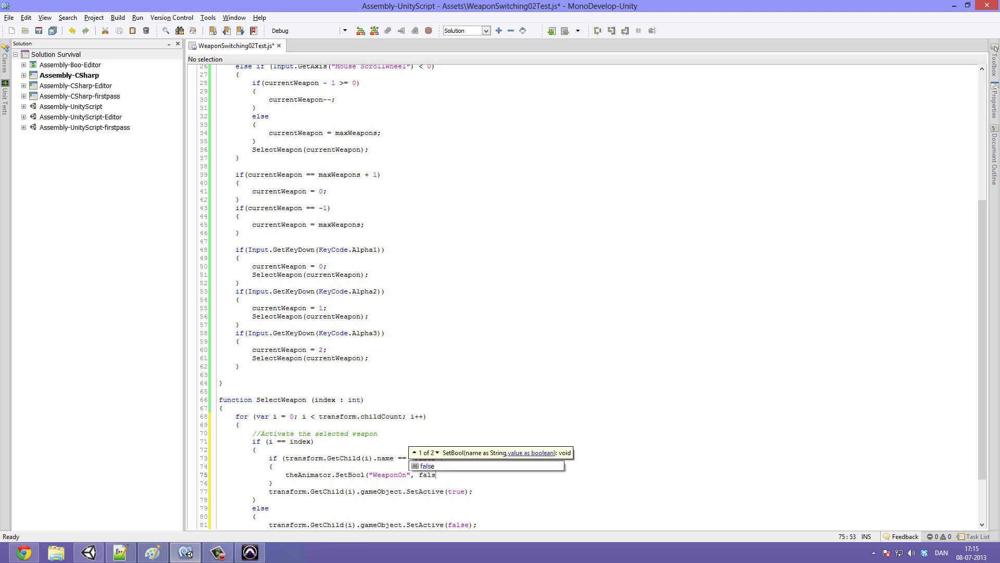
text(e);)
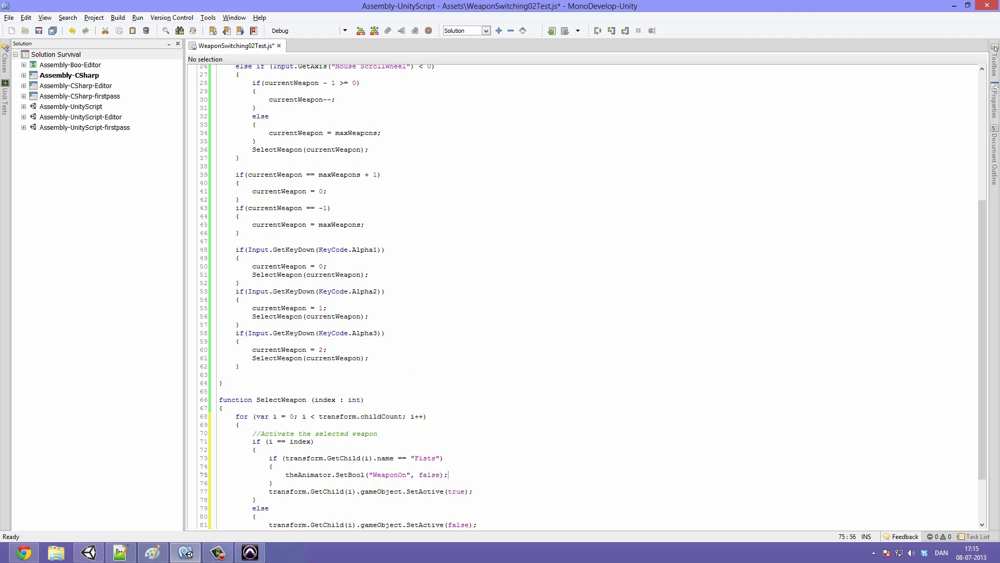
click(415, 442)
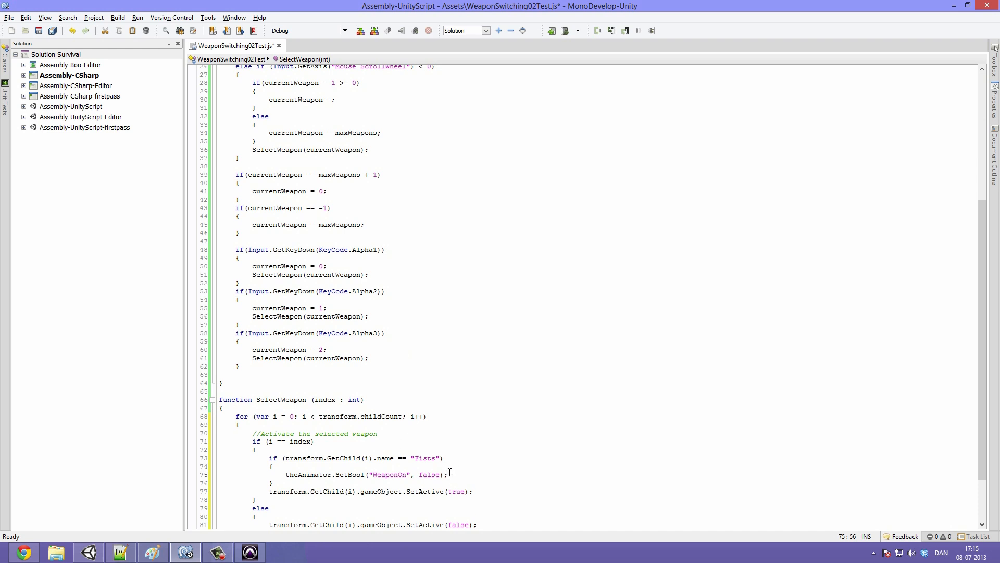
double_click(308, 474)
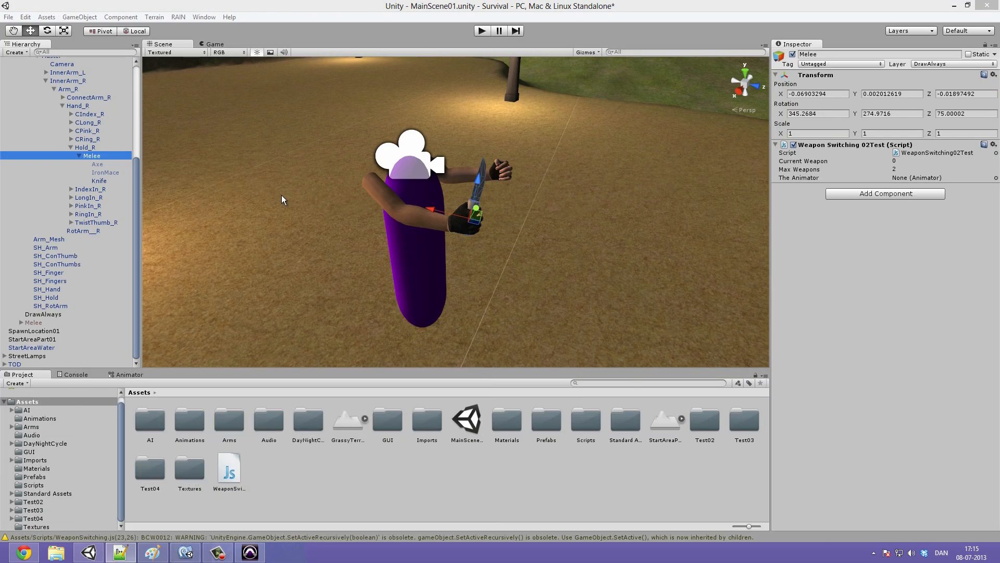
mouse_move(358, 484)
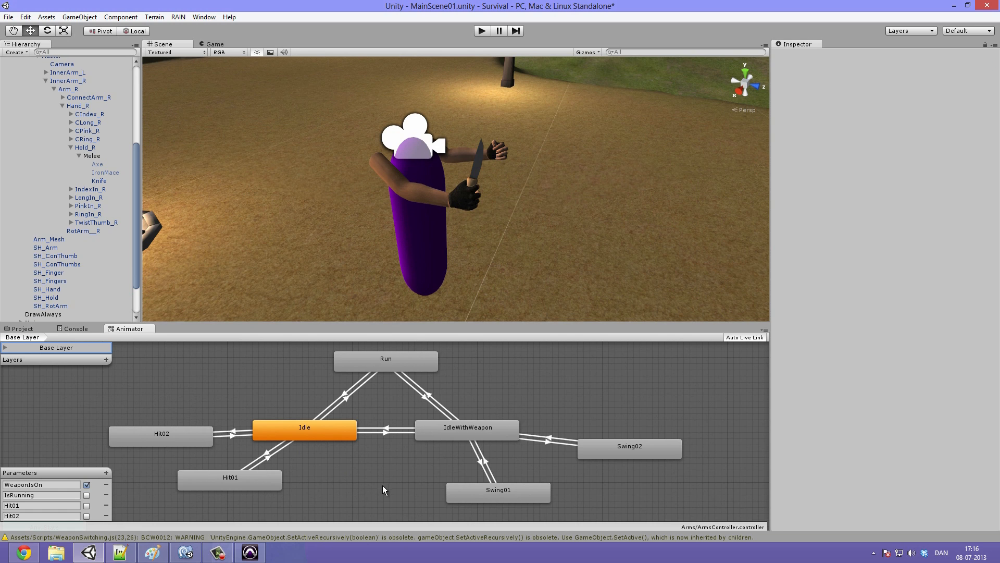
mouse_move(350, 451)
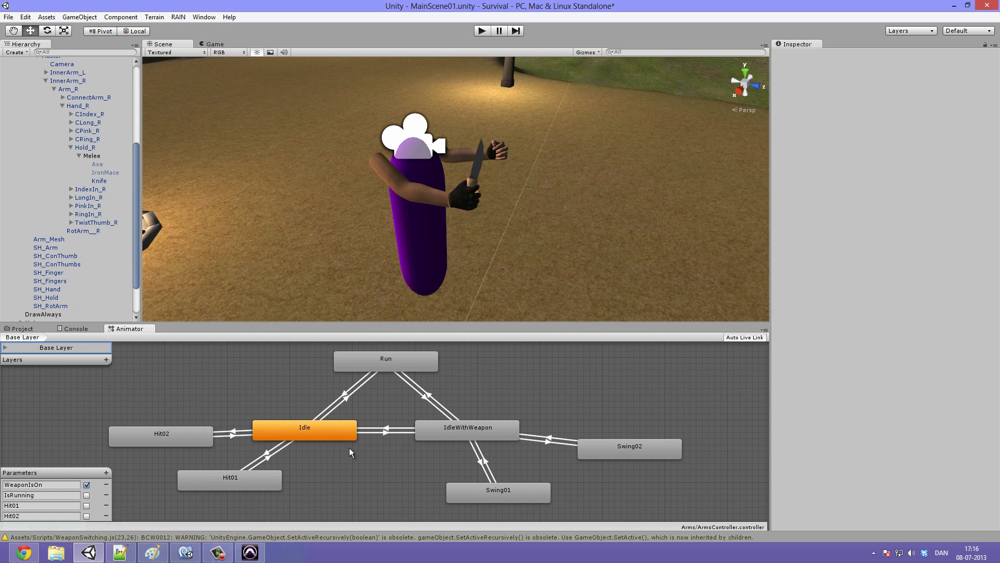
mouse_move(399, 442)
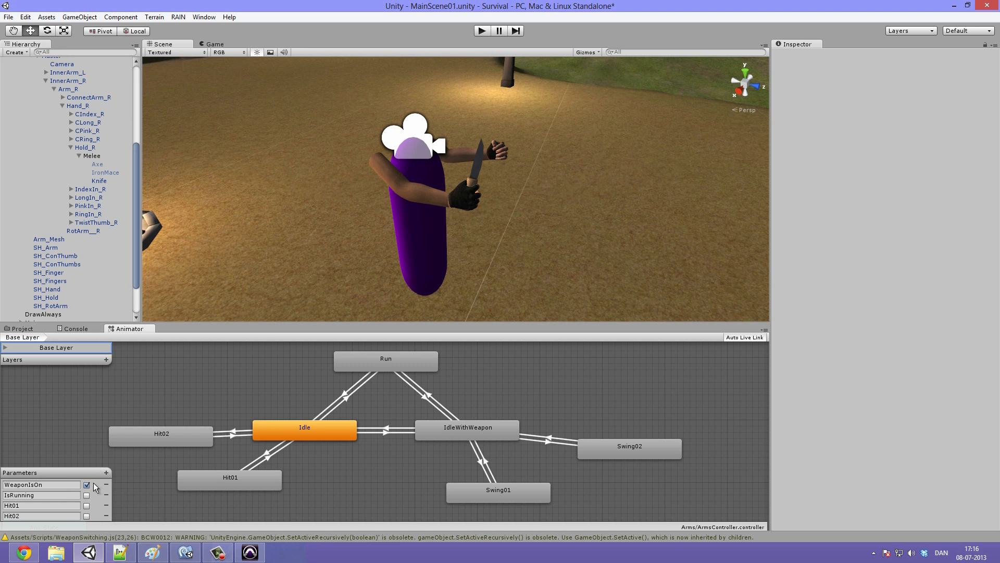
Toggle the WeaponIsOn parameter off and on, then box-select IdleWithWeapon and Swing states
click(86, 485)
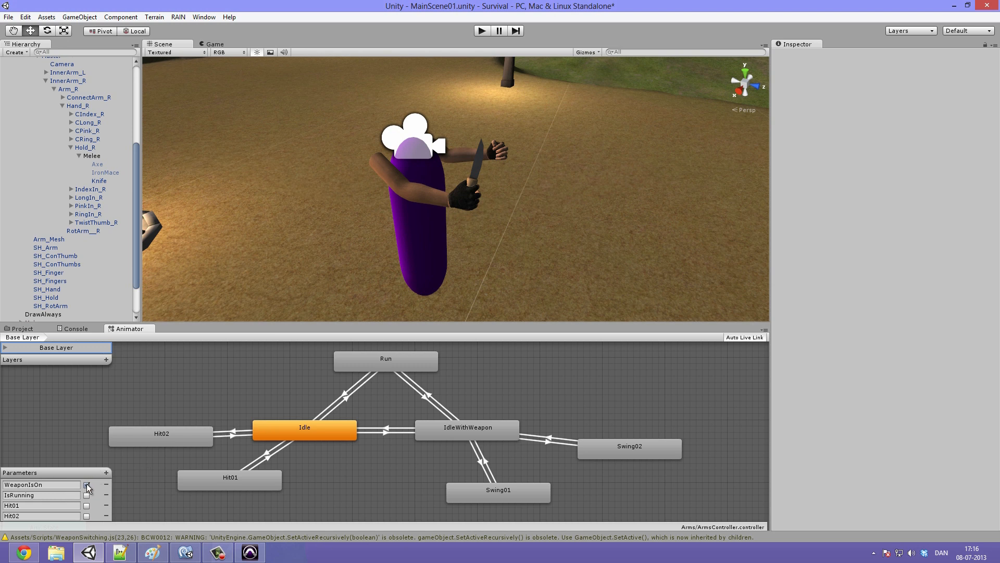
click(88, 485)
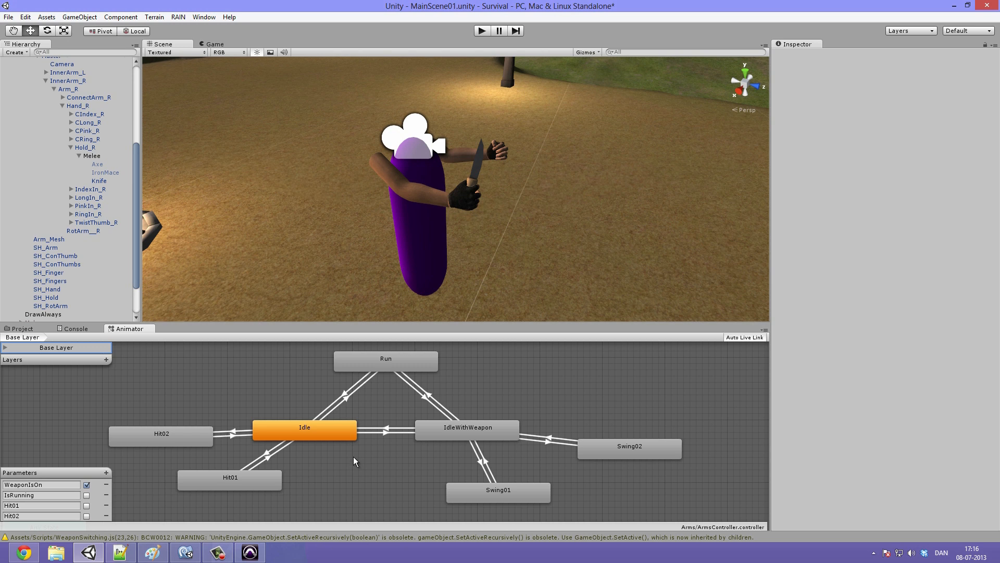
mouse_move(538, 471)
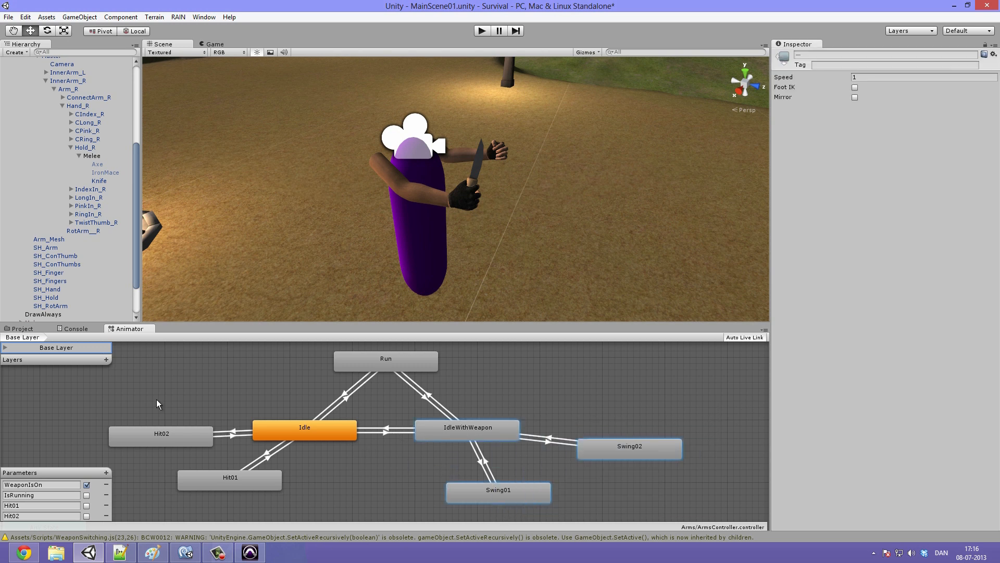
drag(156, 399, 217, 513)
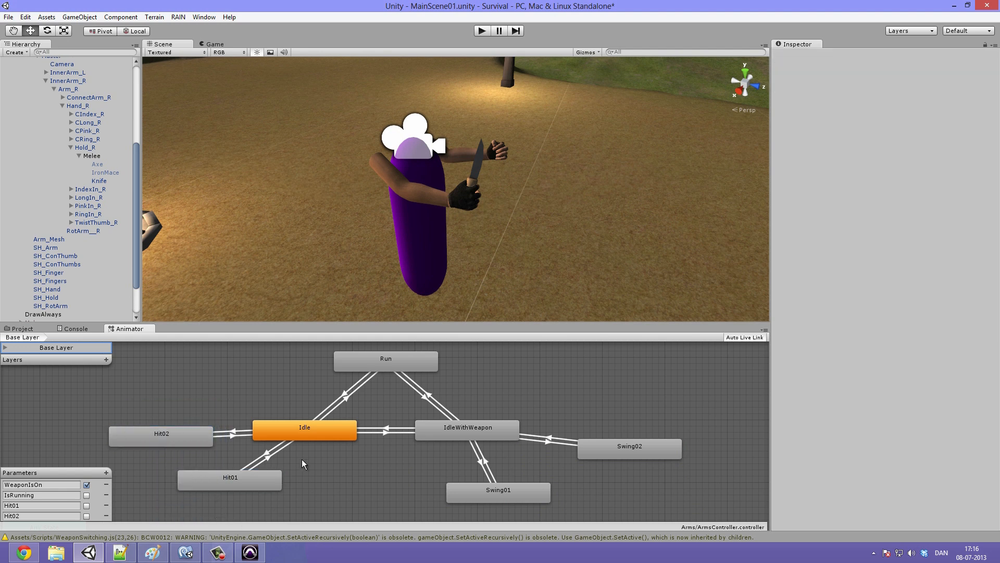
mouse_move(445, 437)
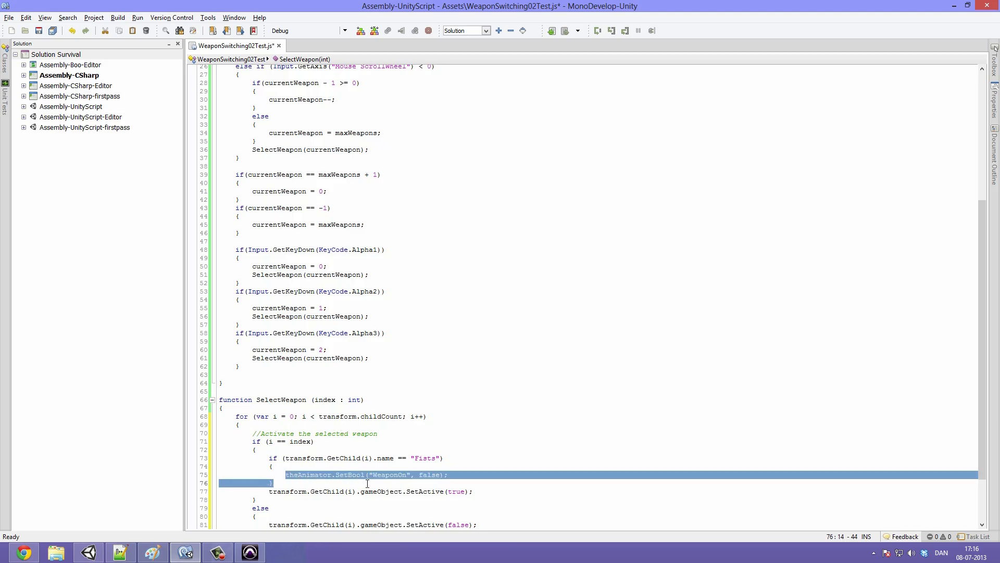
Add an else branch calling theAnimator.SetBool("WeaponOn", true); after the Fists check
double_click(350, 475)
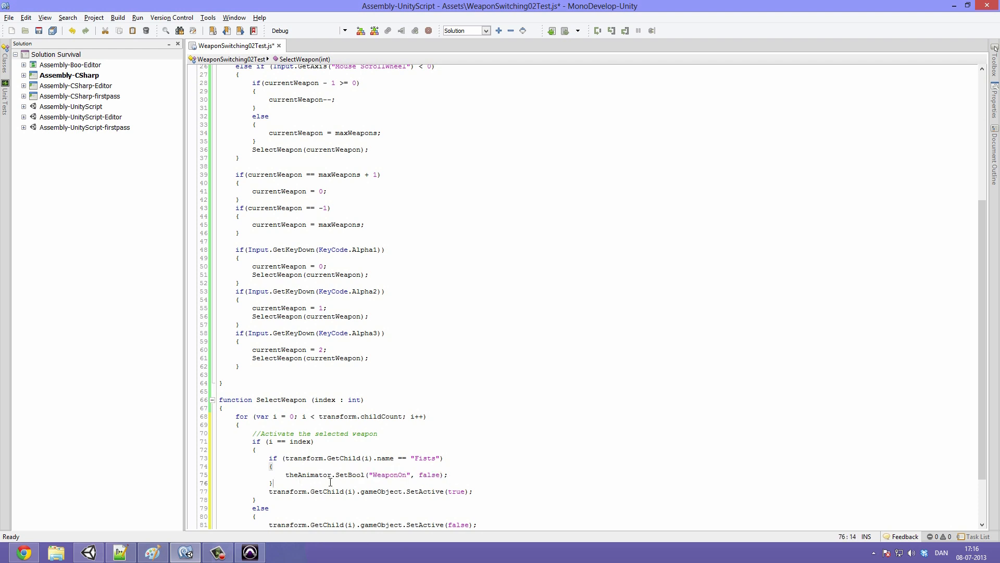
text(else)
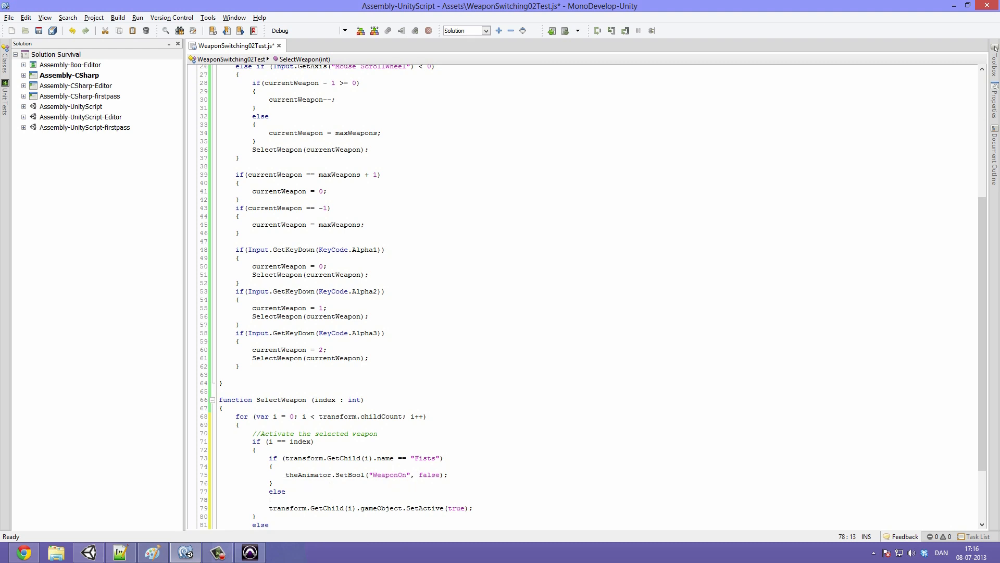
text({})
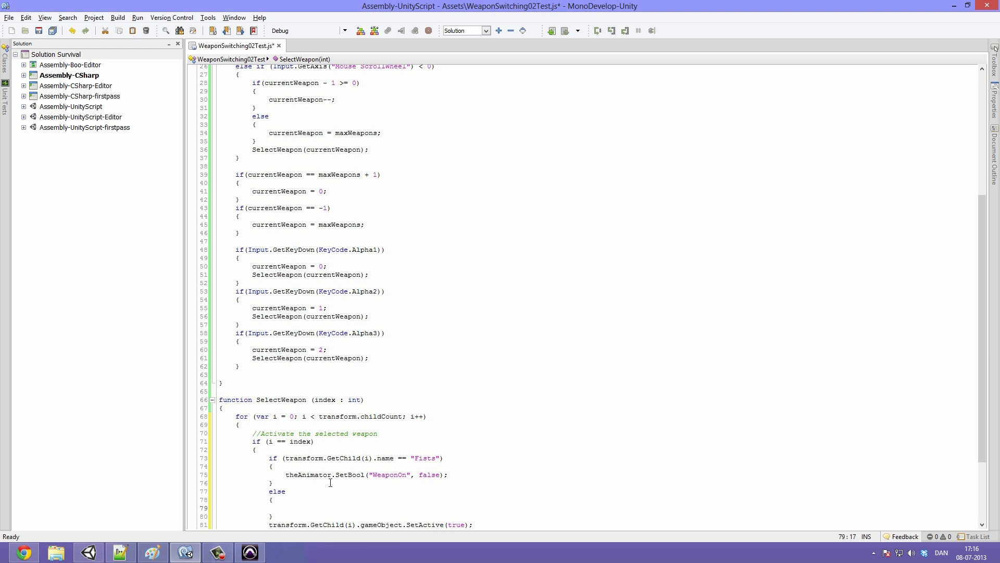
text(theAnimator.SetBool()
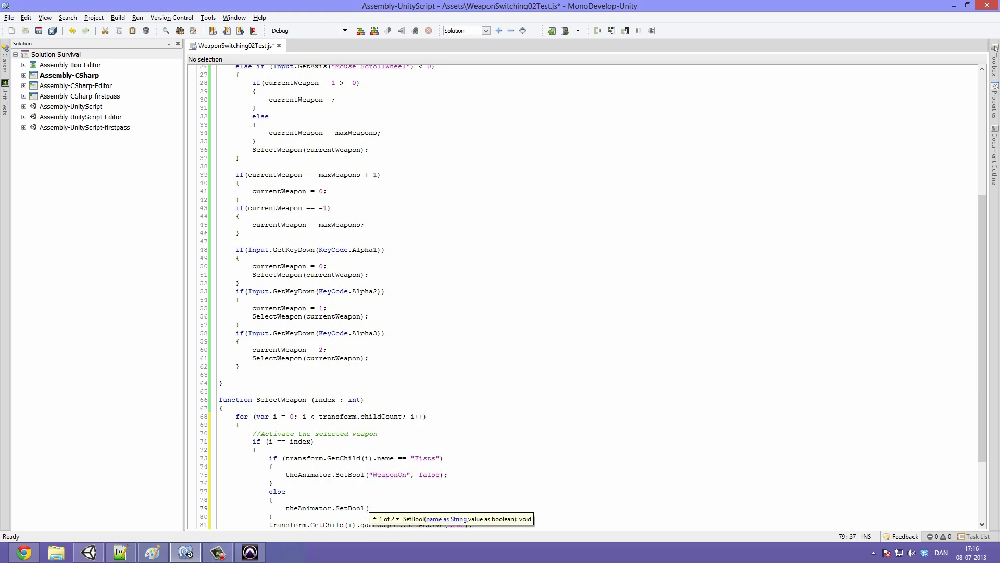
text("WeaponOn)
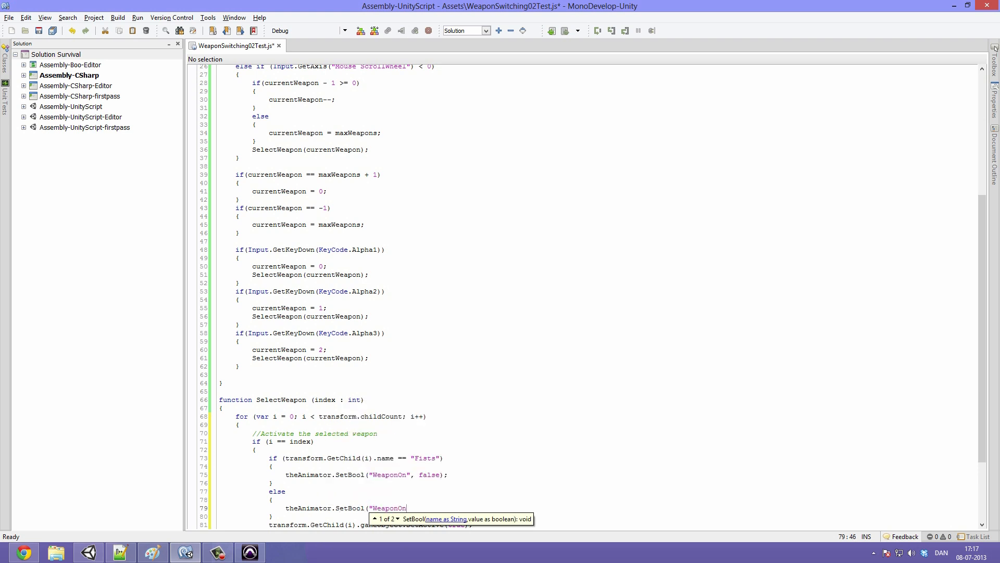
text(, true);)
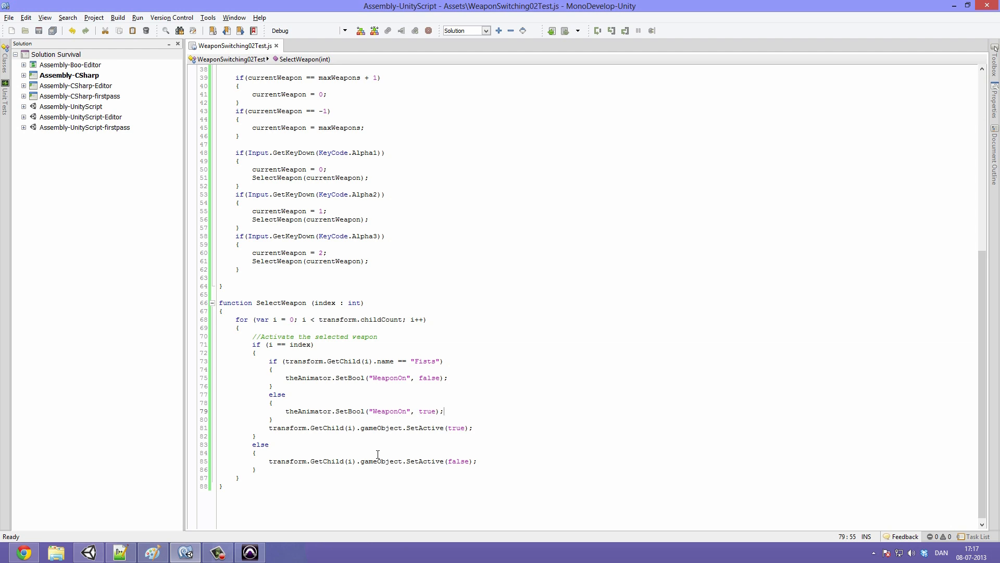
Review the Fists check and its else branch, then return to Unity to test
double_click(425, 361)
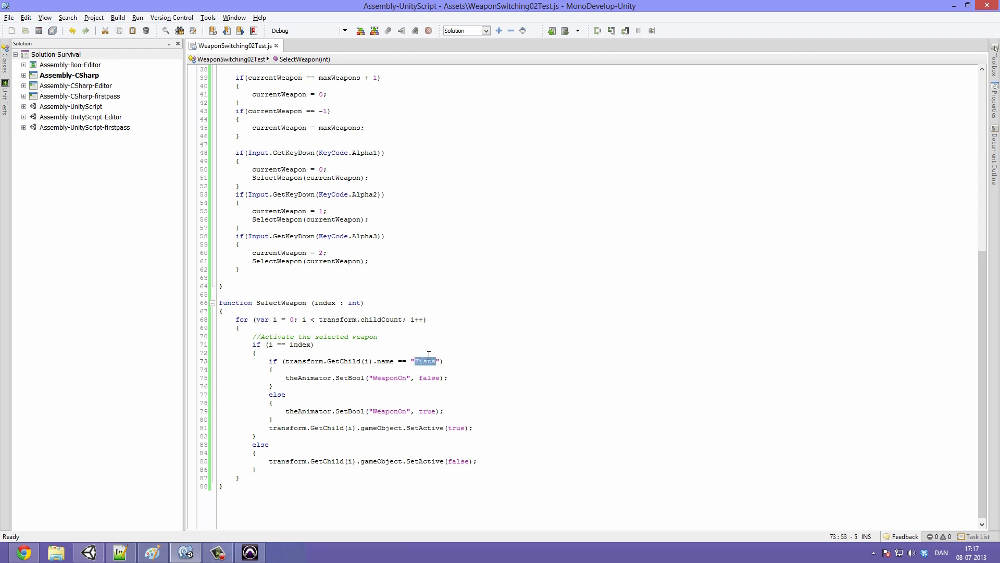
click(420, 377)
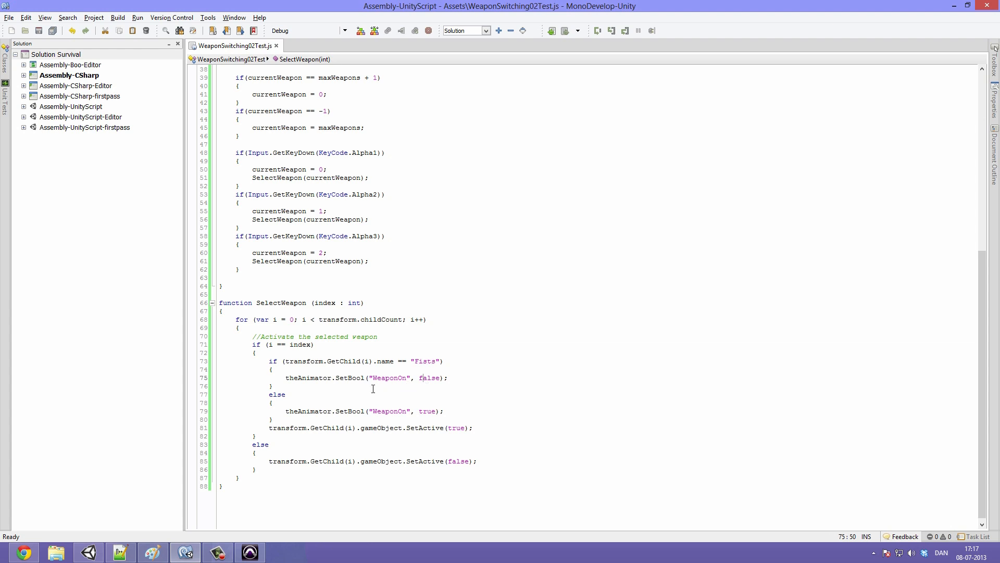
double_click(389, 378)
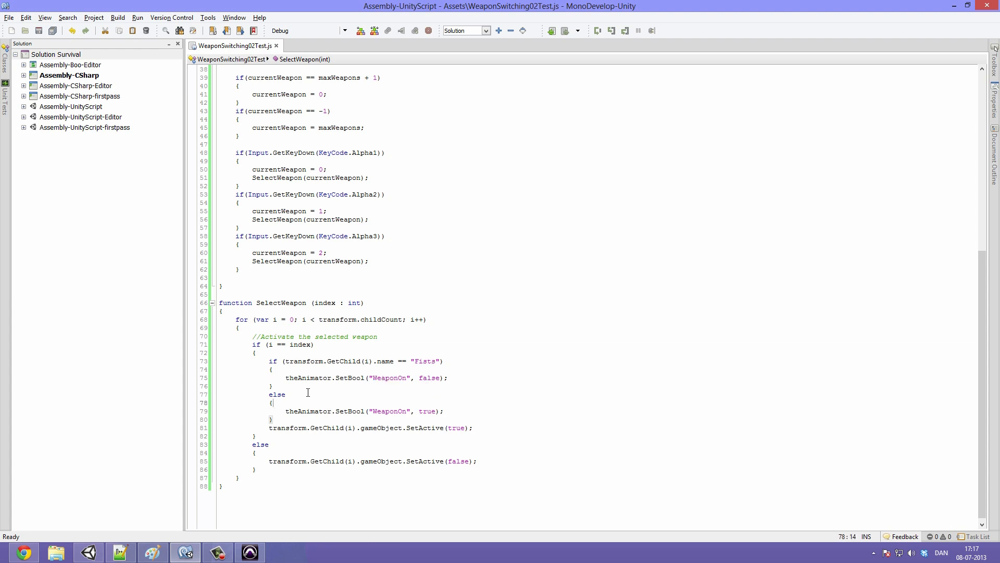
click(374, 402)
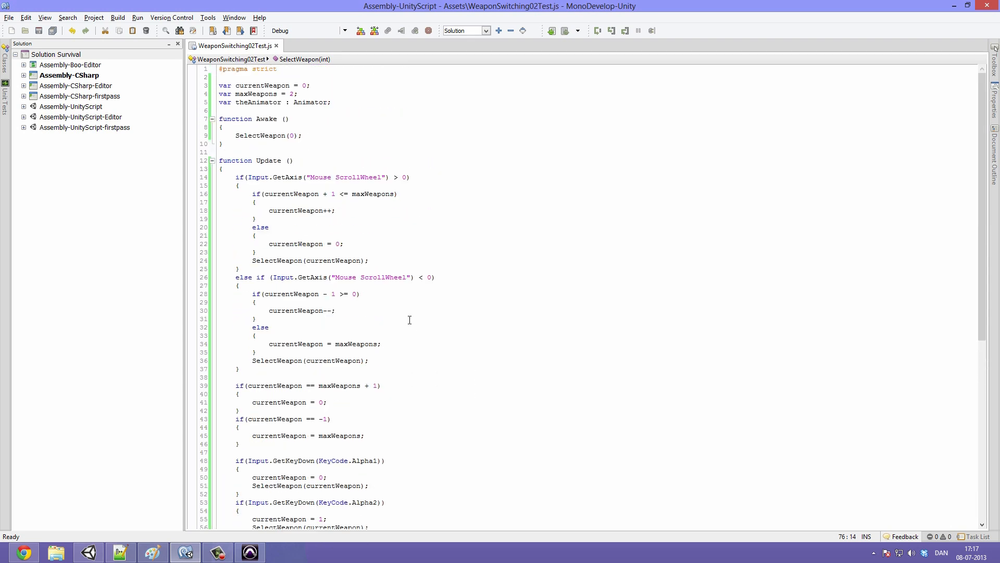
click(9, 17)
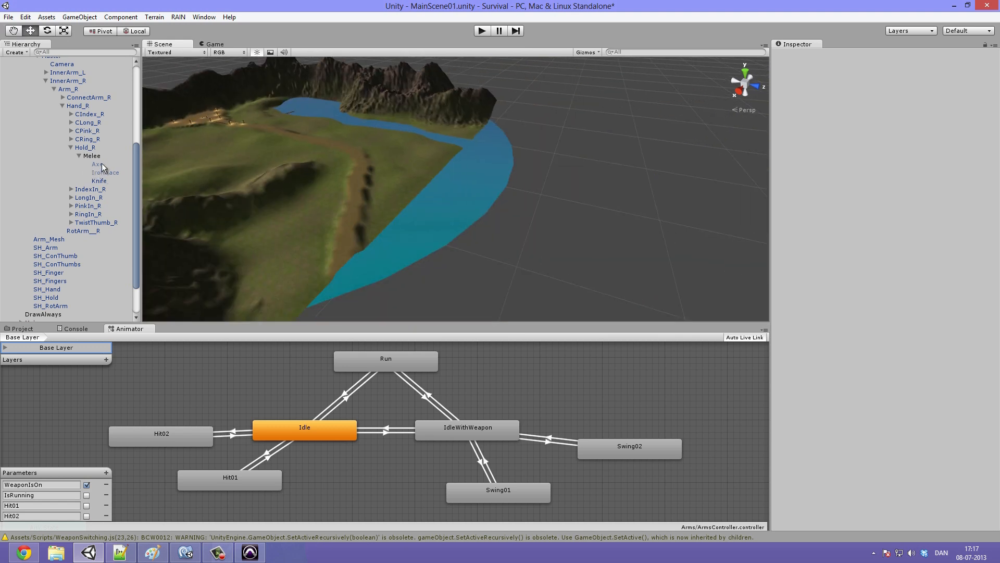
Run the scene with Melee selected, revealing that The Animator of WeaponSwitching02Test is unassigned
click(91, 155)
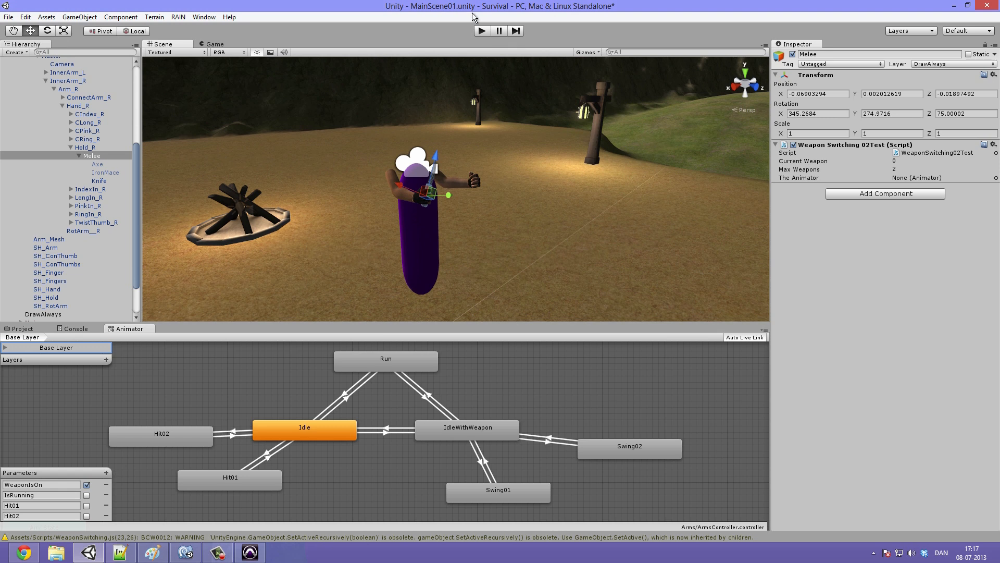
mouse_move(496, 30)
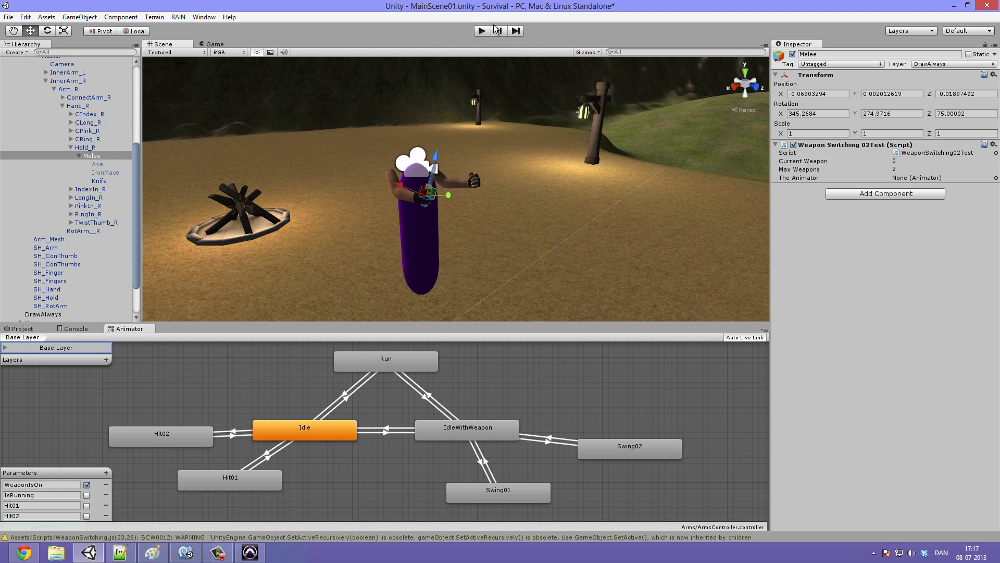
click(481, 30)
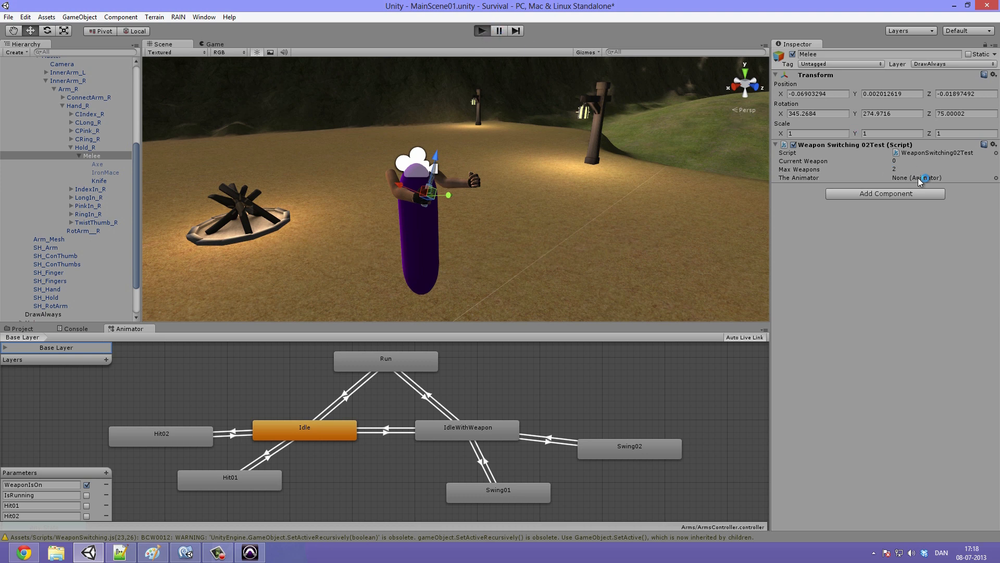
mouse_move(755, 174)
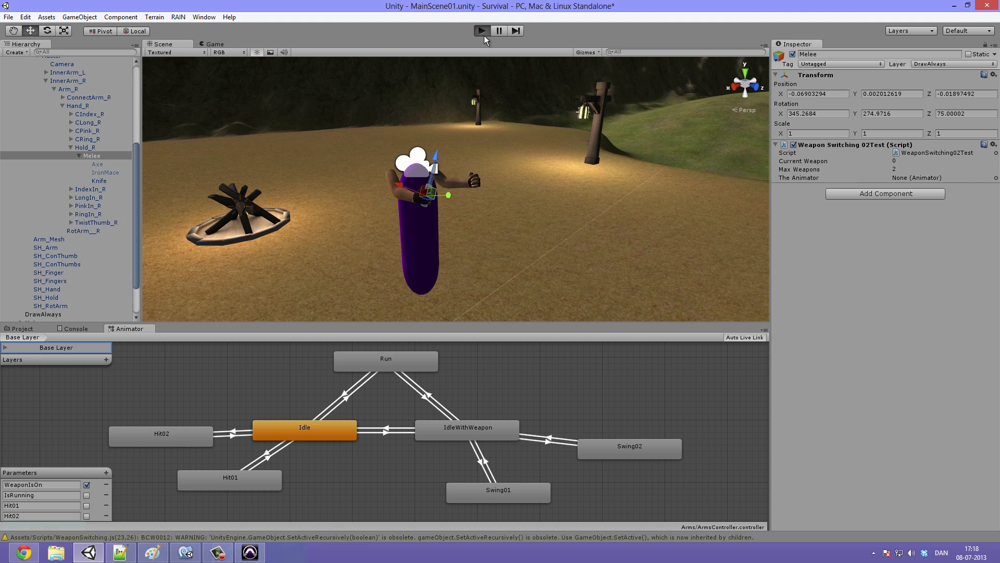
mouse_move(504, 55)
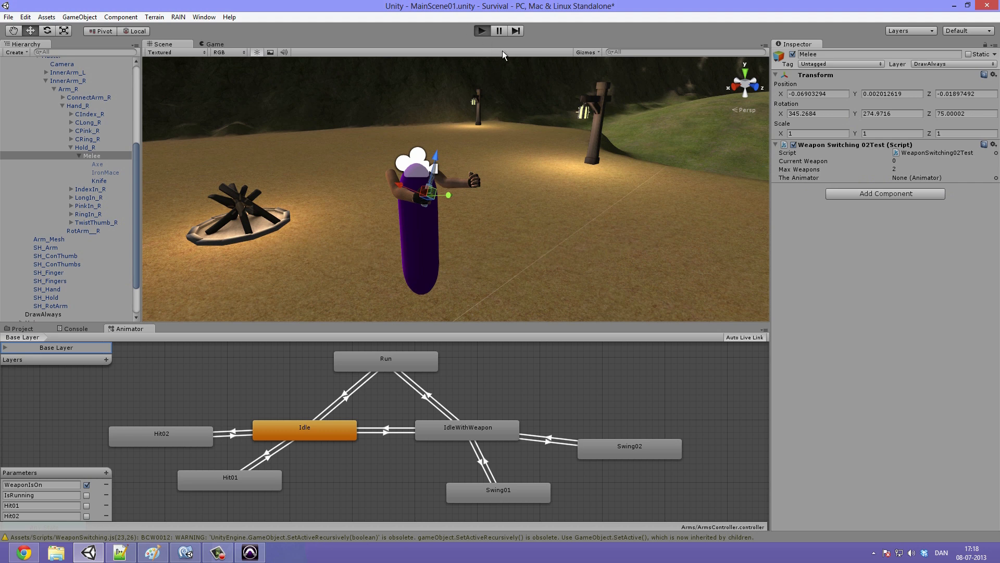
mouse_move(353, 215)
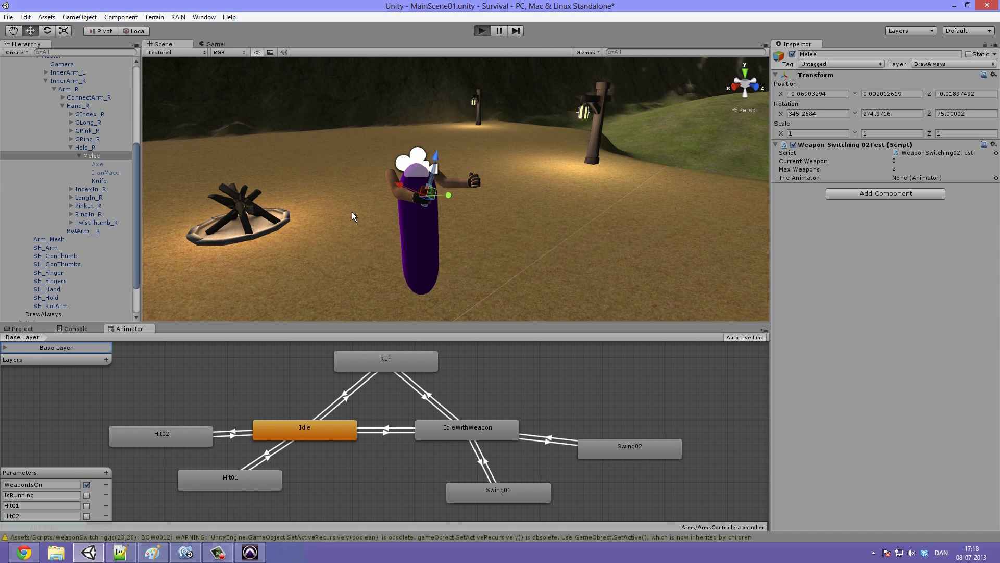
mouse_move(479, 107)
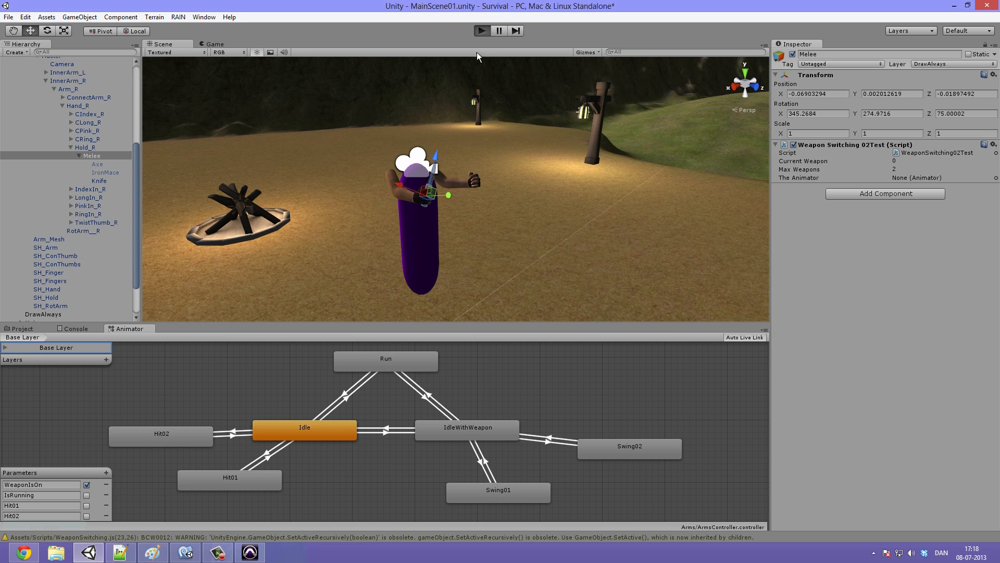
mouse_move(550, 12)
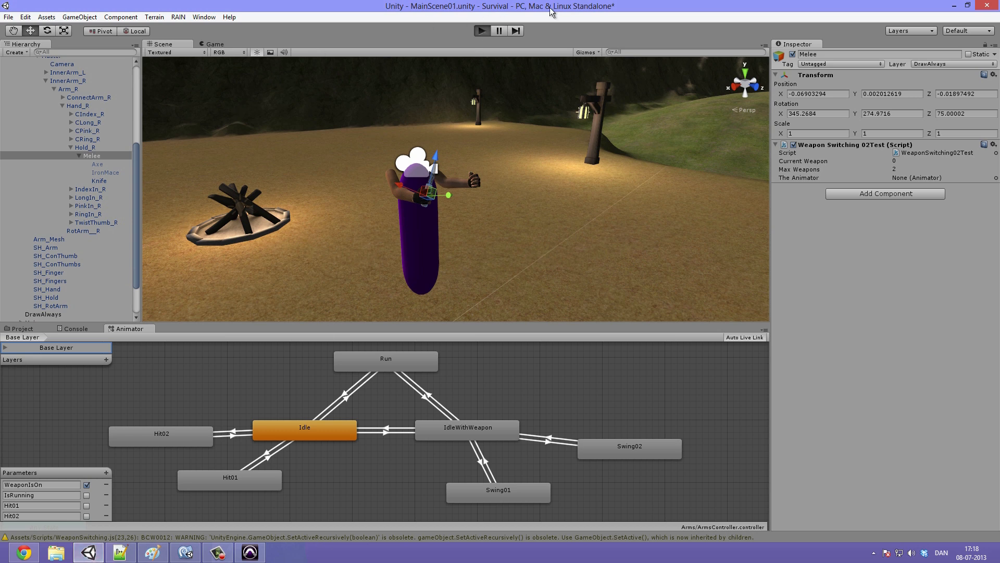
mouse_move(550, 13)
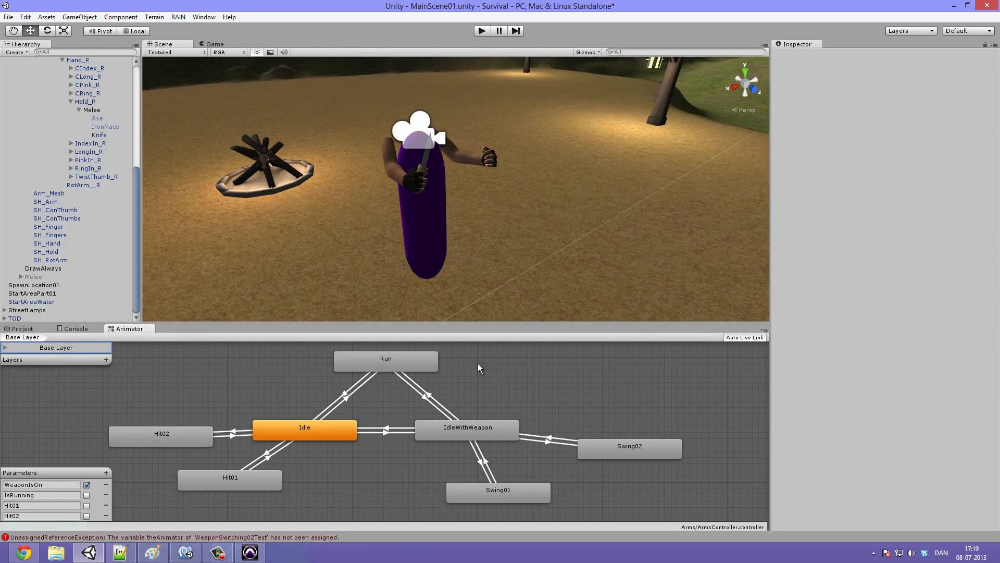
mouse_move(147, 515)
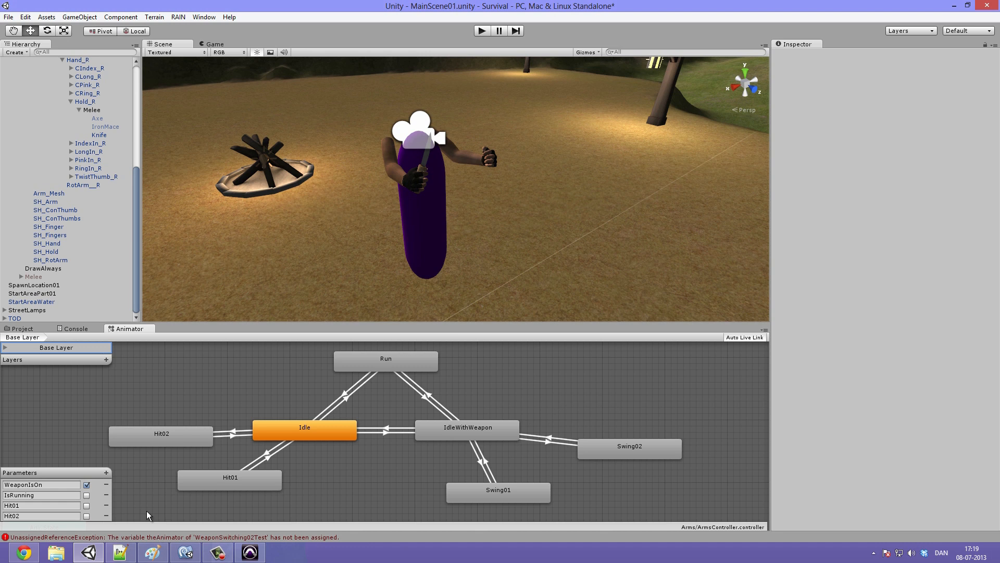
Read the UnassignedReferenceException for theAnimator in the Console
click(76, 328)
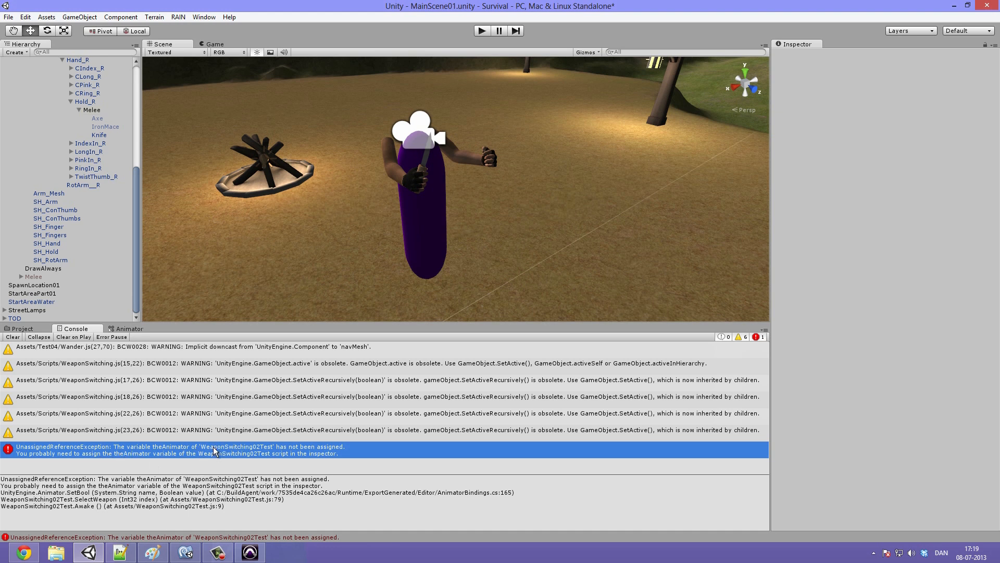
mouse_move(274, 453)
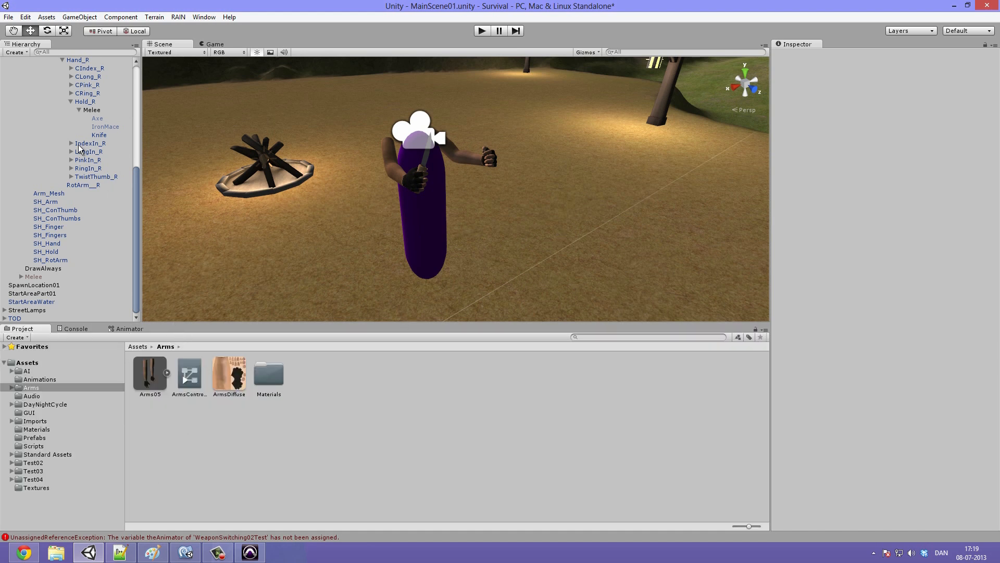
Assign Arms05's Animator to The Animator field of Melee's WeaponSwitching02Test and play again
click(92, 110)
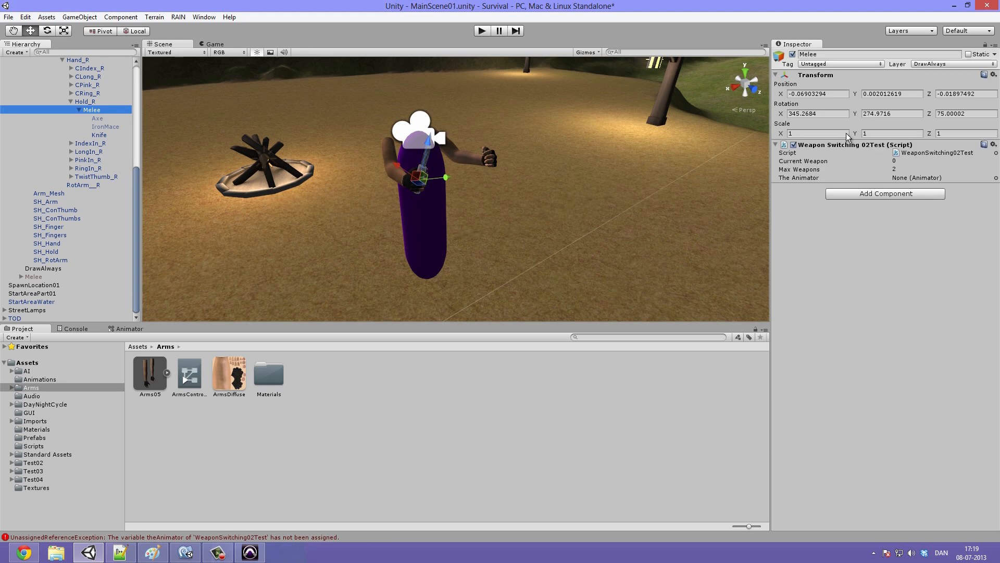
mouse_move(98, 213)
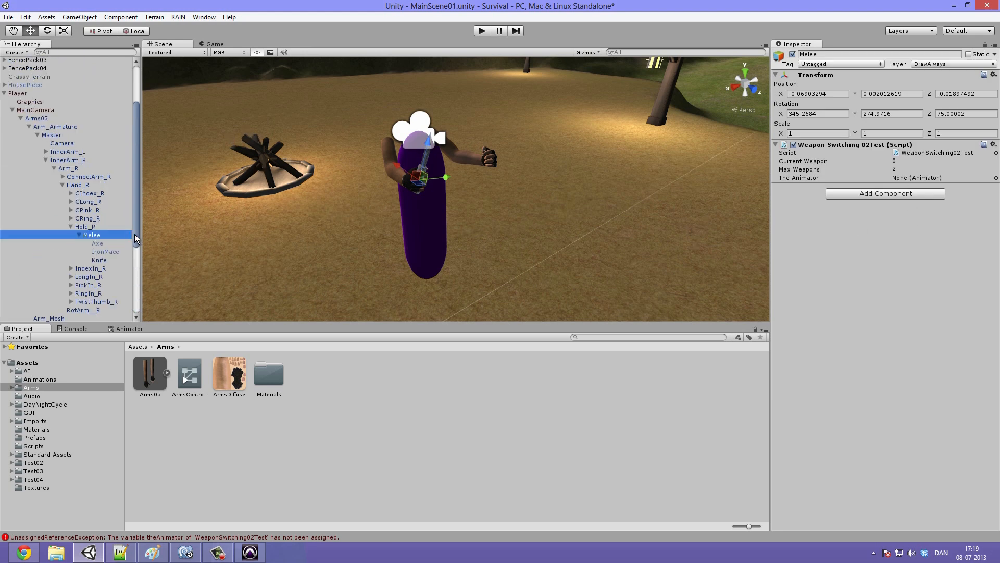
mouse_move(435, 456)
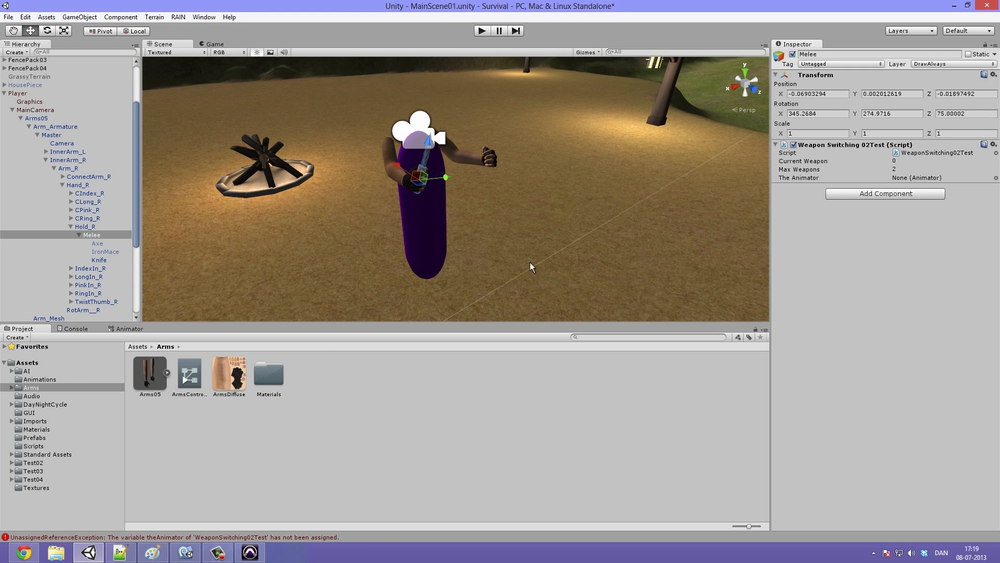
mouse_move(47, 198)
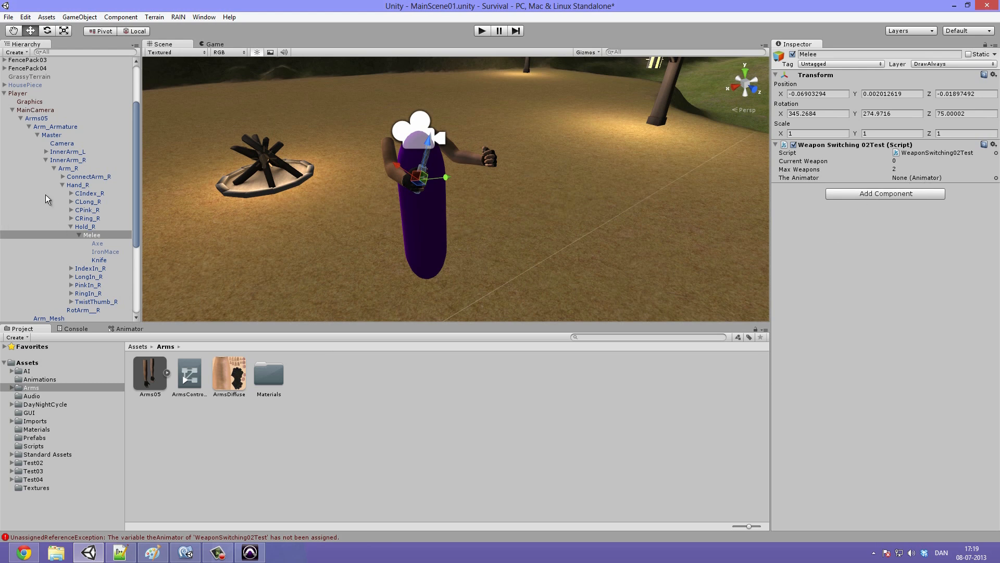
click(36, 118)
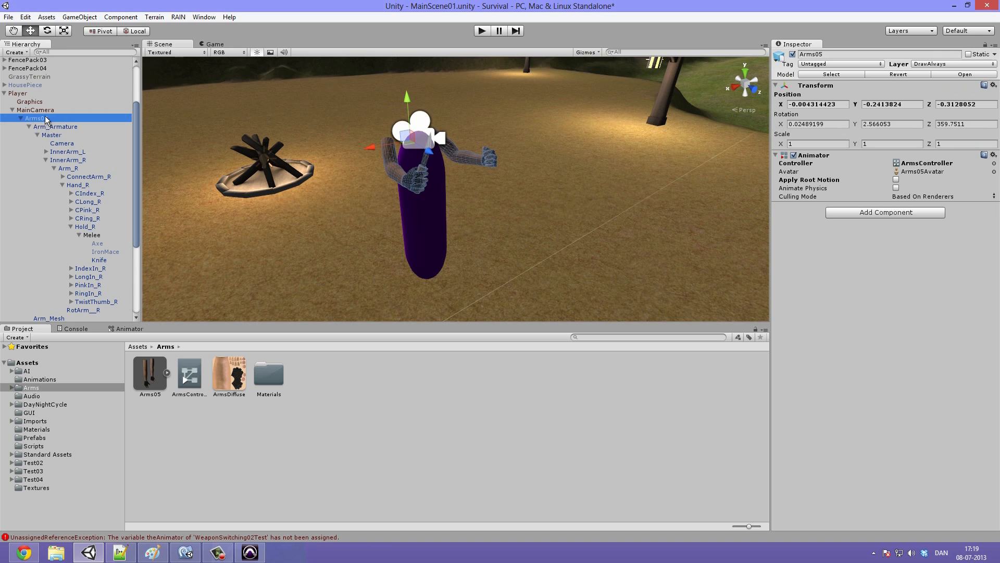
click(92, 234)
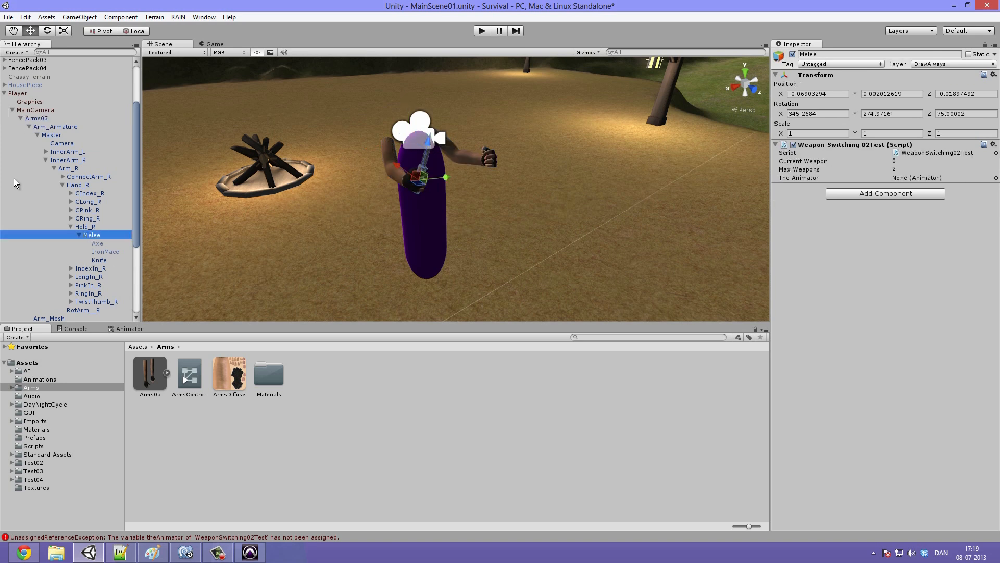
click(944, 177)
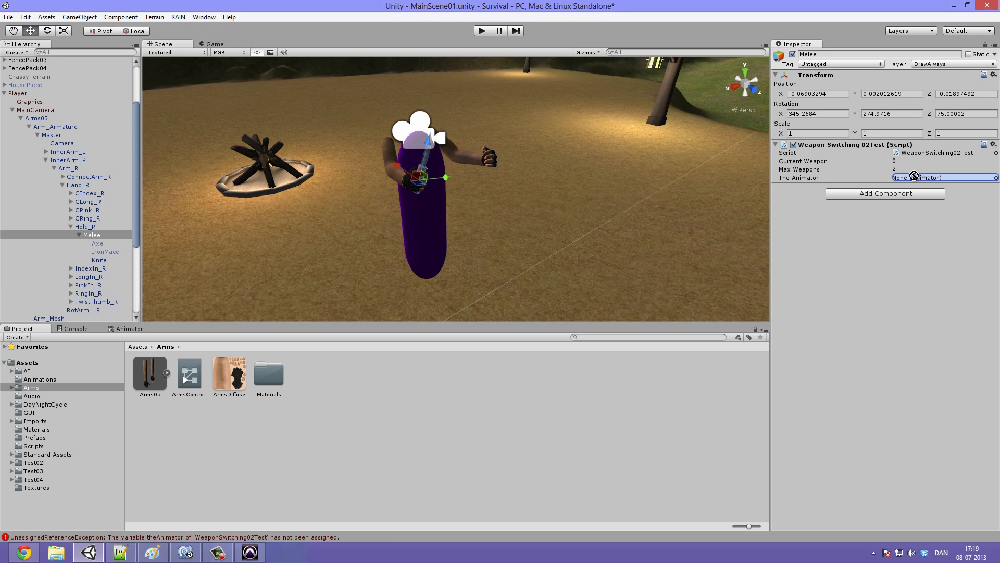
click(944, 177)
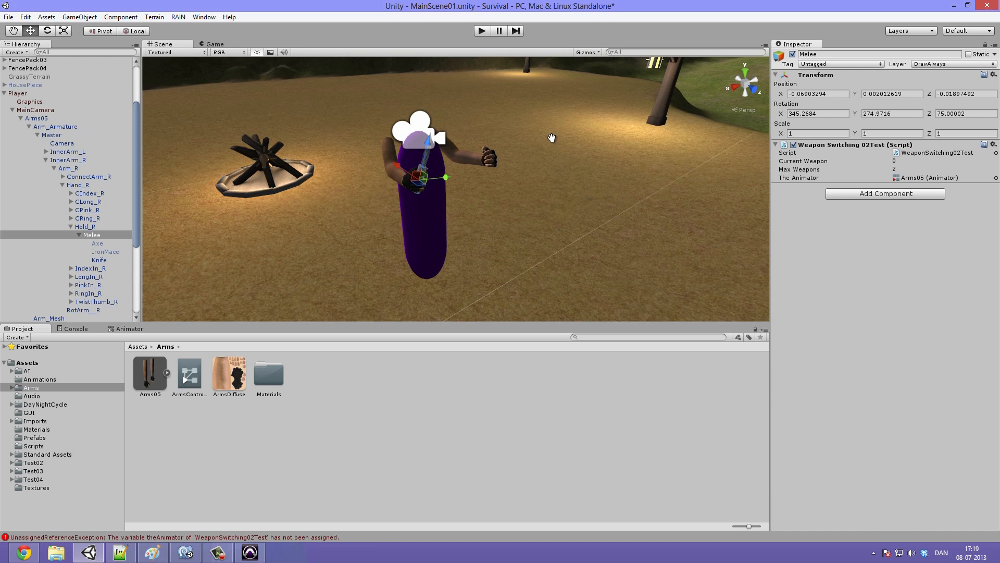
click(482, 30)
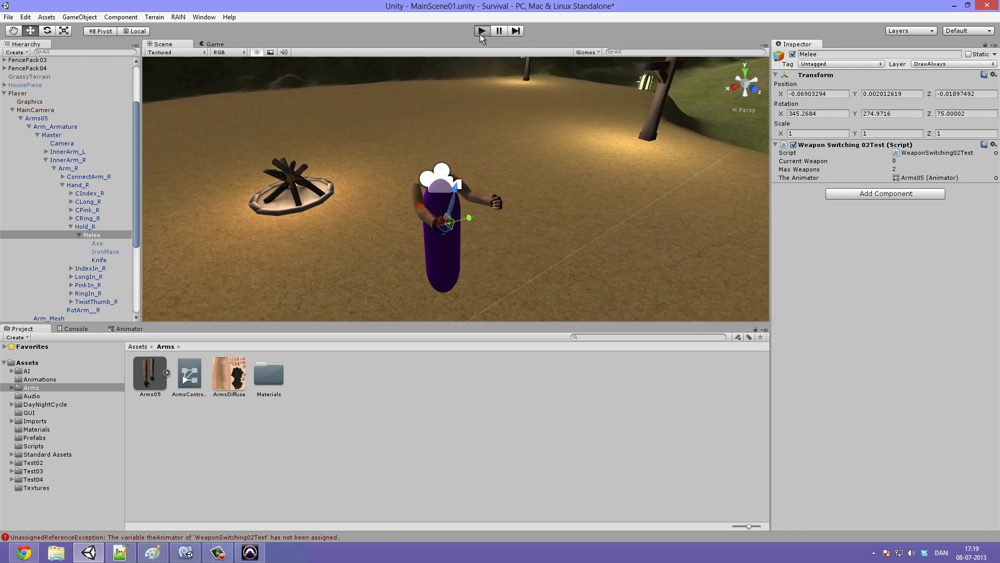
Play the game with a weapon held, which reports the 'WeaponOn' animator parameter does not exist
click(481, 31)
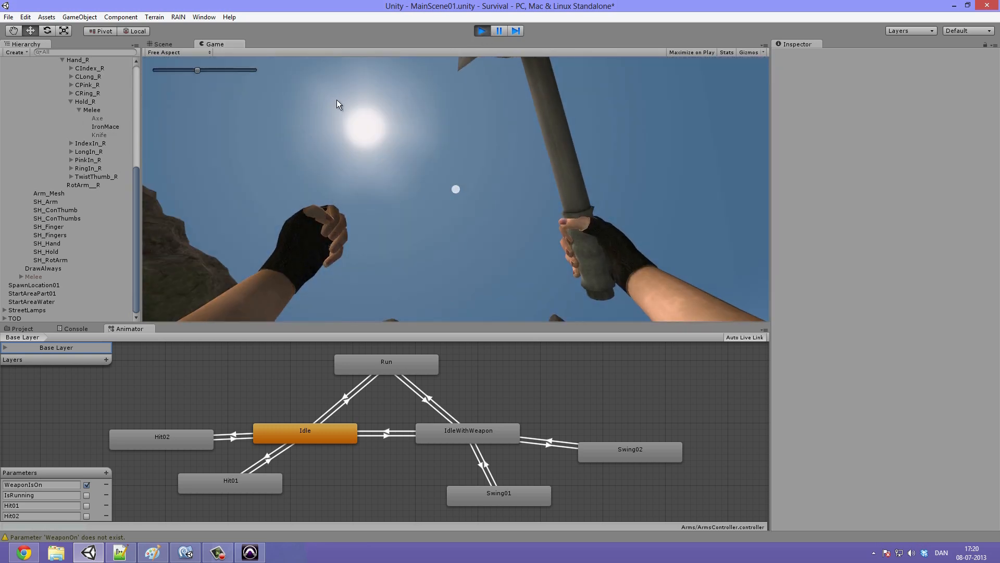
click(97, 119)
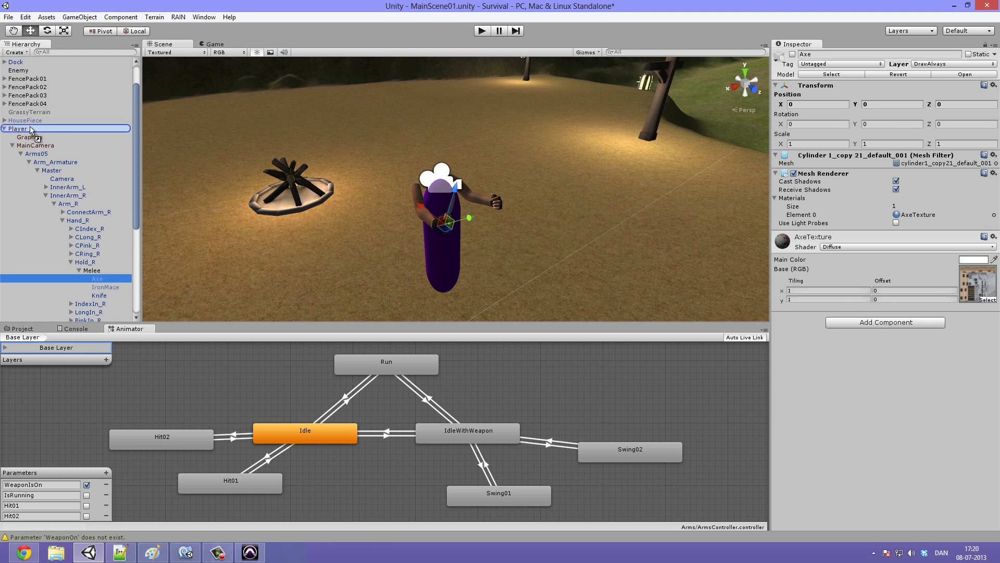
Create an empty object named Fists as a child of Melee with a zeroed Transform
scroll(down, 3)
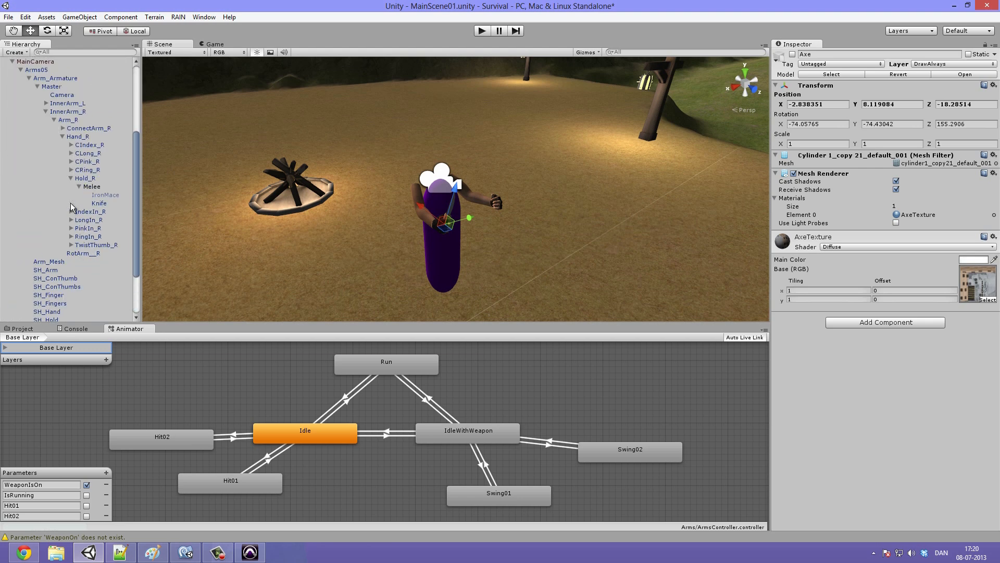
click(92, 187)
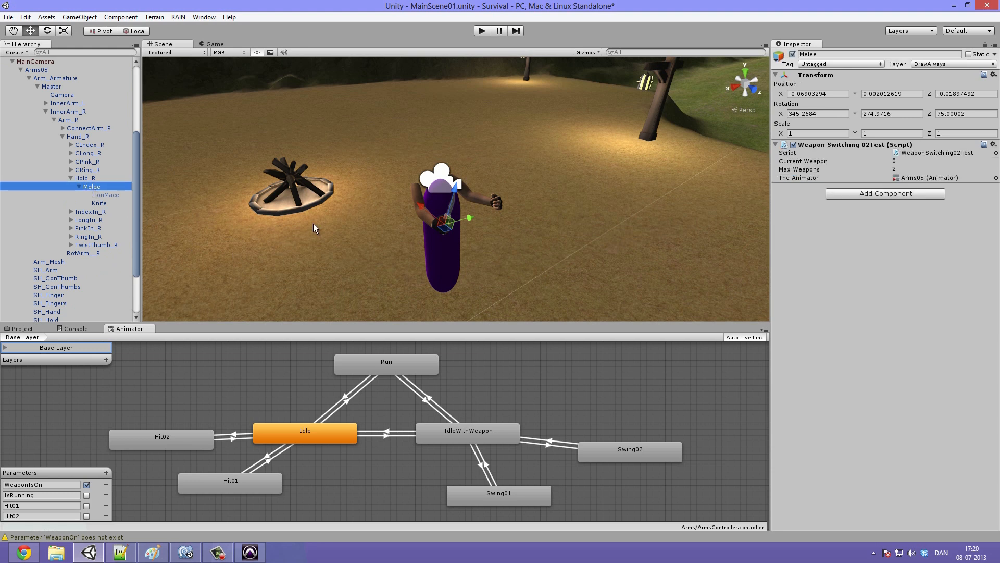
click(27, 60)
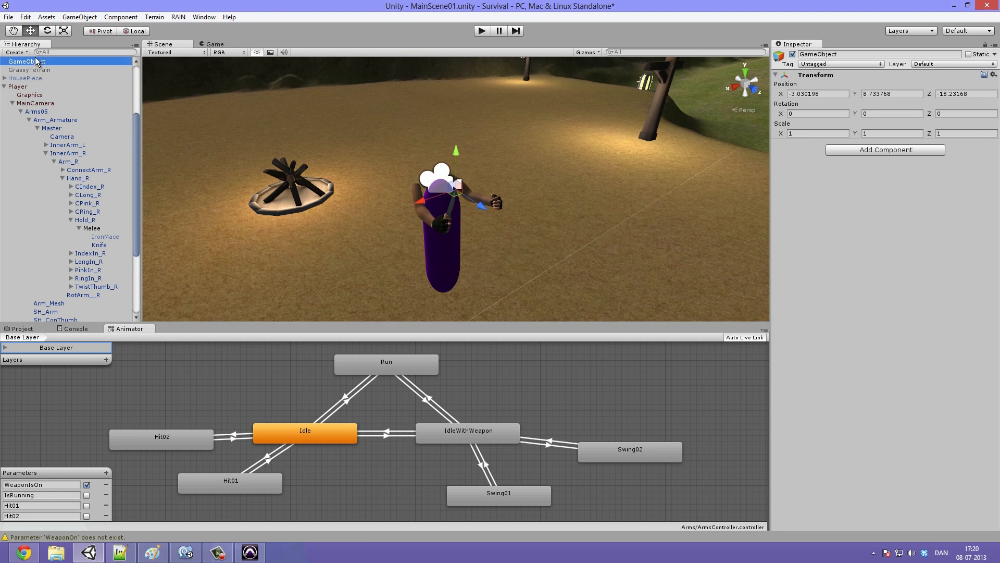
double_click(27, 61)
text(Fists)
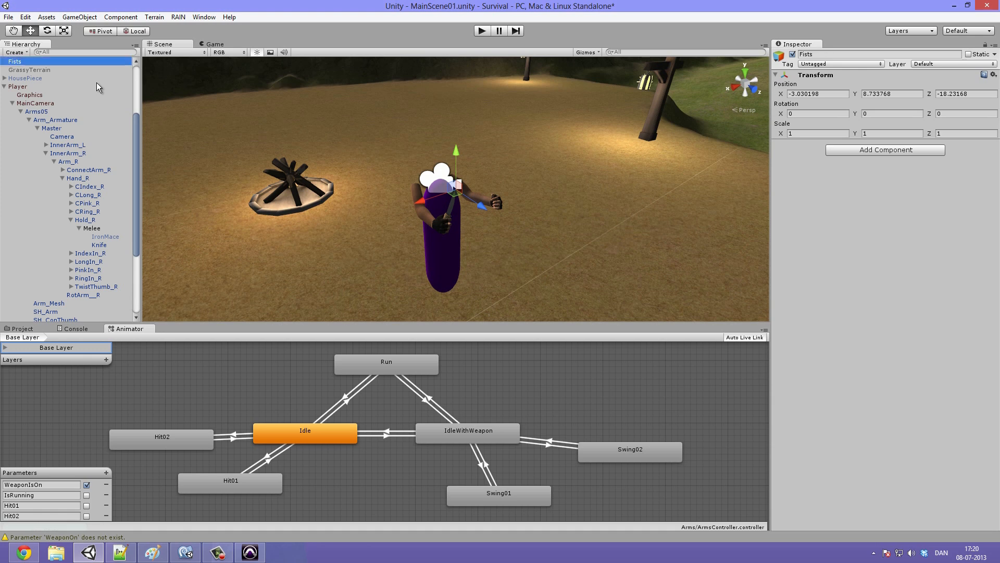
click(92, 228)
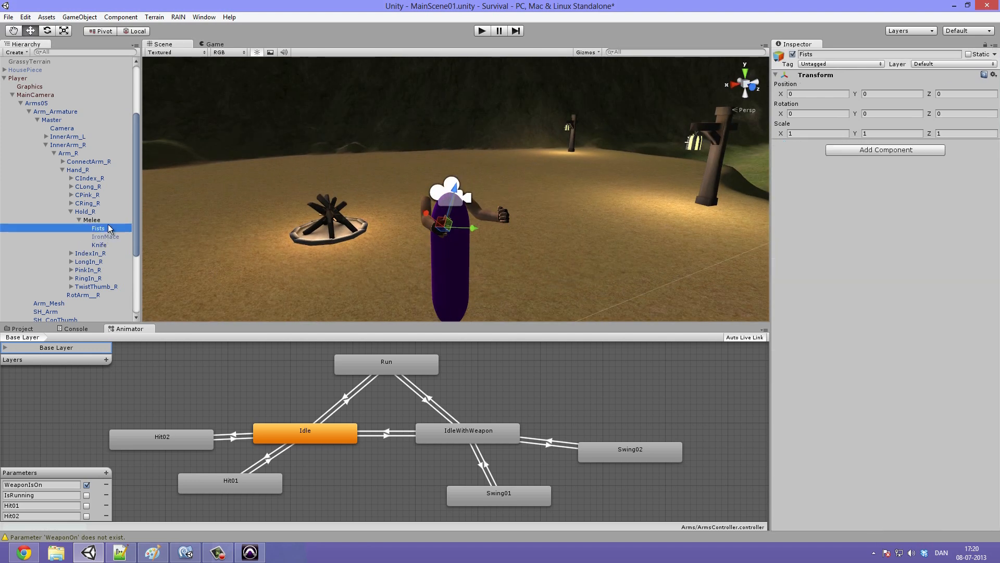
click(104, 237)
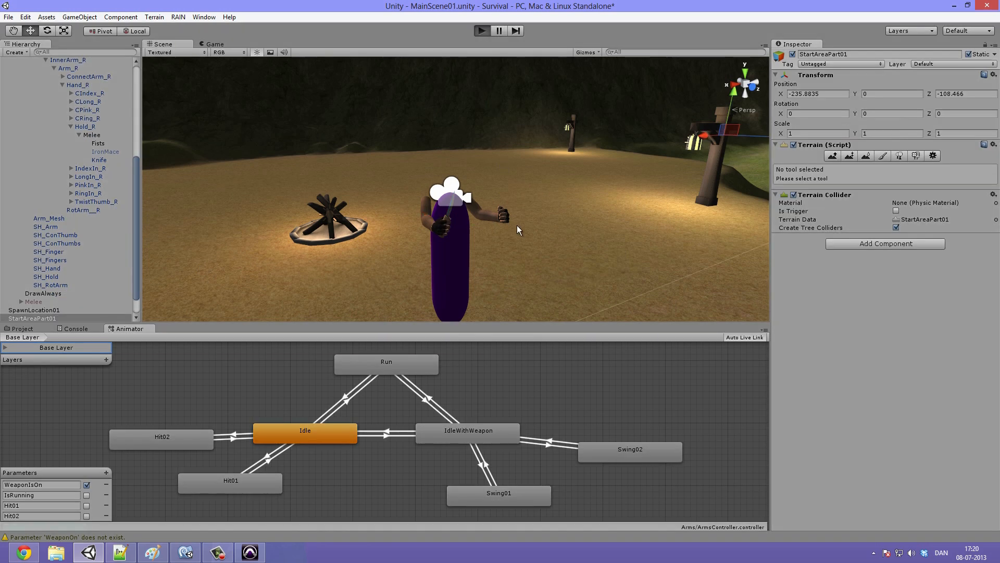
Test once more, then jump from the 'WeaponOn' console warning to the script in MonoDevelop
click(215, 44)
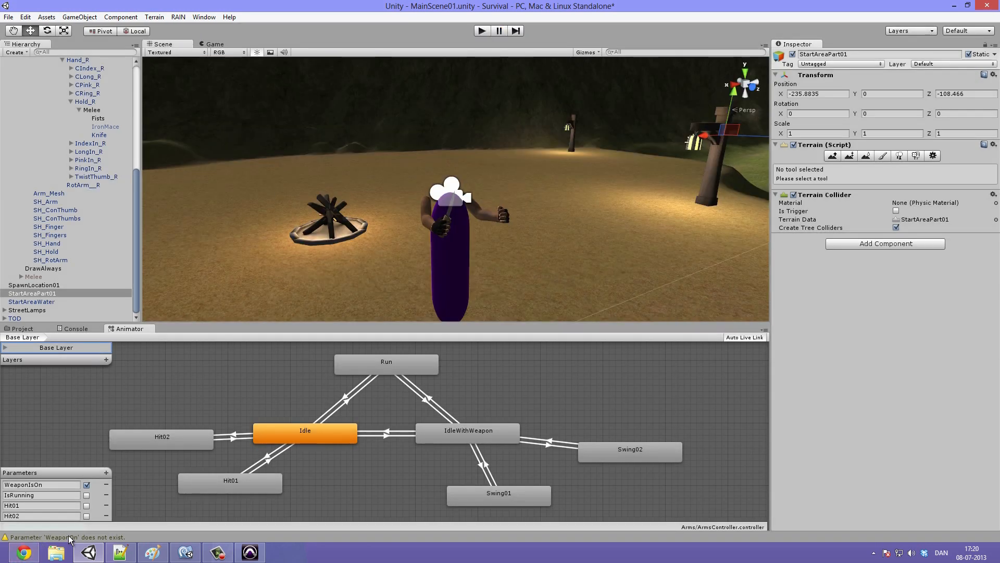
click(75, 328)
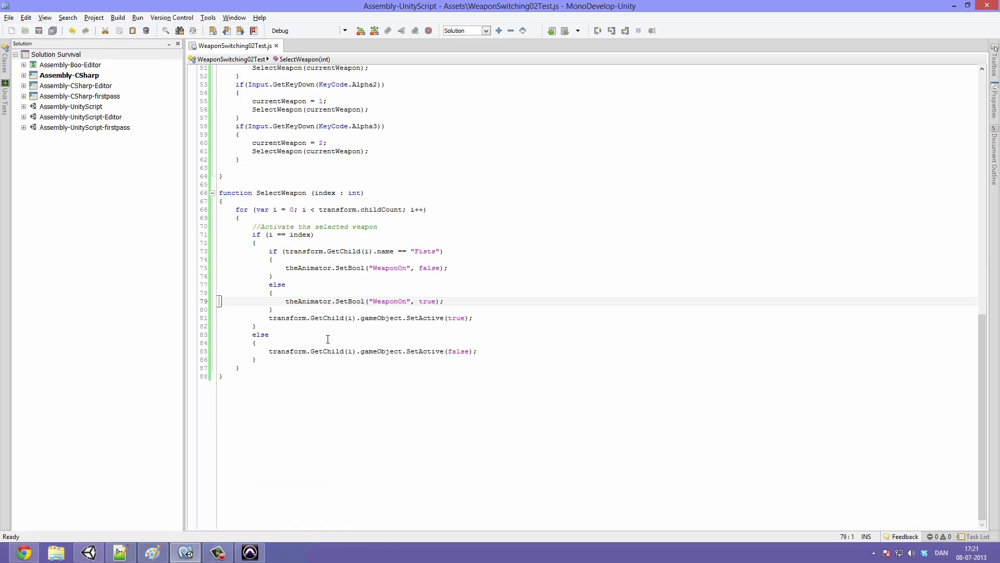
Rename both theAnimator.SetBool parameters in SelectWeapon to "WeaponIsOn" and replay the scene
click(398, 268)
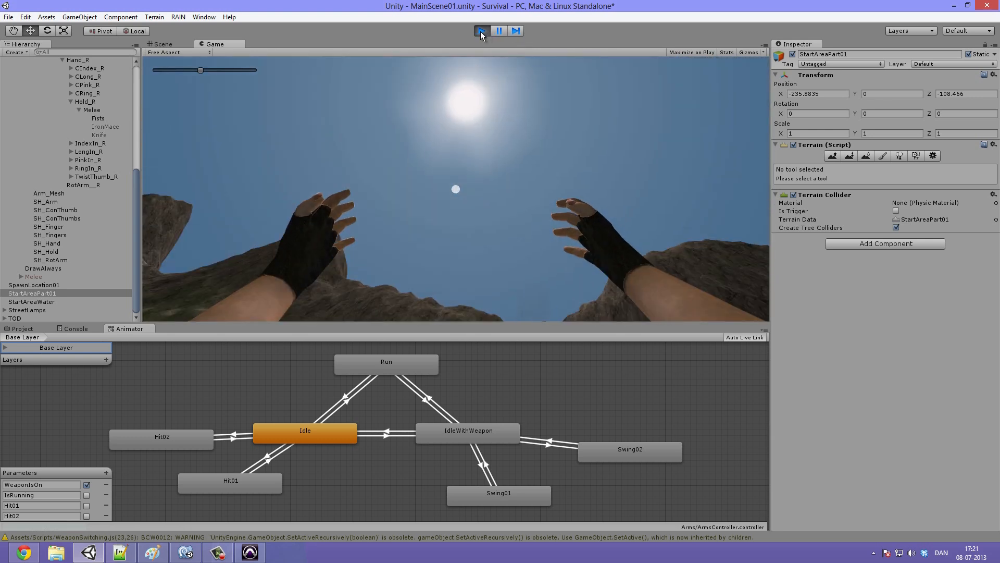
Stop the test run and return to WeaponSwitching02Test in MonoDevelop
click(481, 31)
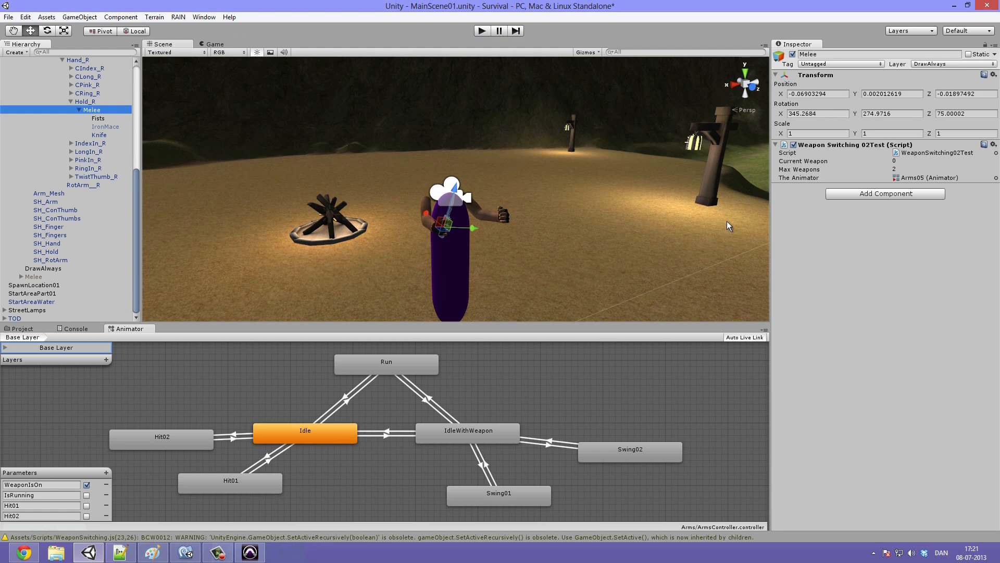
click(944, 169)
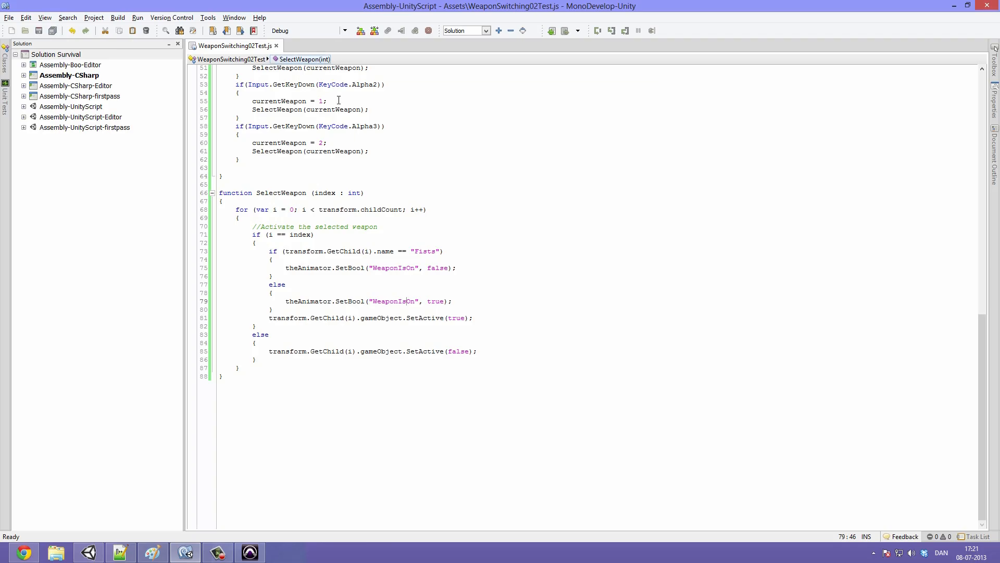
Set maxWeapons to 3 with an Alpha4 key block, then check the values back in Unity
scroll(up, 3)
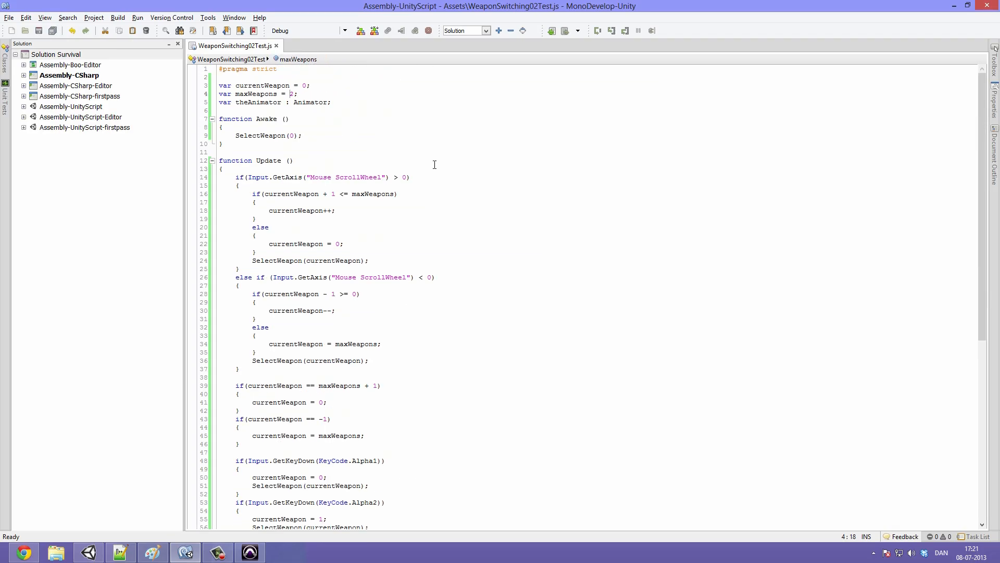
text(3)))
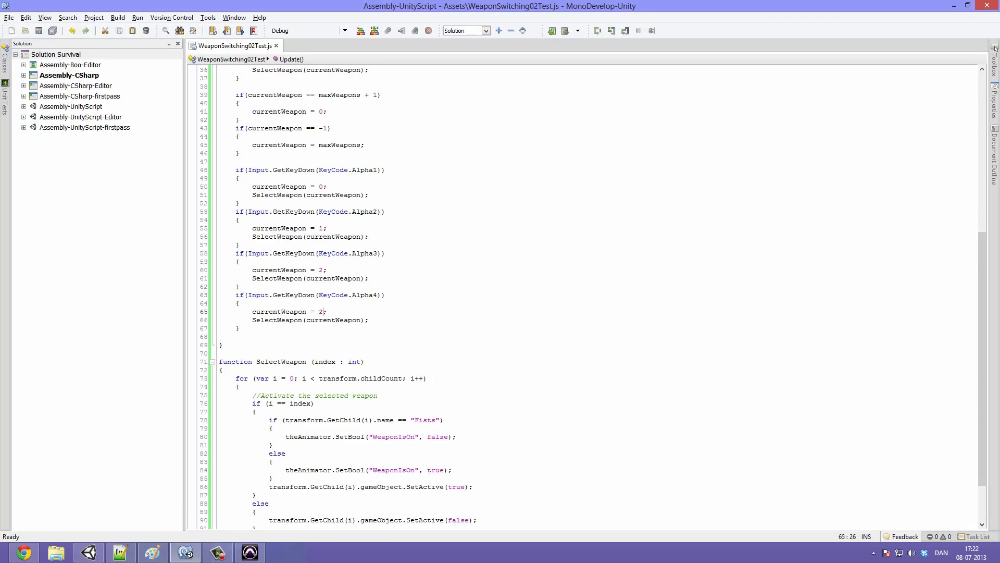
click(186, 552)
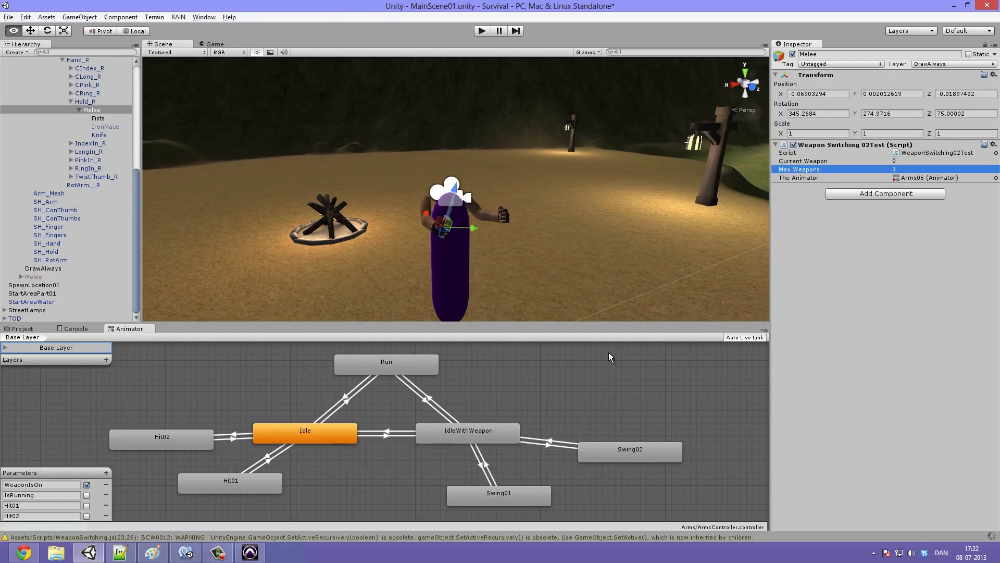
mouse_move(564, 225)
text(2)
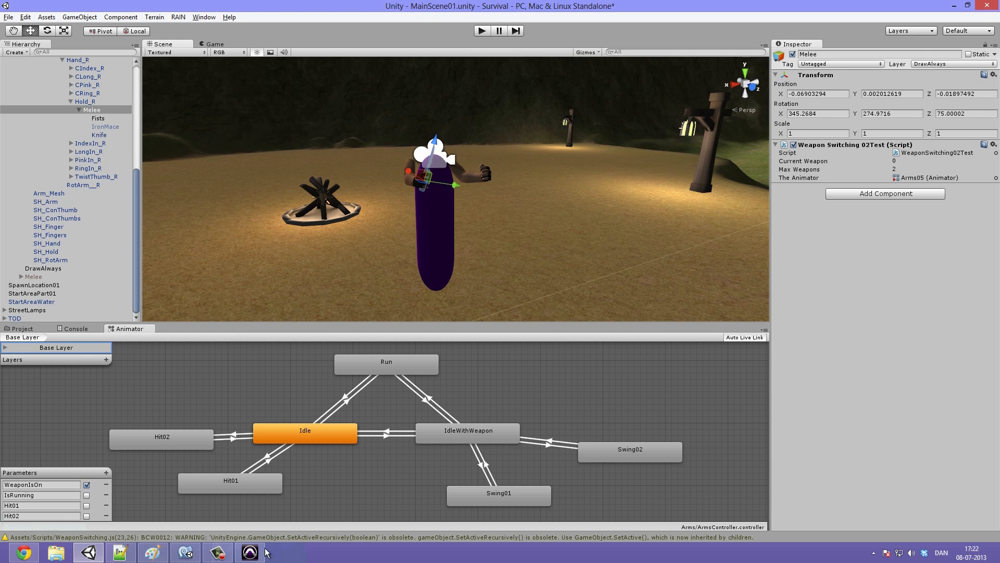
mouse_move(201, 411)
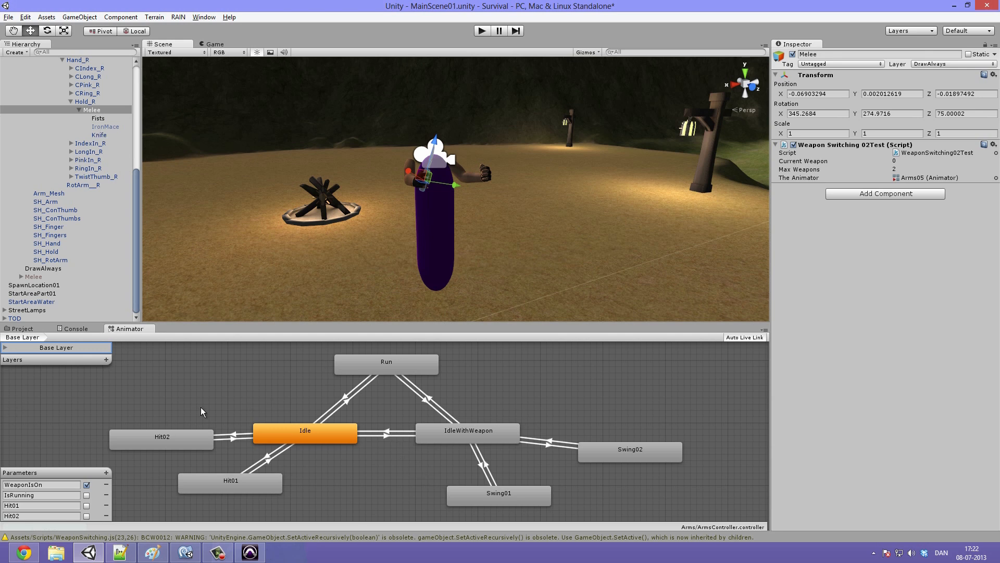
mouse_move(87, 93)
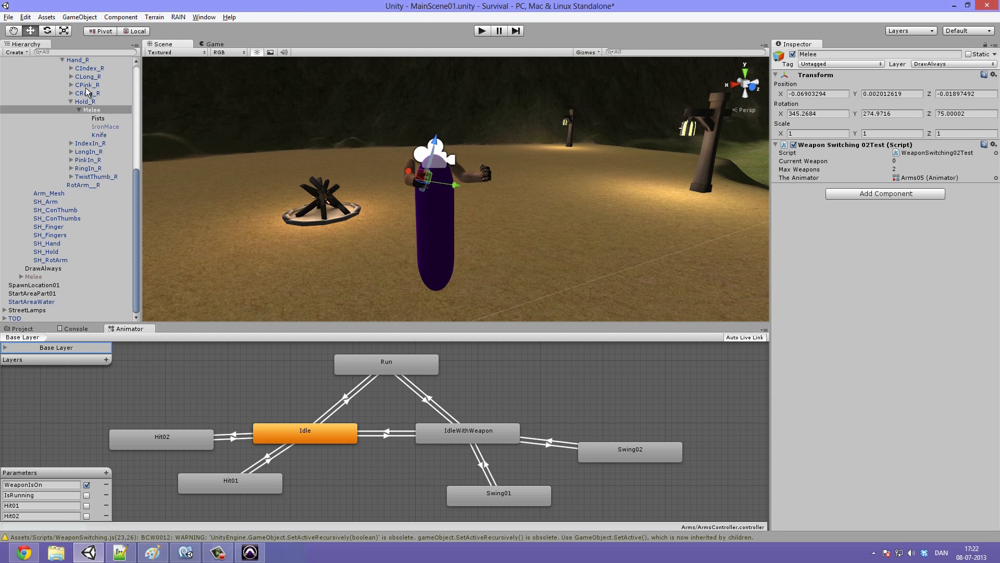
View Arms05's Animator with its ArmsController, then go back to the switching script
click(36, 86)
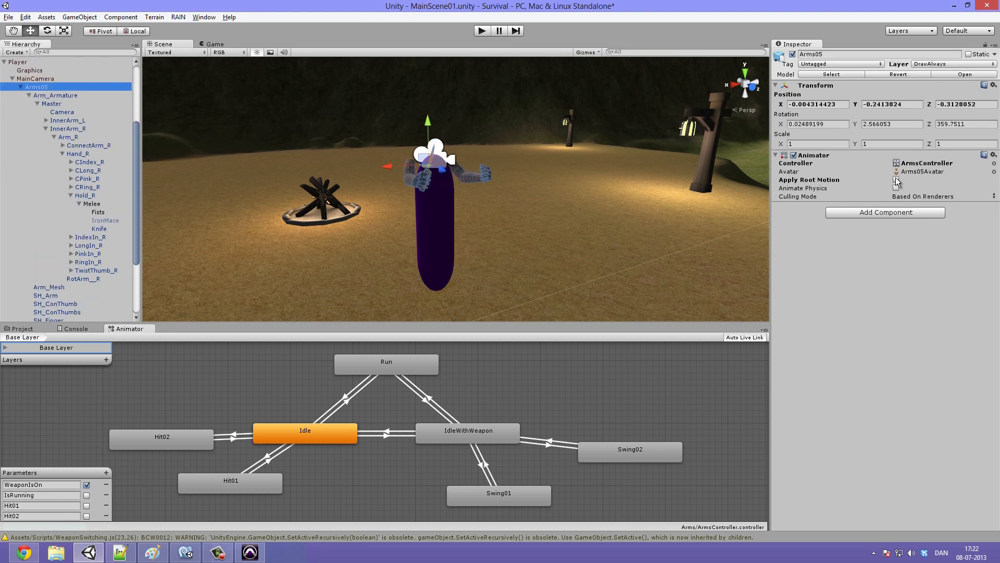
click(896, 179)
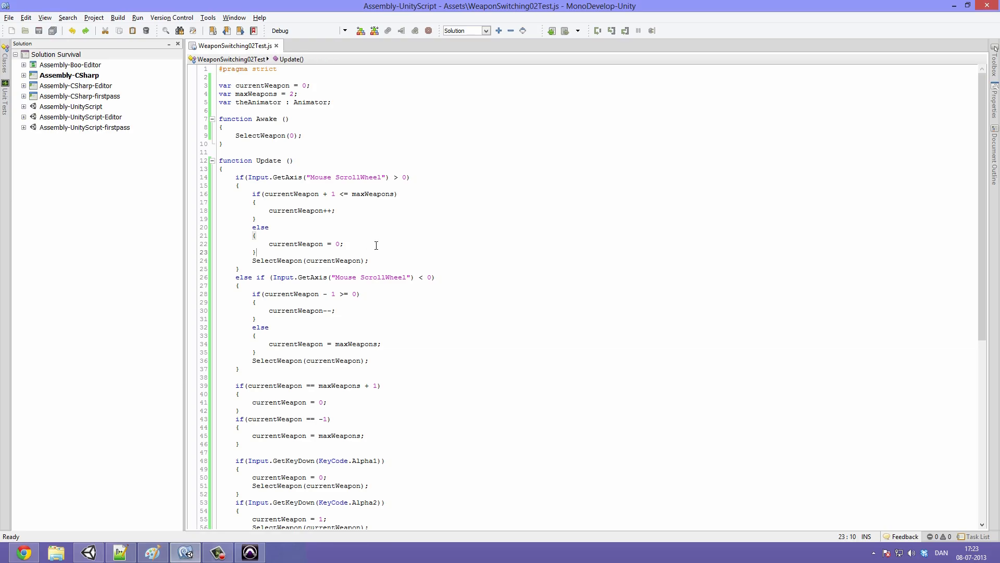
Review the top of the weapon switching script before returning to Unity
scroll(down, 3)
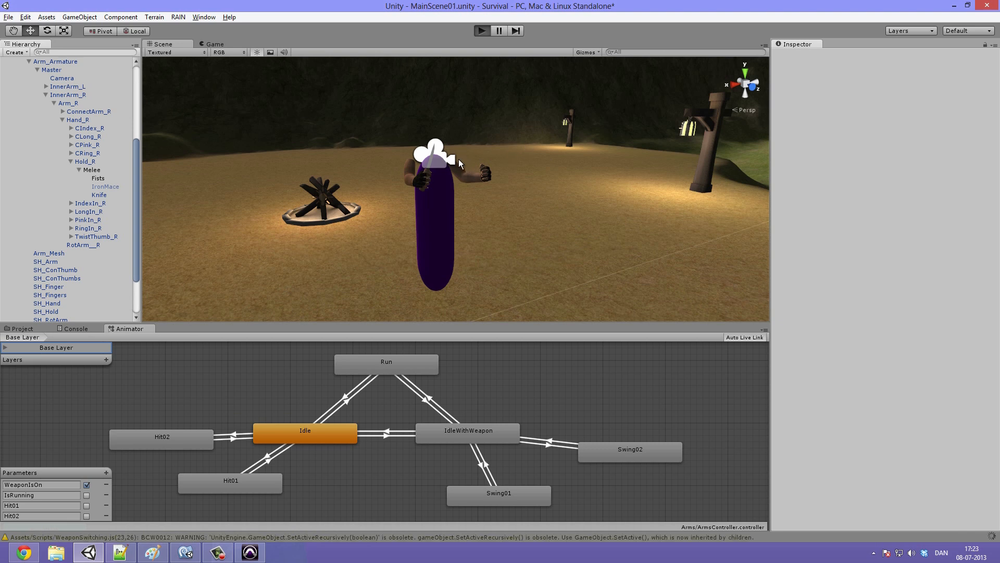
Run the game and switch from Fists to the IronMace, moving the arms to IdleWithWeapon with WeaponIsOn enabled
click(482, 30)
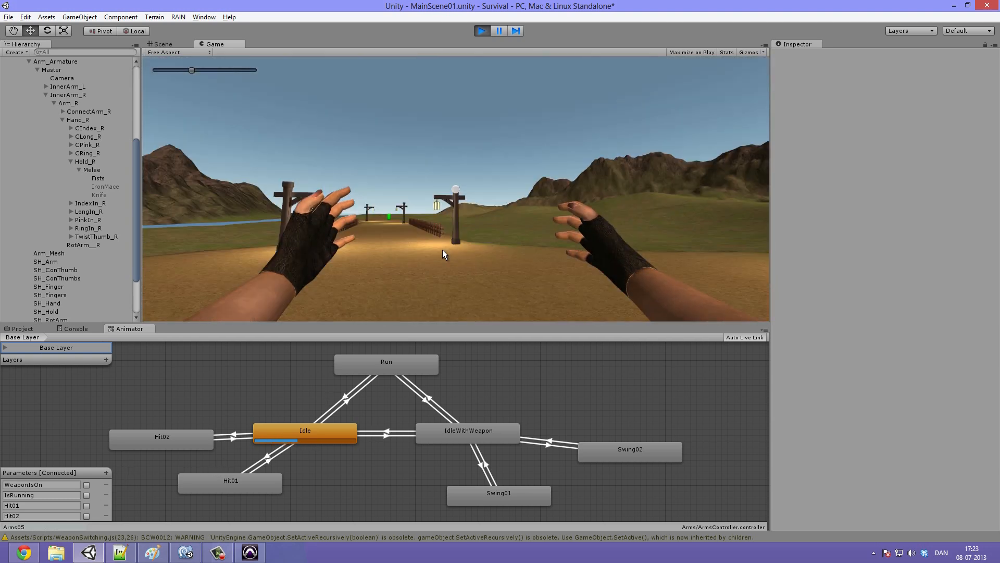
click(86, 485)
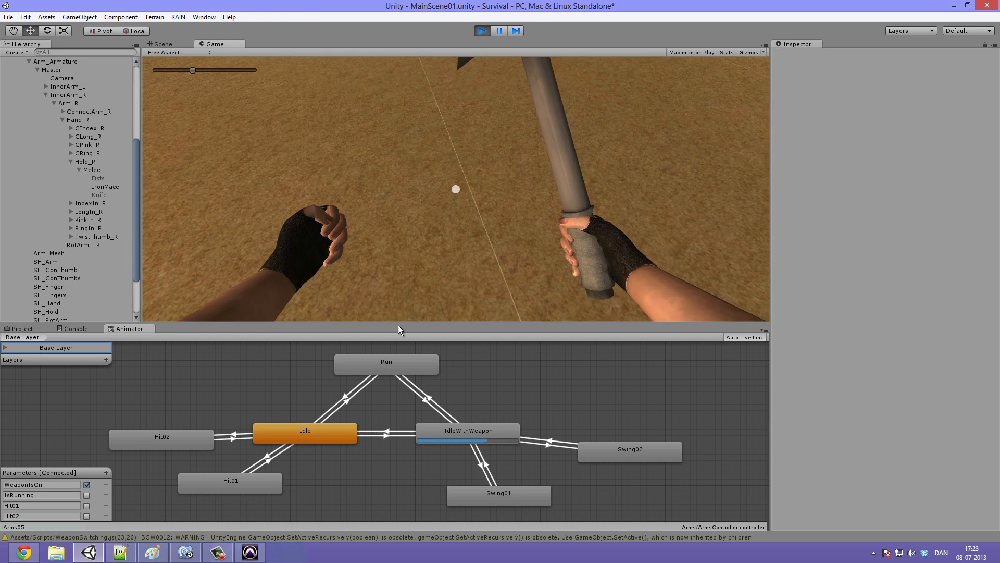